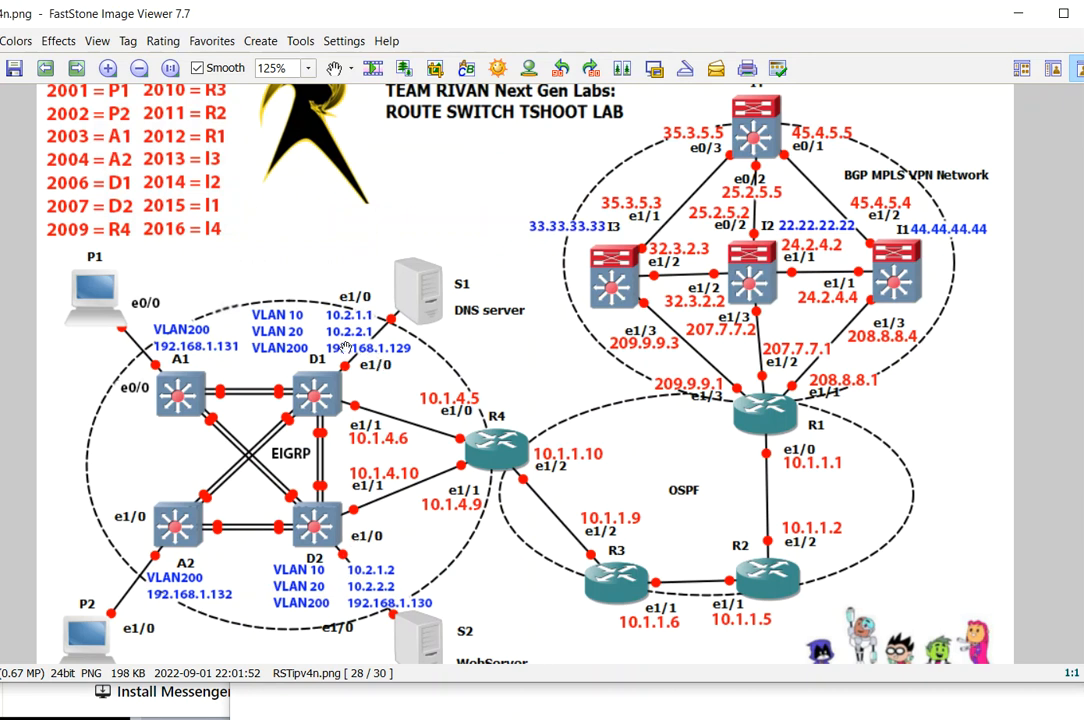
pyautogui.moveTo(743, 634)
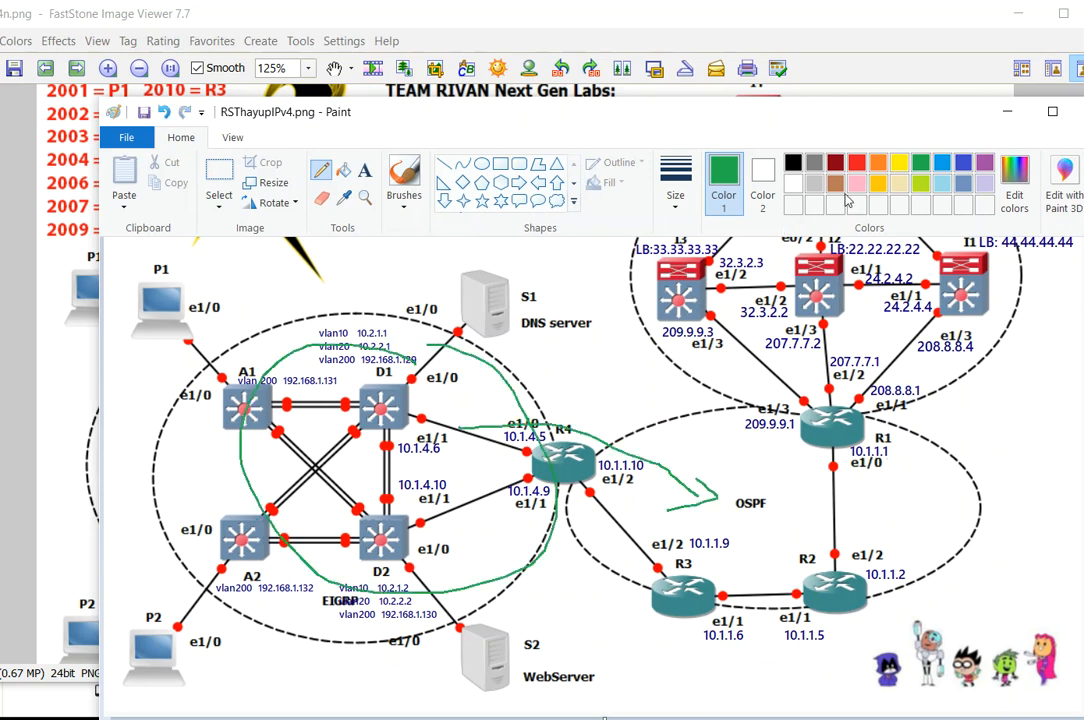
# Draw a red freehand loop over the OSPF routers on the Paint diagram.
pyautogui.moveTo(680, 458); pyautogui.dragTo(840, 458)
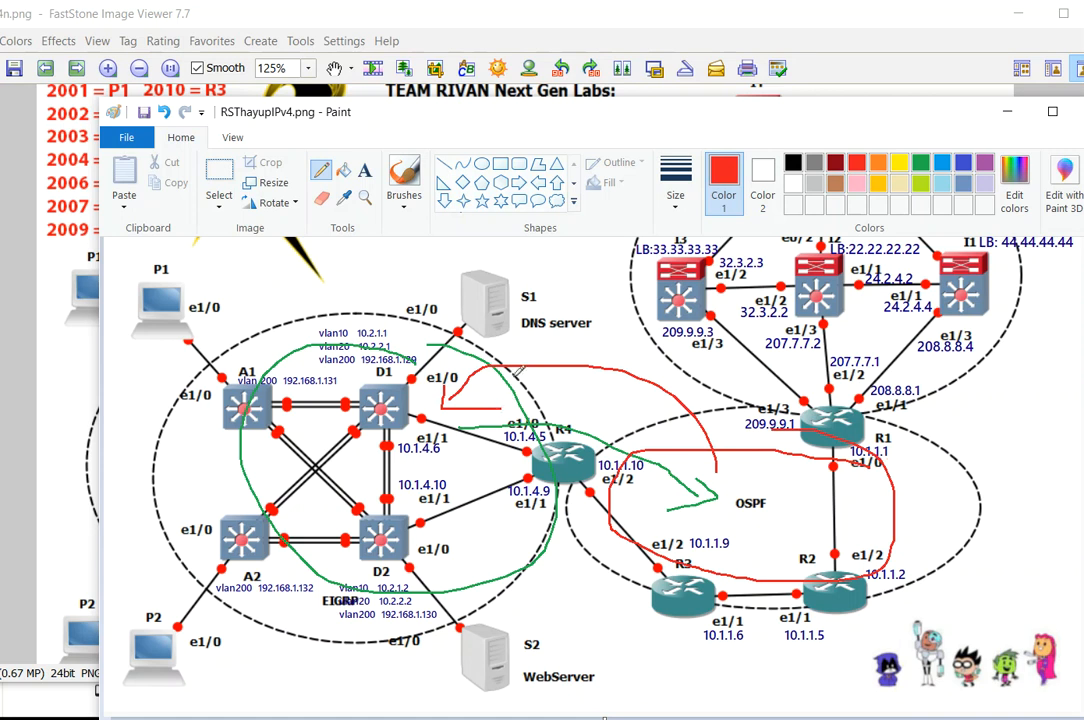
pyautogui.moveTo(397, 287)
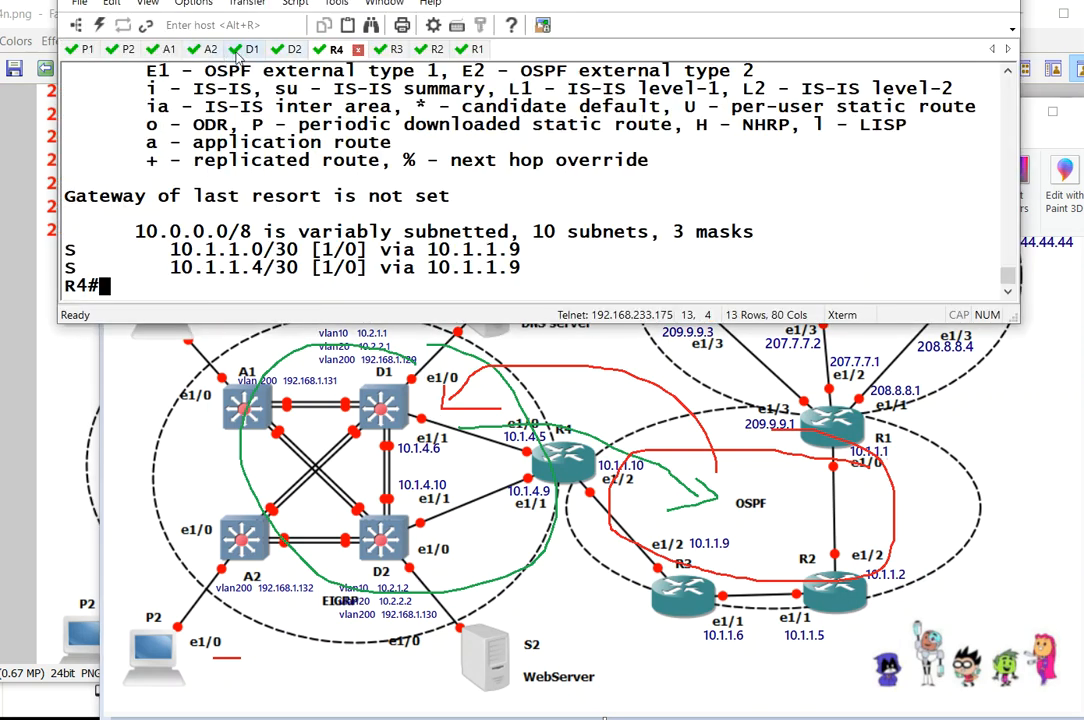
# On D1, list connected routes with 'sh ip route connected | inc C'.
pyautogui.click(250, 49)
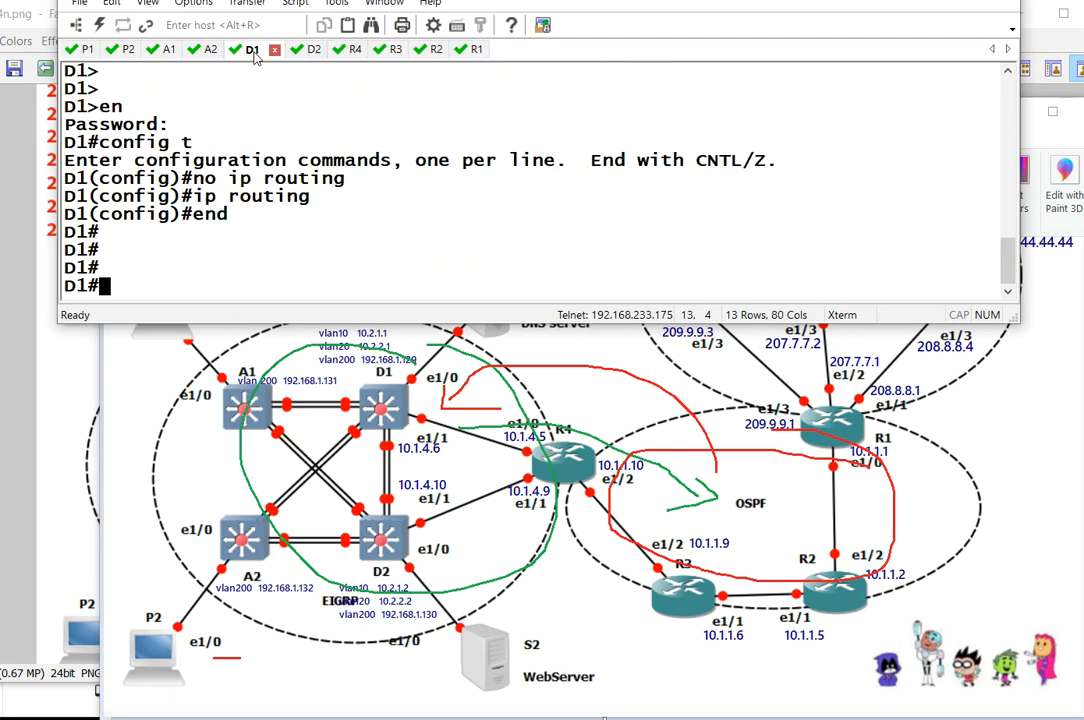
pyautogui.write('sh ip route connected')
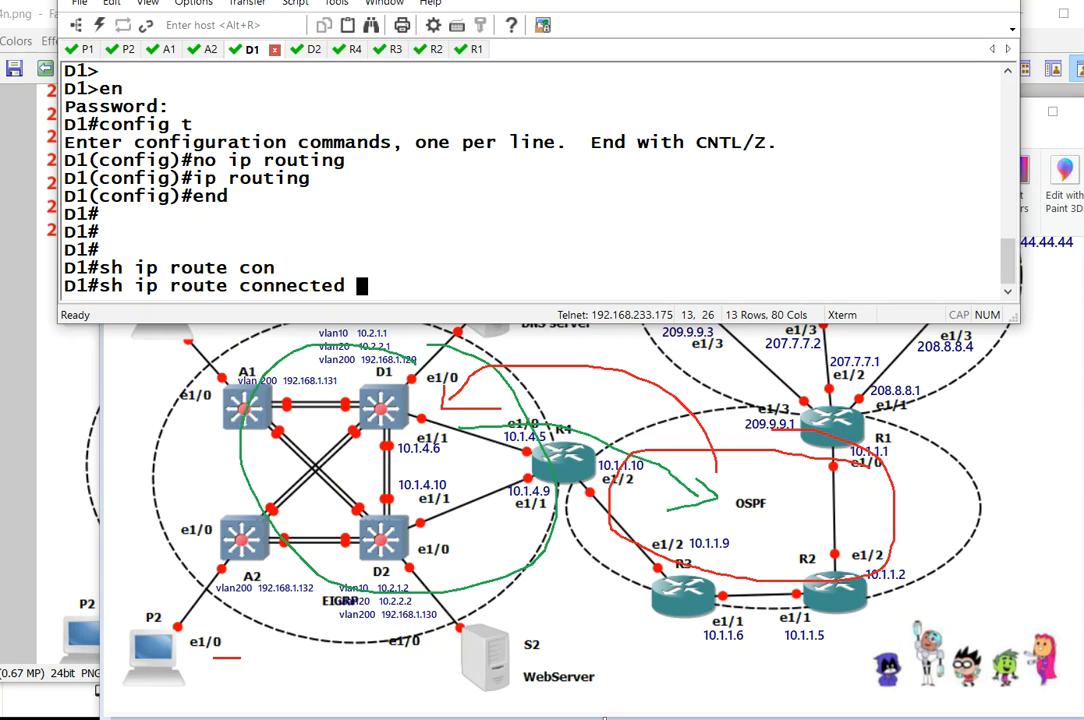
pyautogui.write('| inc C')
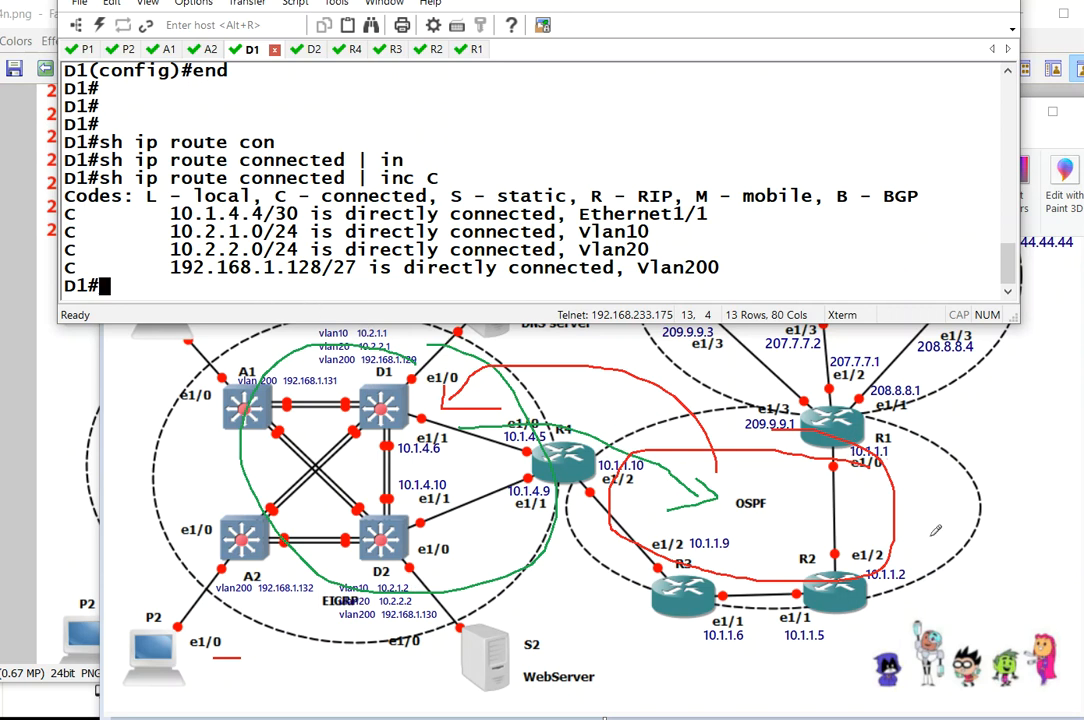
pyautogui.moveTo(883, 594)
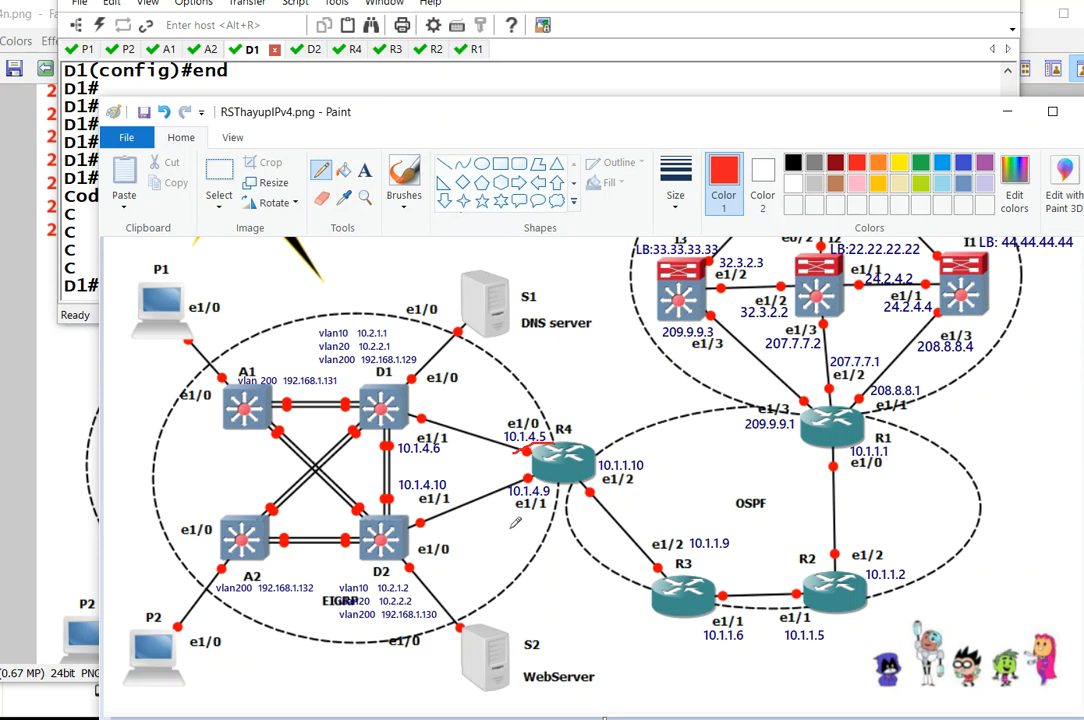
# Clear the green and red freehand drawings from the Paint diagram.
pyautogui.moveTo(480, 555); pyautogui.dragTo(500, 510)
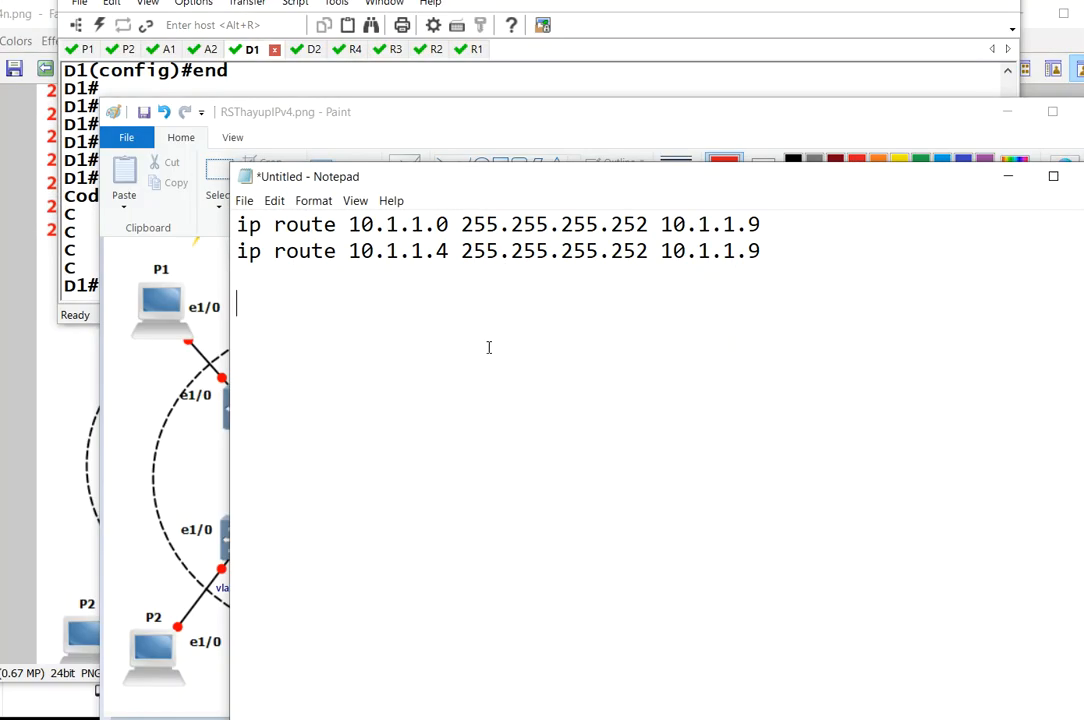
# Note the 'Default route vs static routes:' heading and d1/d2 networks 10.1.1.0/30, 10.1.1.4/30, 10.1.1.8/30.
pyautogui.write('Defau')
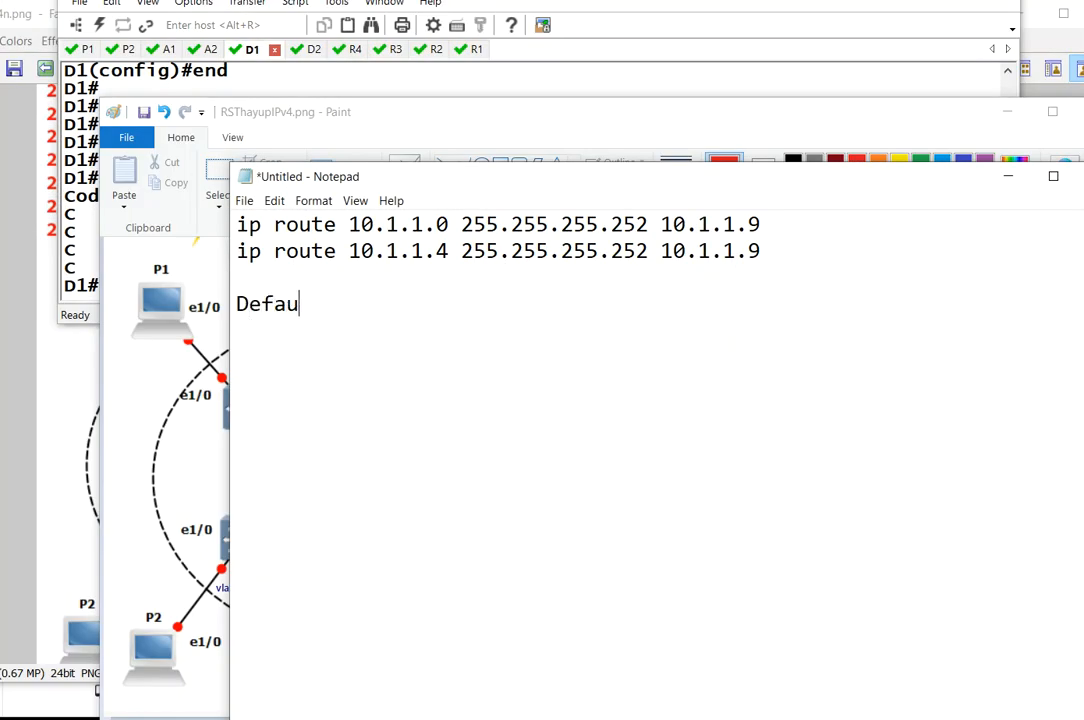
pyautogui.write('lt route')
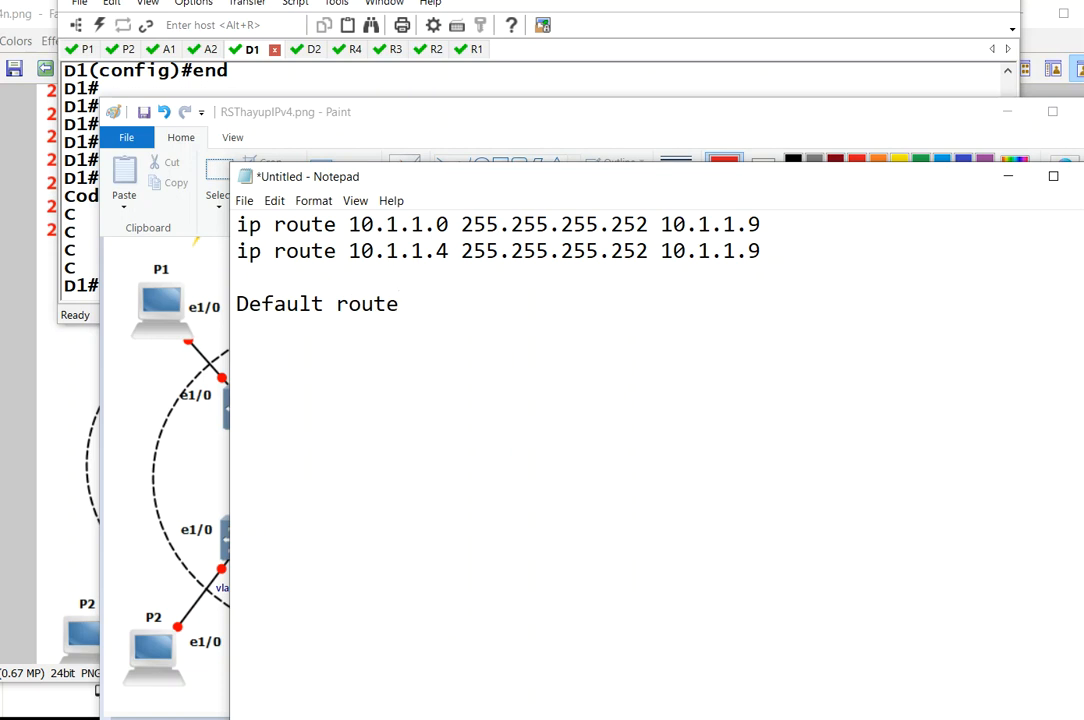
pyautogui.write('vs')
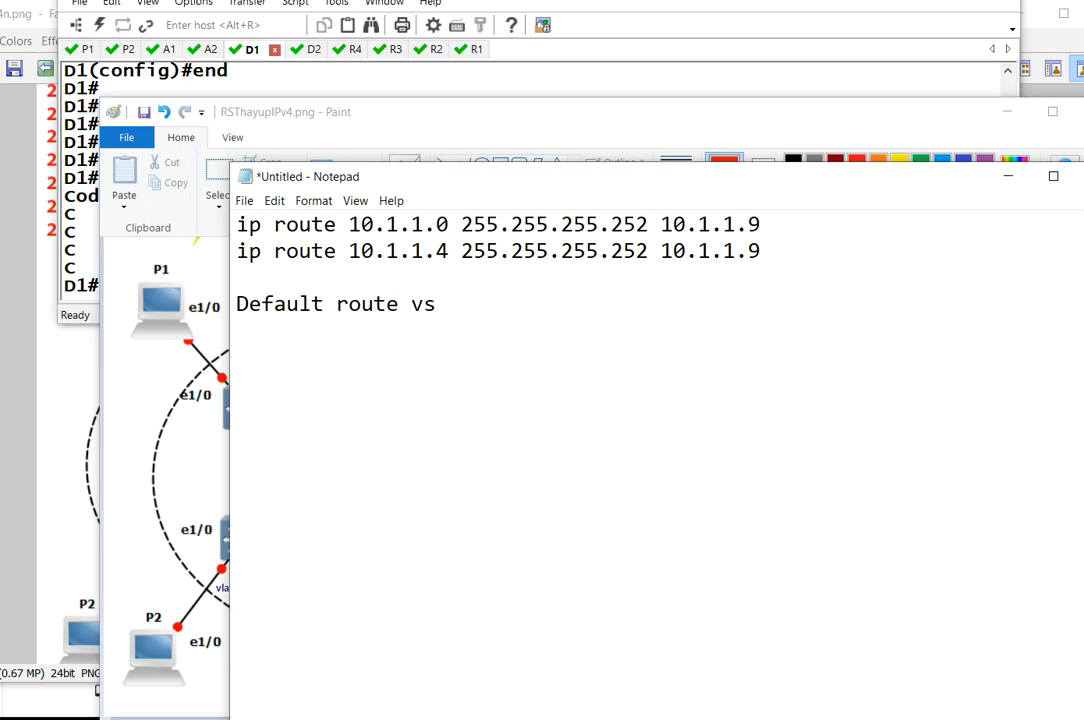
pyautogui.write('static rout')
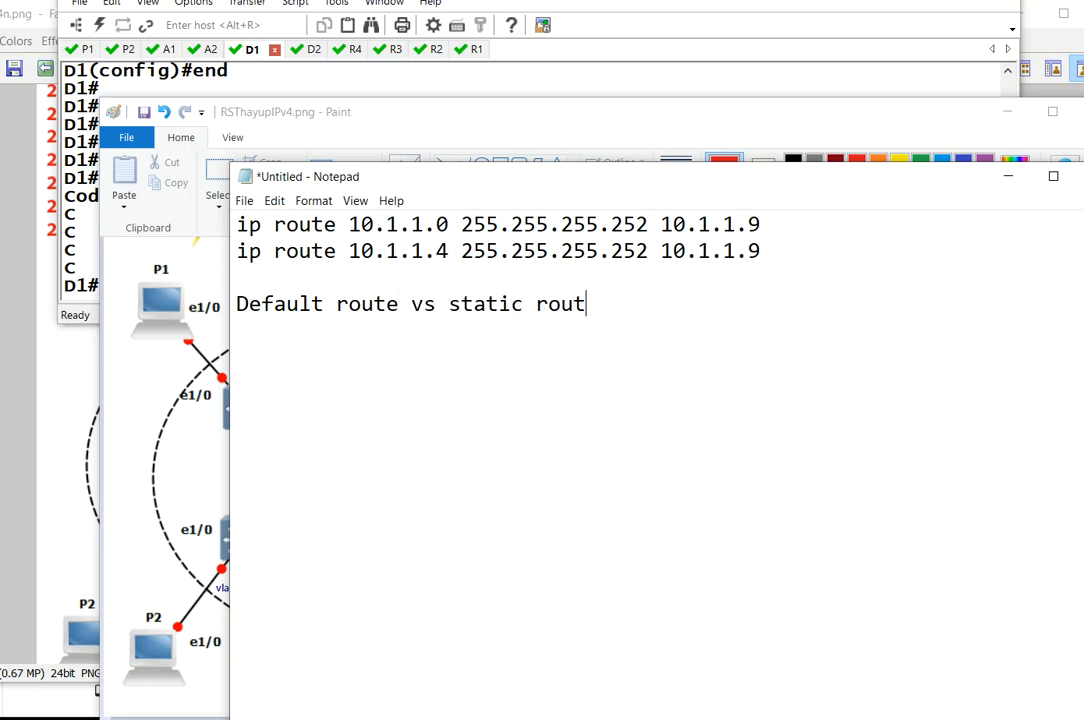
pyautogui.write('es:')
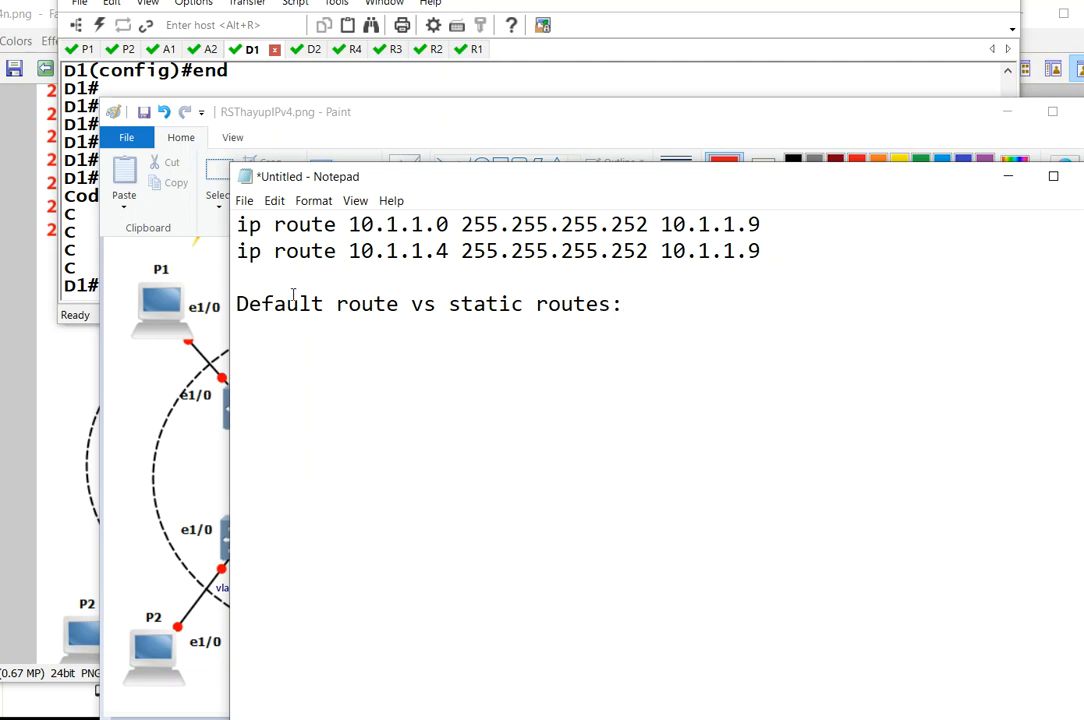
pyautogui.write('d')
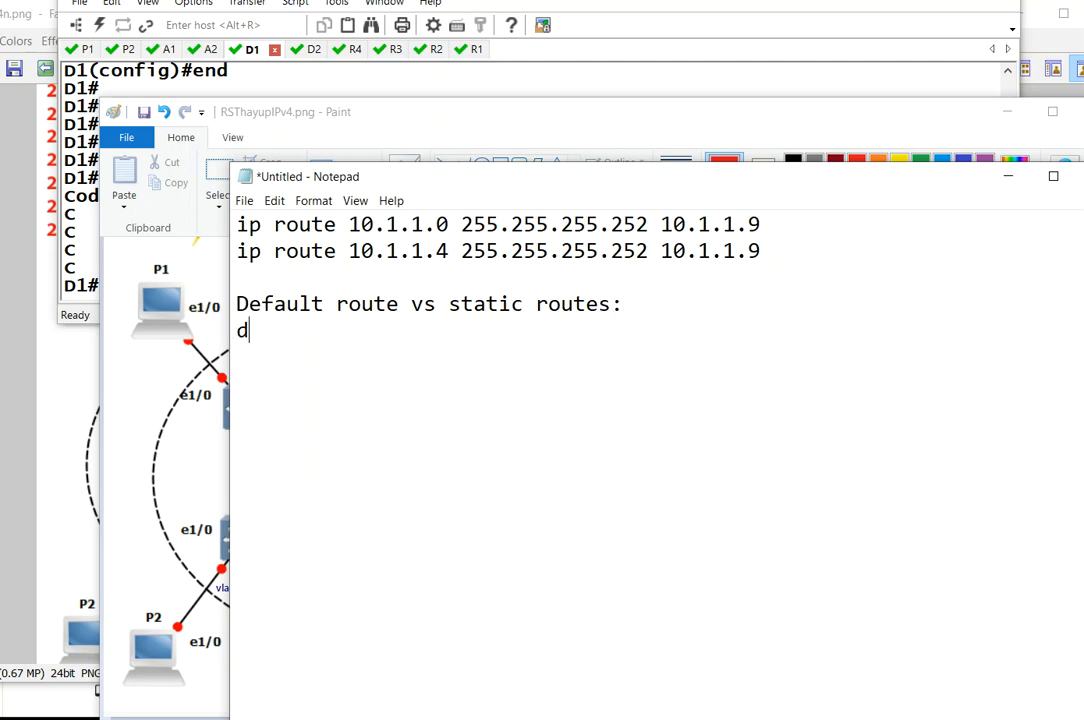
pyautogui.write('1/d2:')
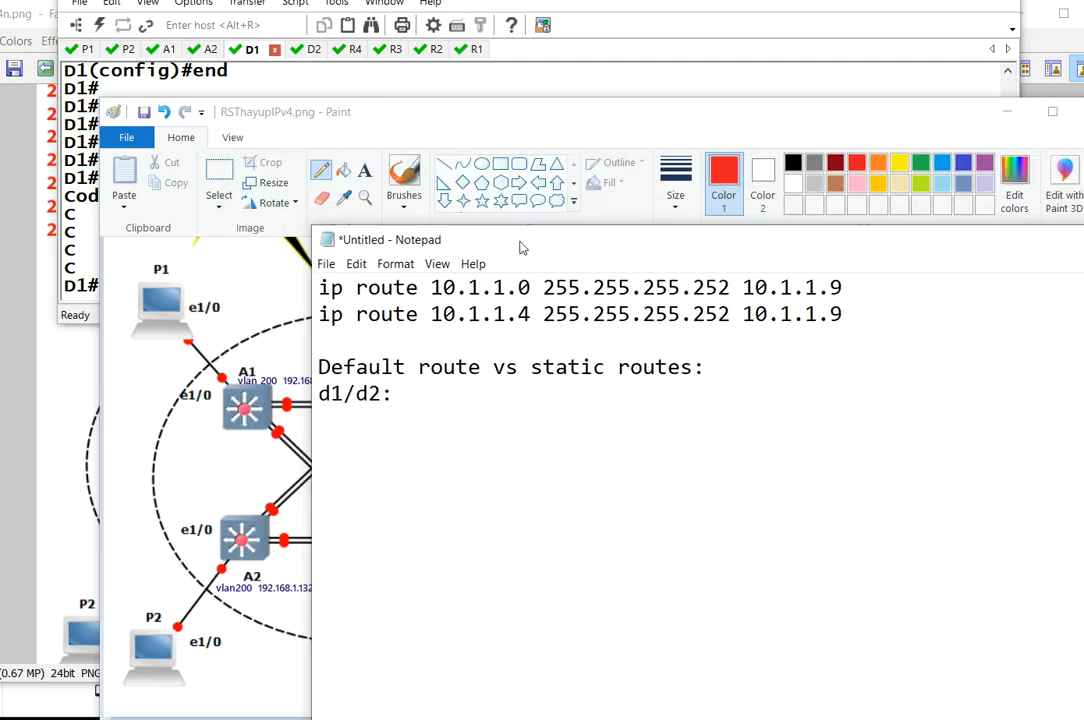
pyautogui.moveTo(512, 126)
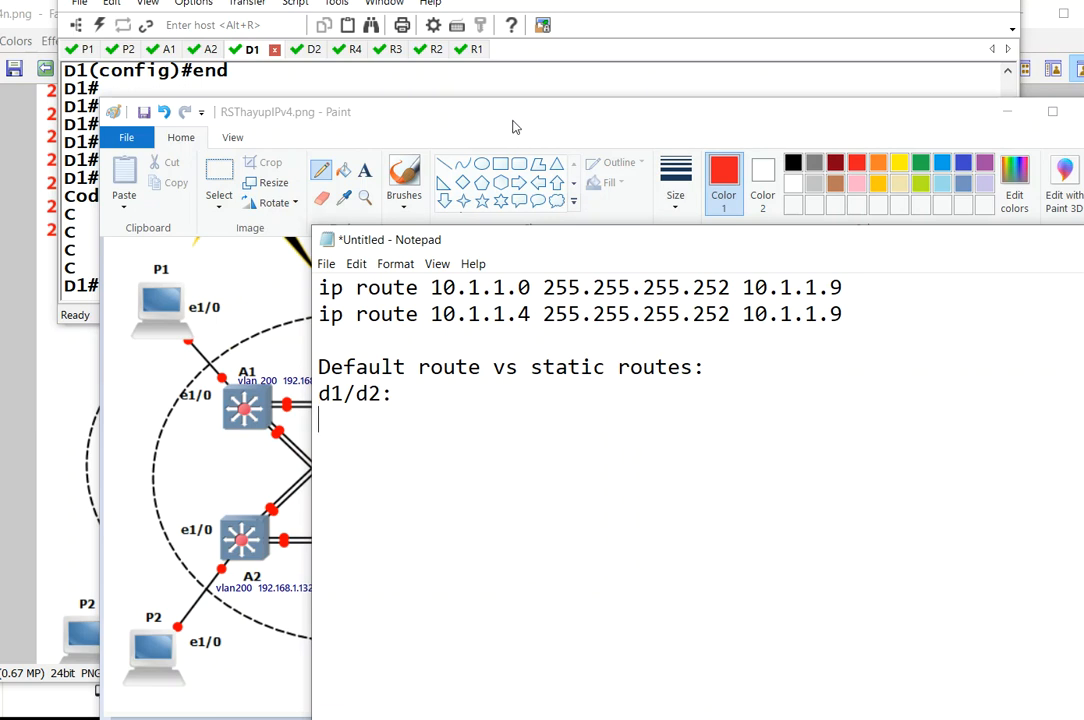
pyautogui.write('routes they need to know:')
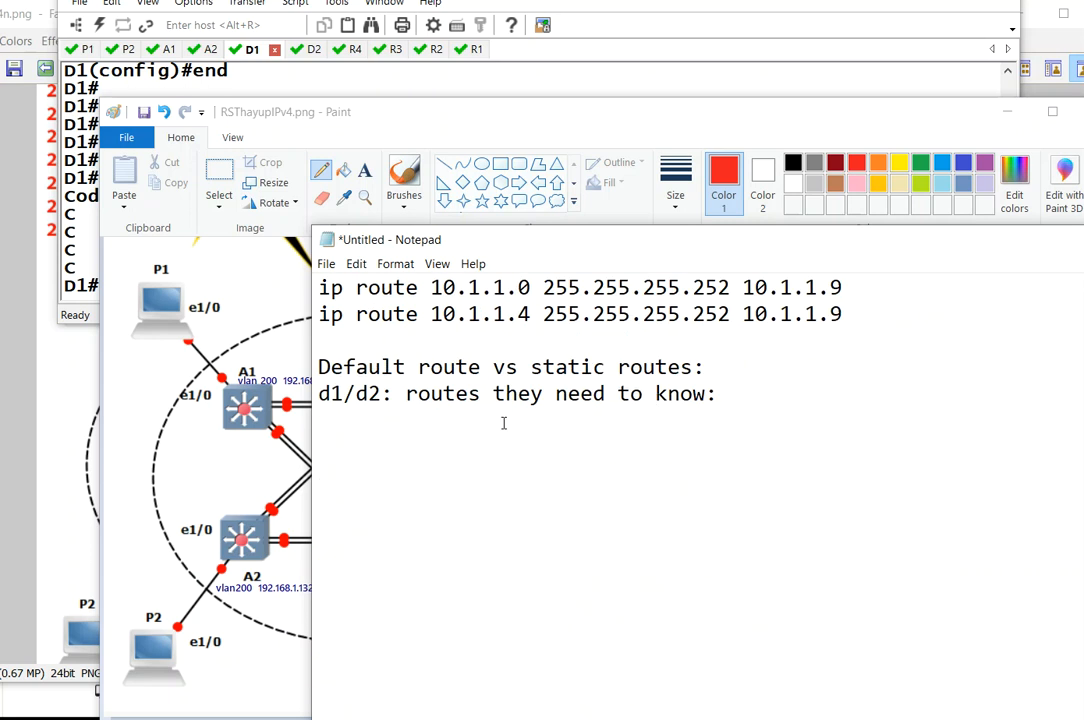
pyautogui.write('10.1.1.4/30')
pyautogui.click(537, 183)
pyautogui.write('ping 10.1.1.1')
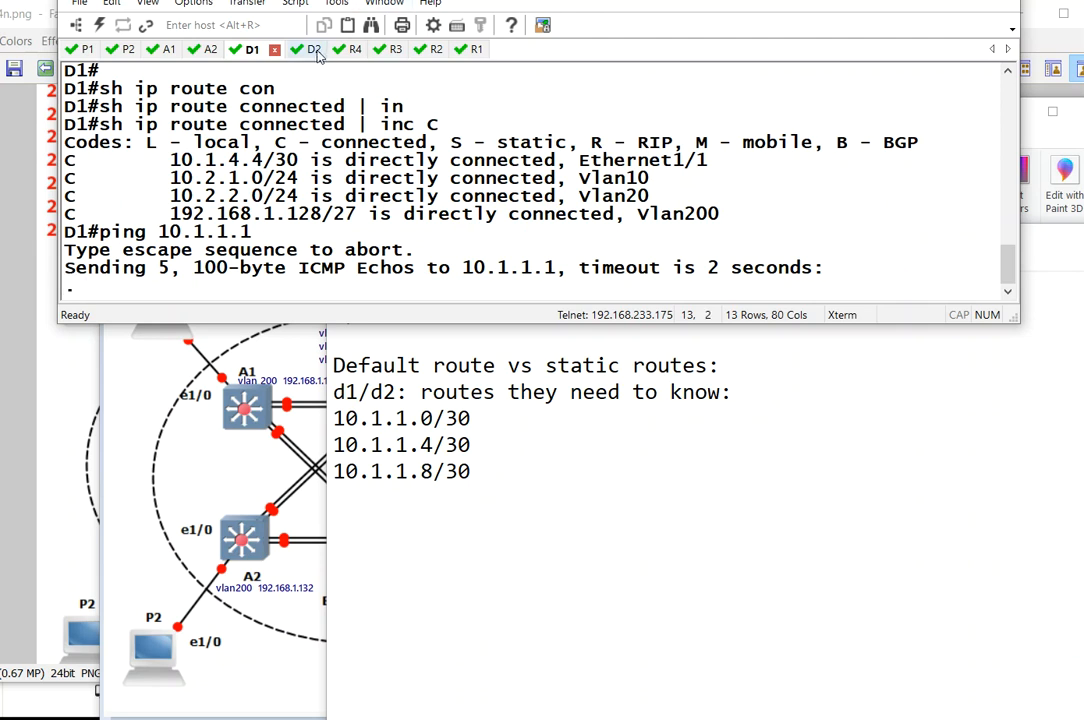
# Ping 10.1.1.9 from D2 and move Notepad aside to see 0% success.
pyautogui.click(313, 50)
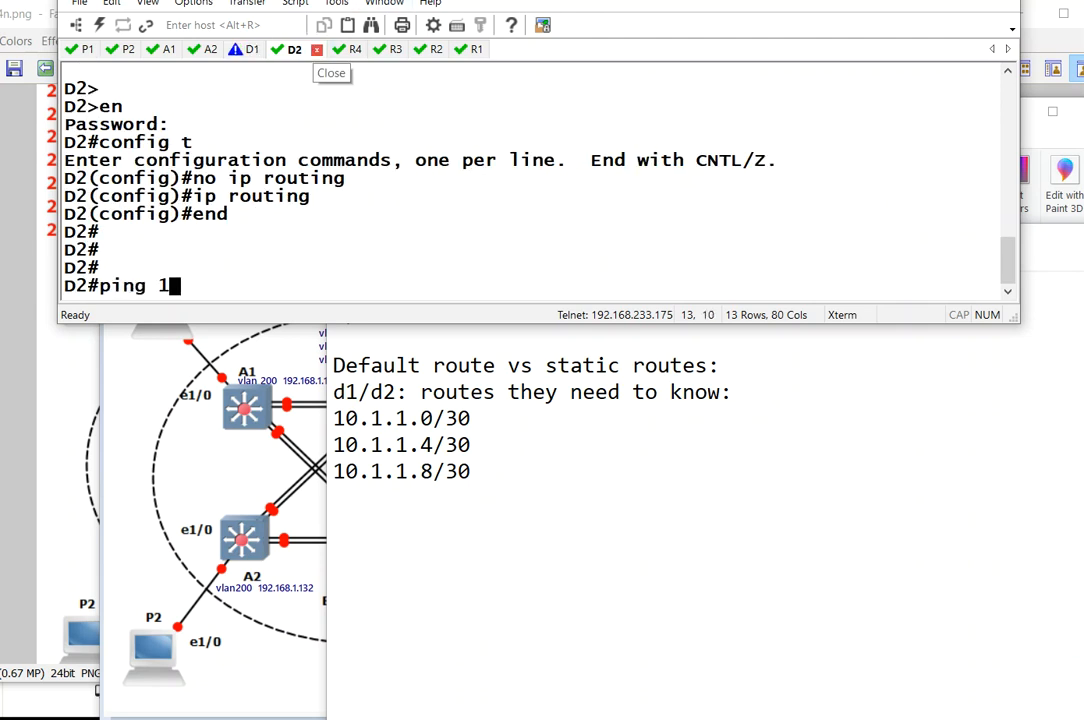
pyautogui.write('0.1.1.')
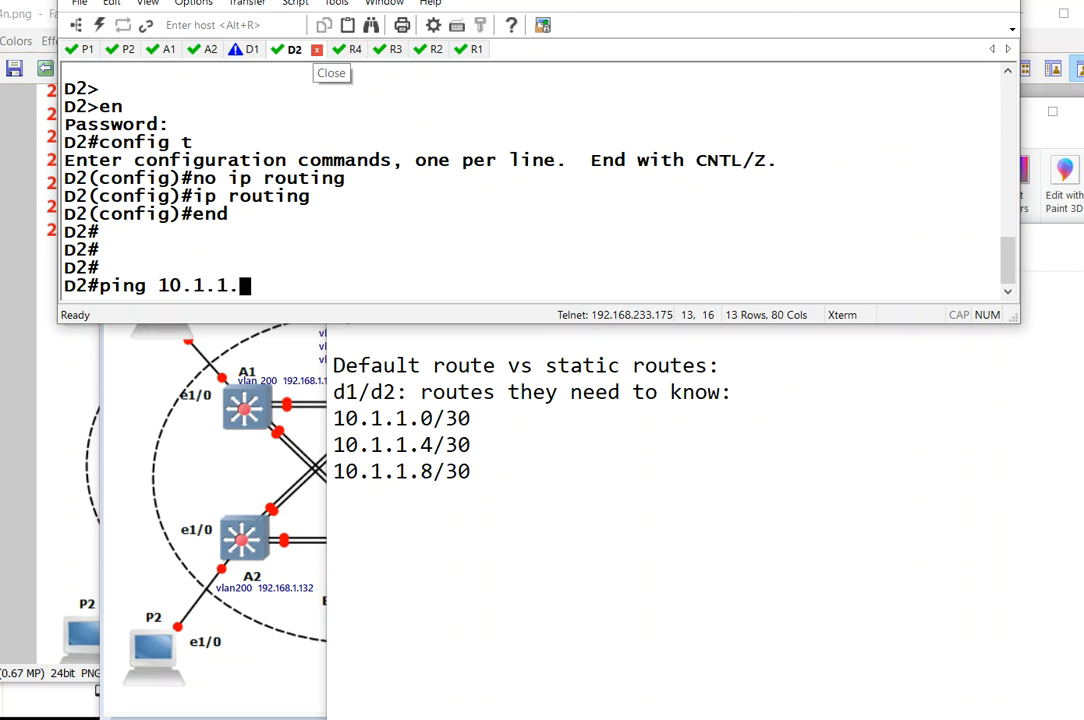
pyautogui.write('9')
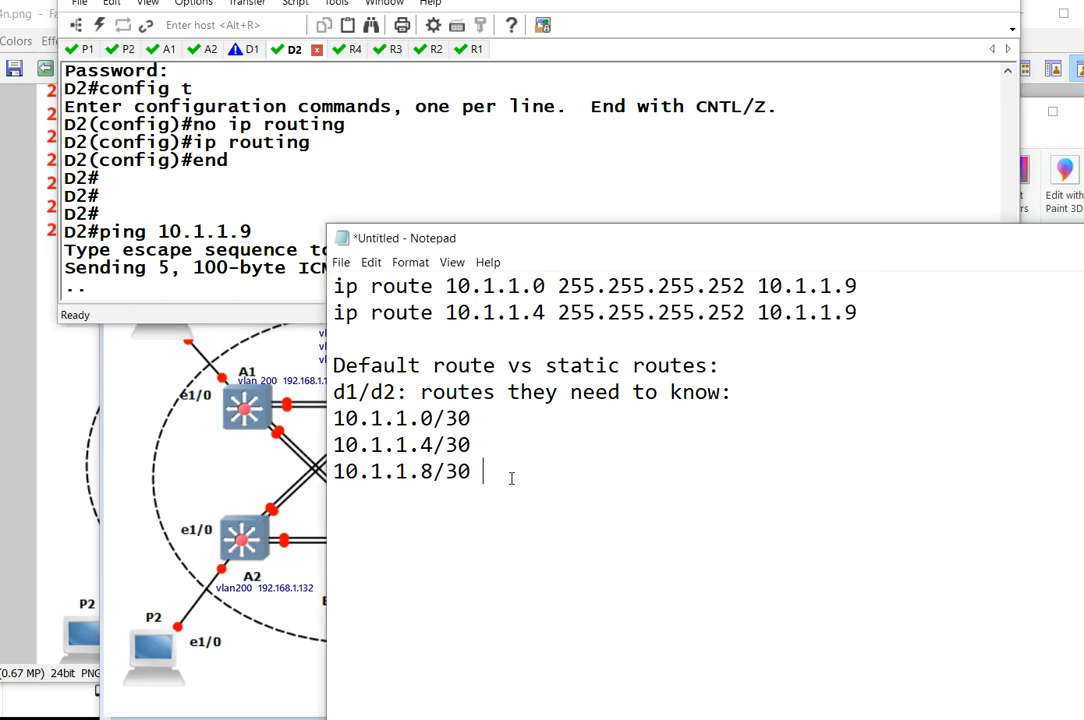
pyautogui.moveTo(332, 418); pyautogui.dragTo(484, 471)
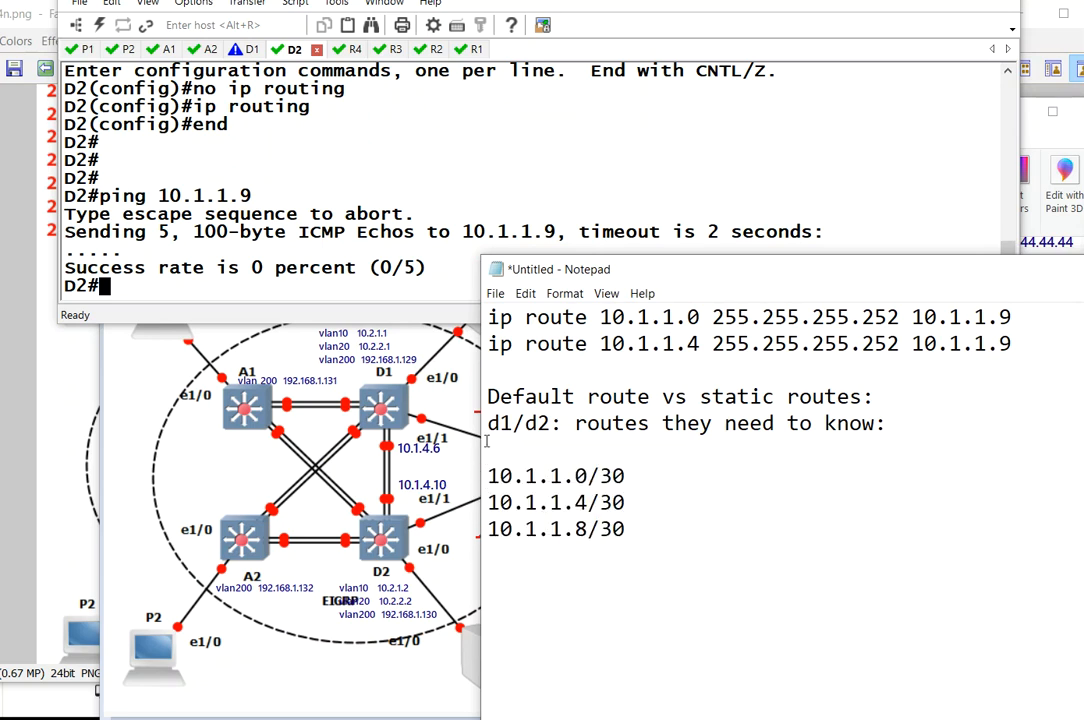
# Draft d1's ip route commands for 10.1.1.0, 10.1.1.4, 10.1.1.8 via 10.1.4.5.
pyautogui.write('d1:')
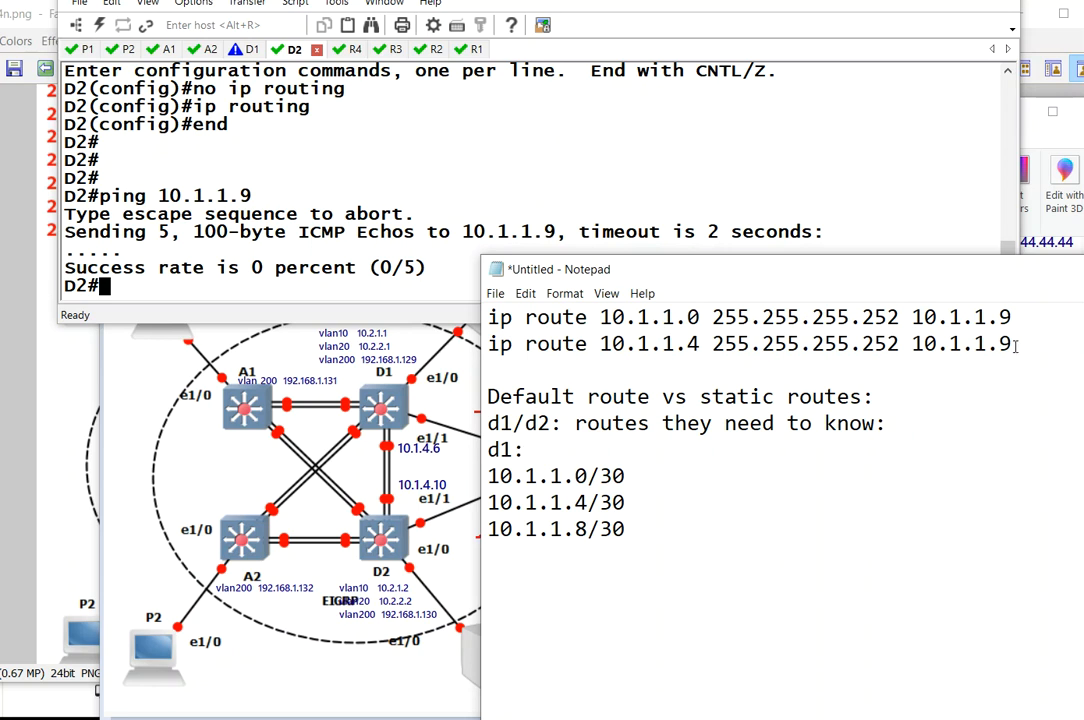
pyautogui.moveTo(488, 317); pyautogui.dragTo(1016, 343)
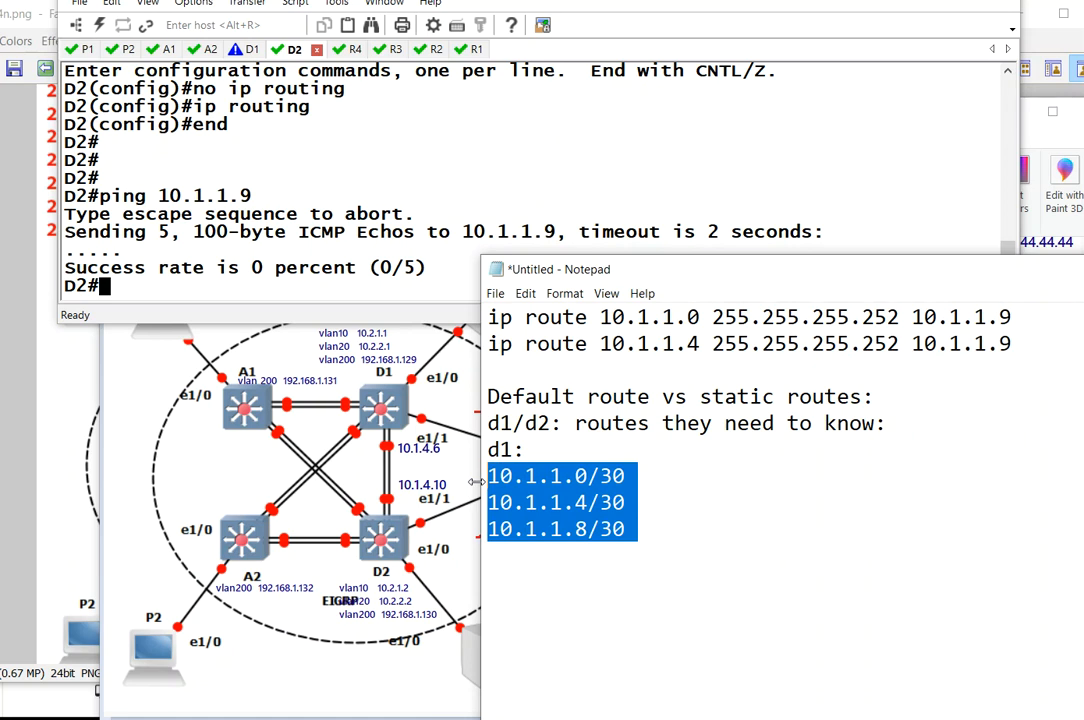
pyautogui.write('config t')
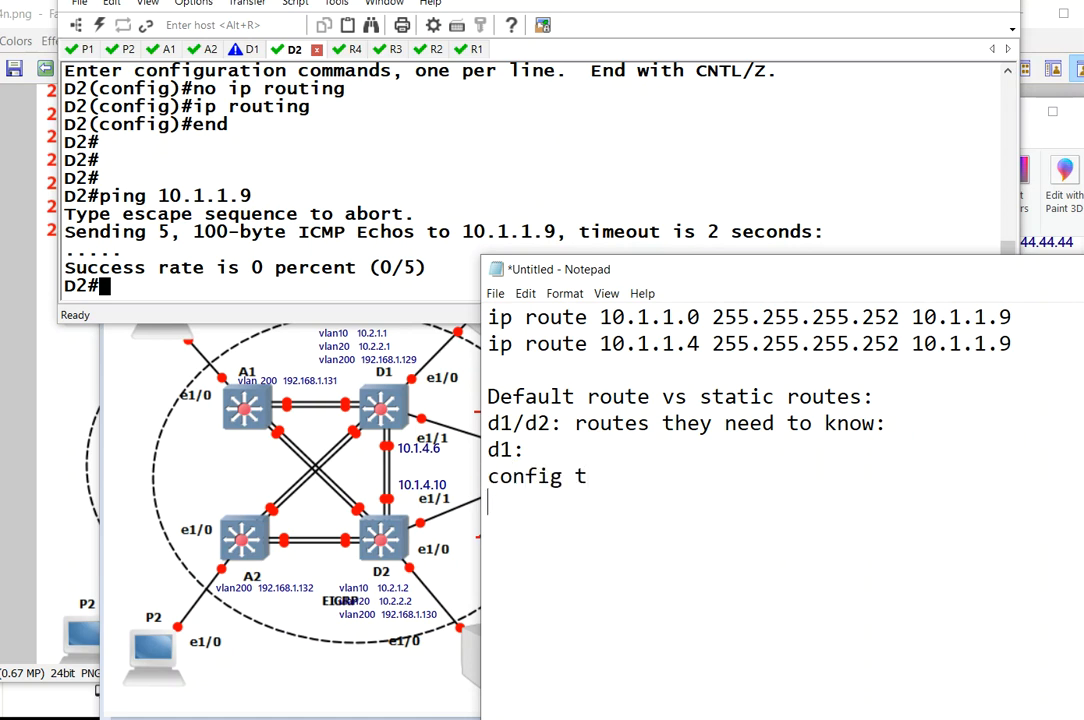
pyautogui.write('ip route 10.1.1.0 255.255.255.252 10.1.1.9')
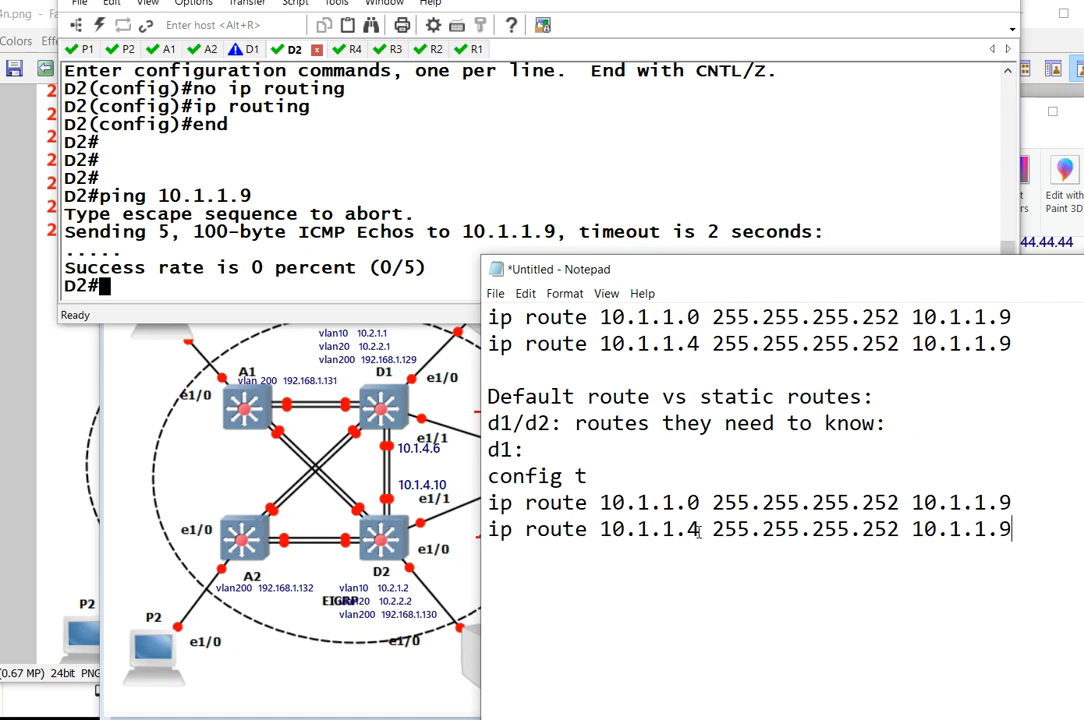
pyautogui.press('enter')
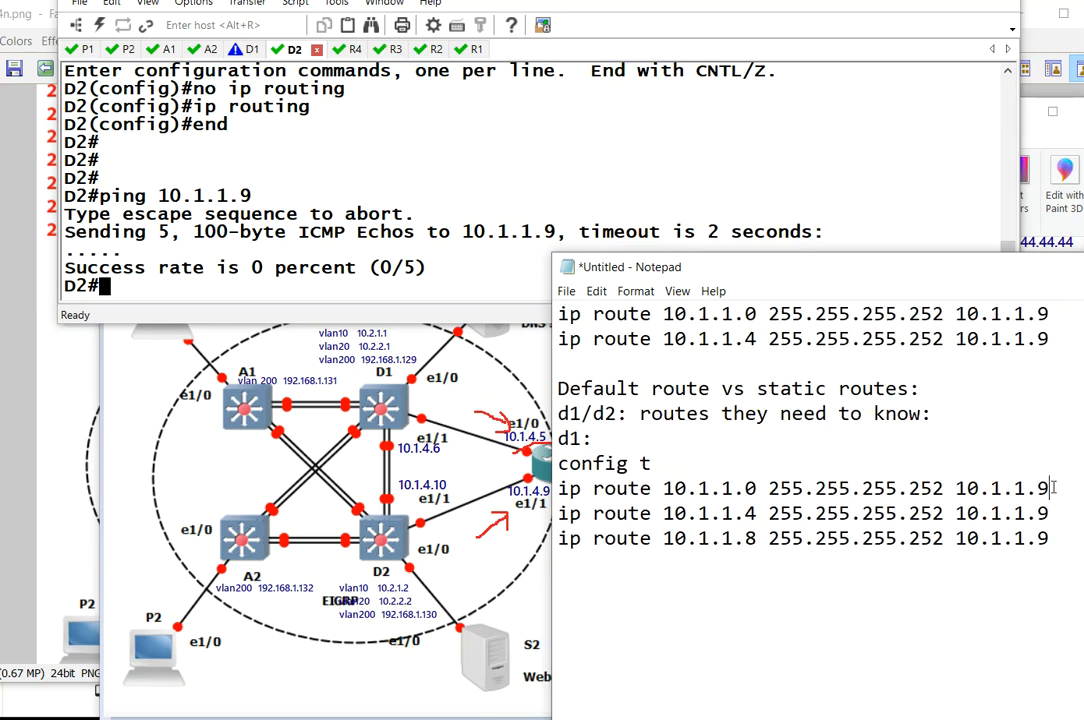
pyautogui.write('10.1.4.')
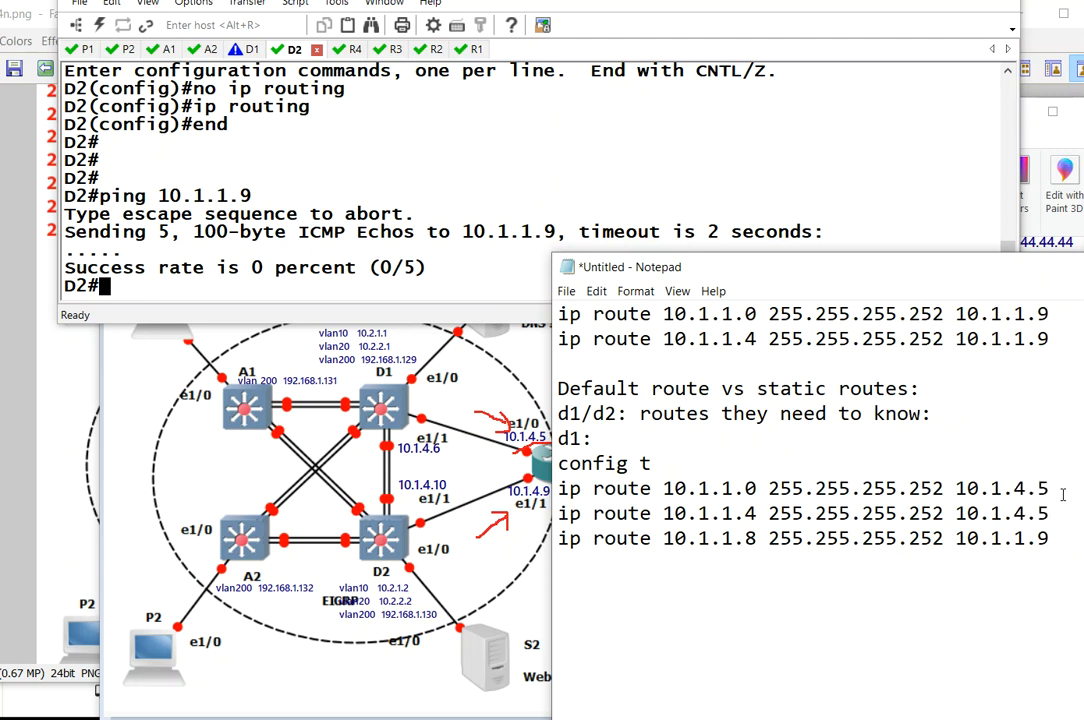
pyautogui.write('10.1.4')
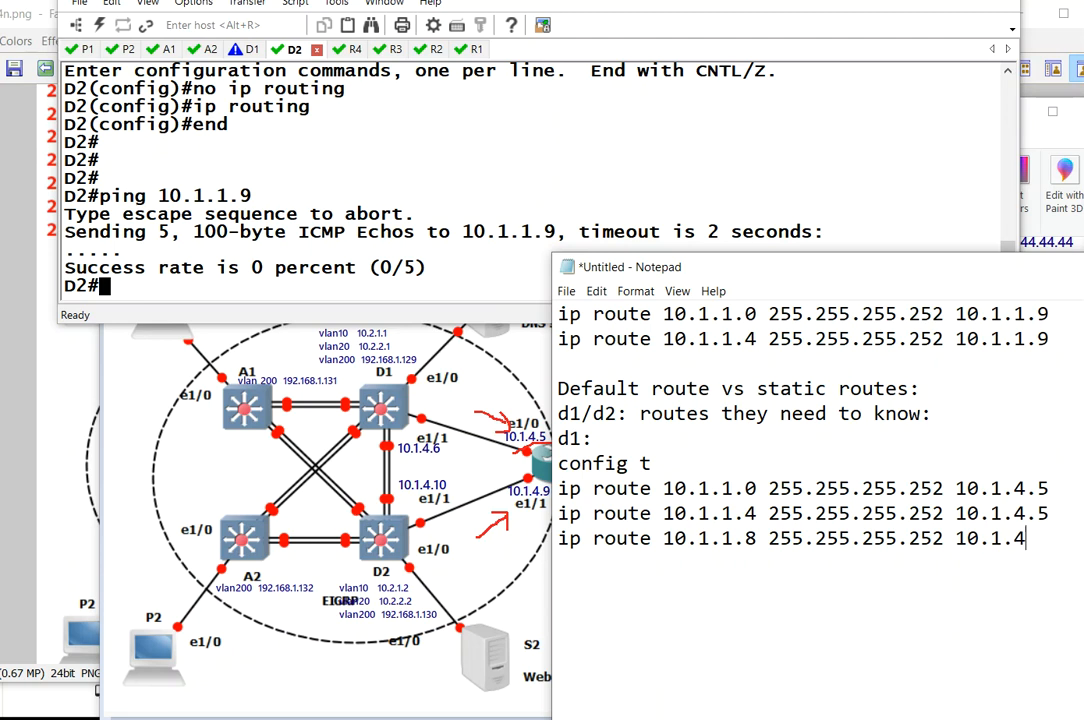
pyautogui.write('.5')
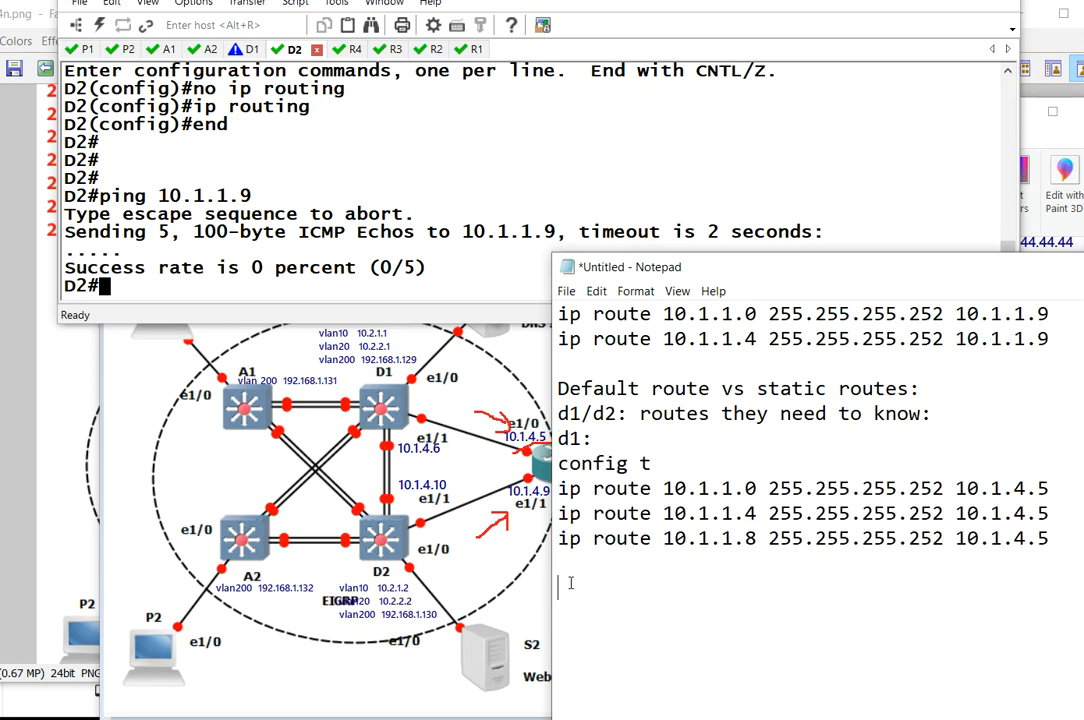
# Add a 'd2:' block with the same routes via next hop 10.1.4.9.
pyautogui.write('d2:')
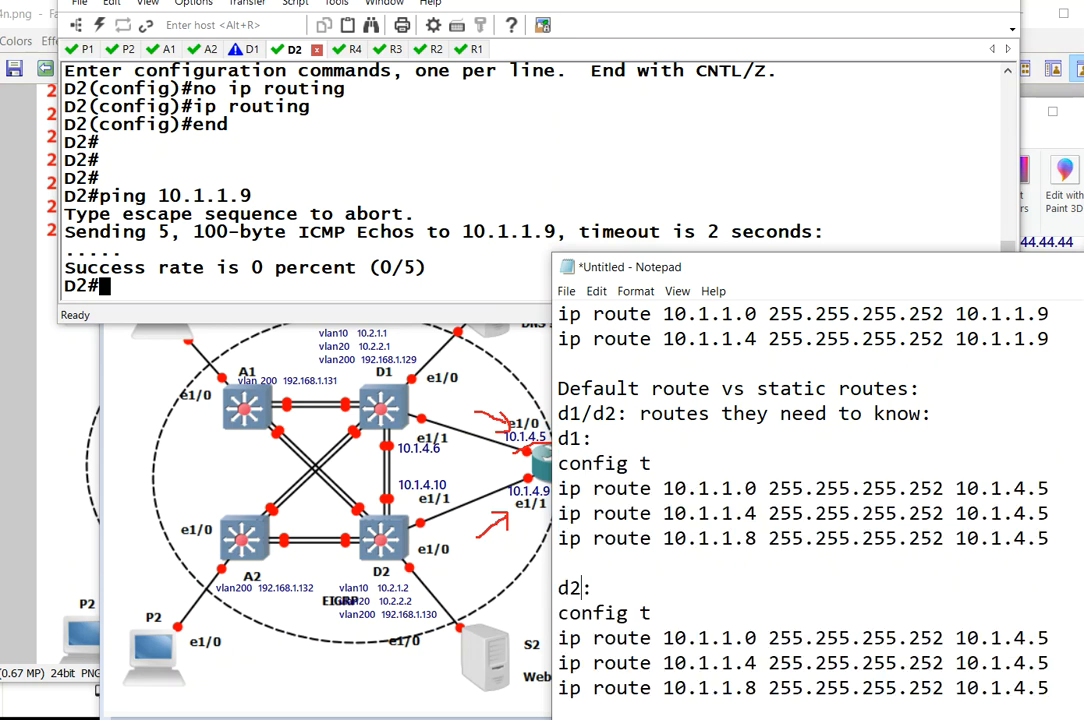
pyautogui.scroll(-3)
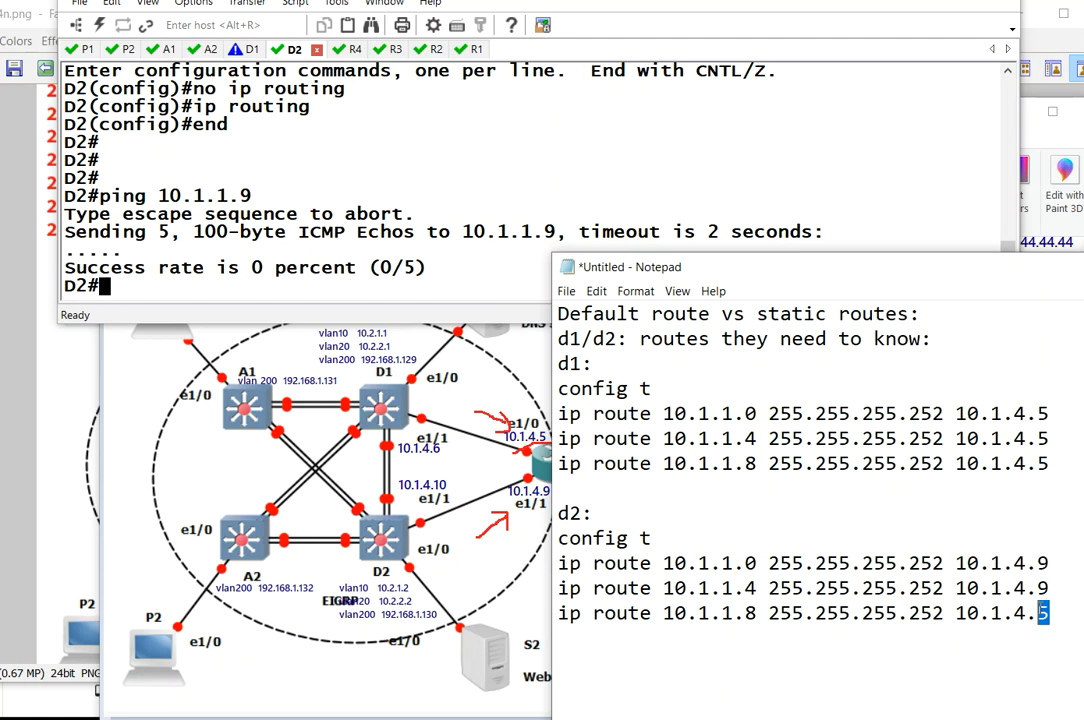
pyautogui.write('9')
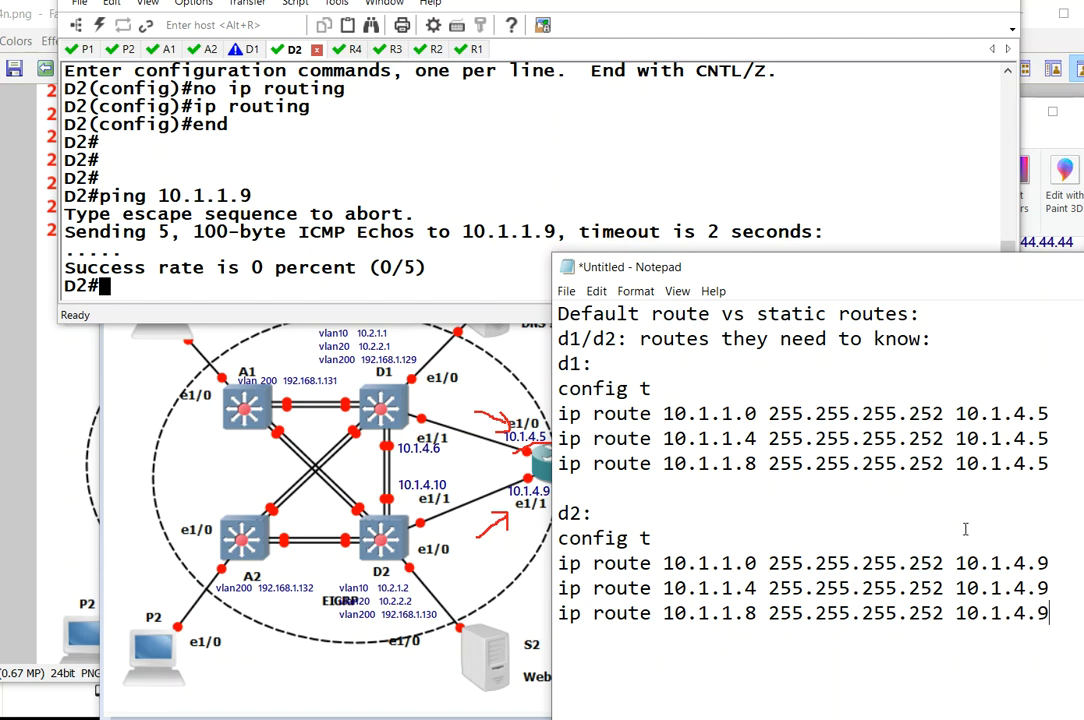
pyautogui.moveTo(949, 535)
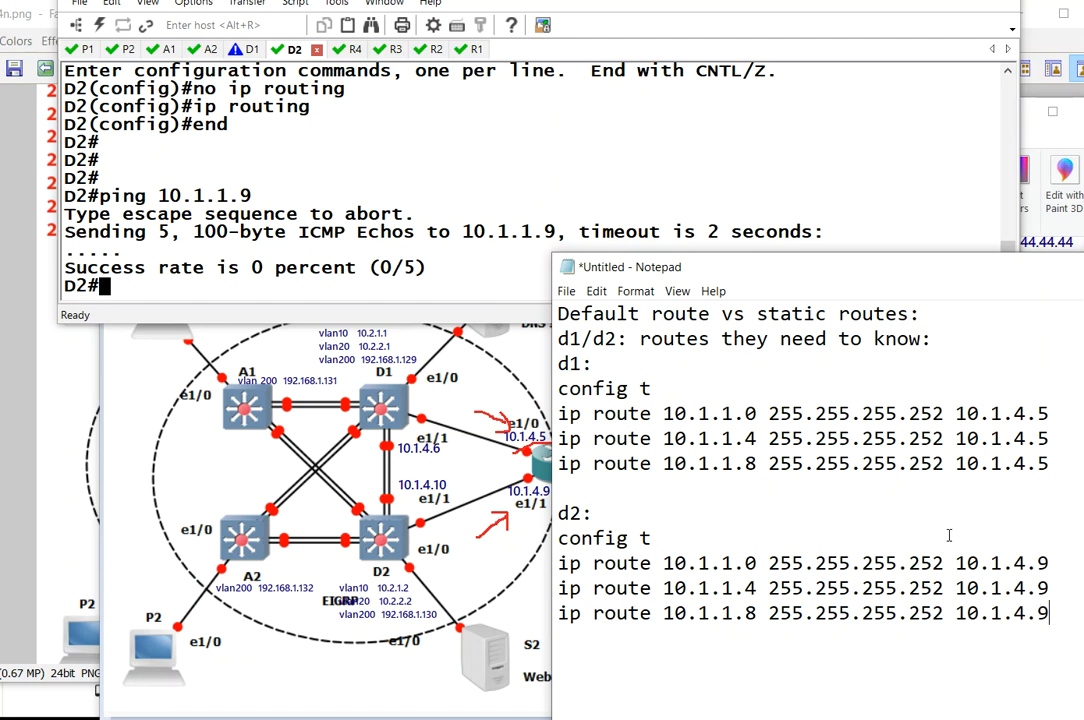
pyautogui.moveTo(806, 279)
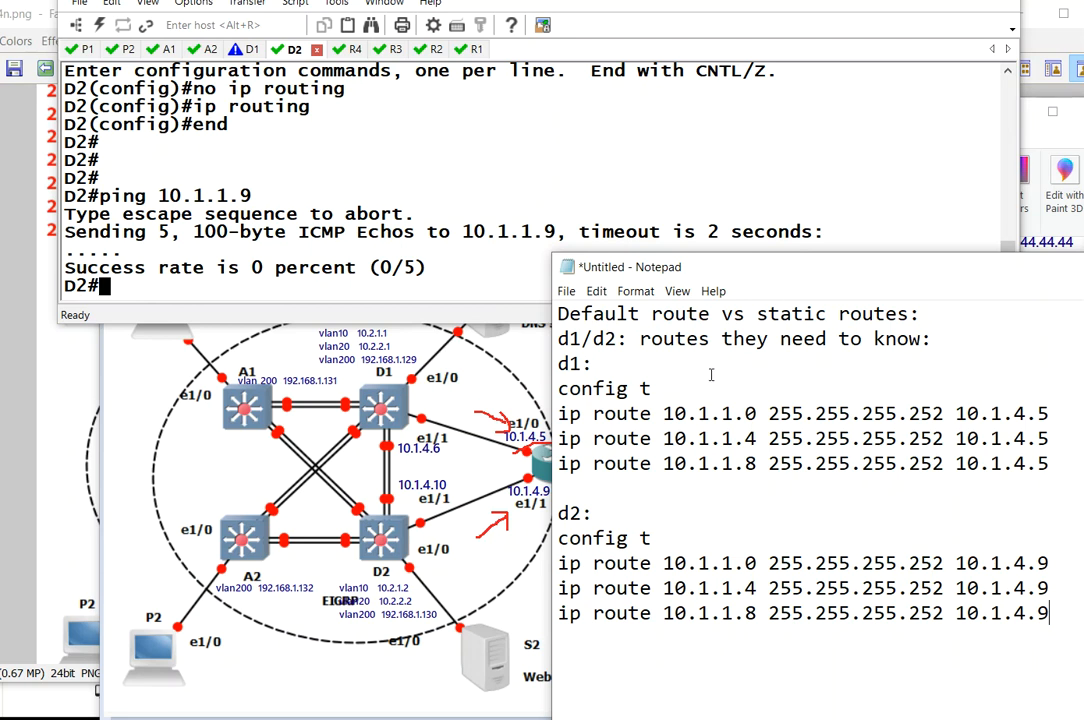
pyautogui.moveTo(718, 271)
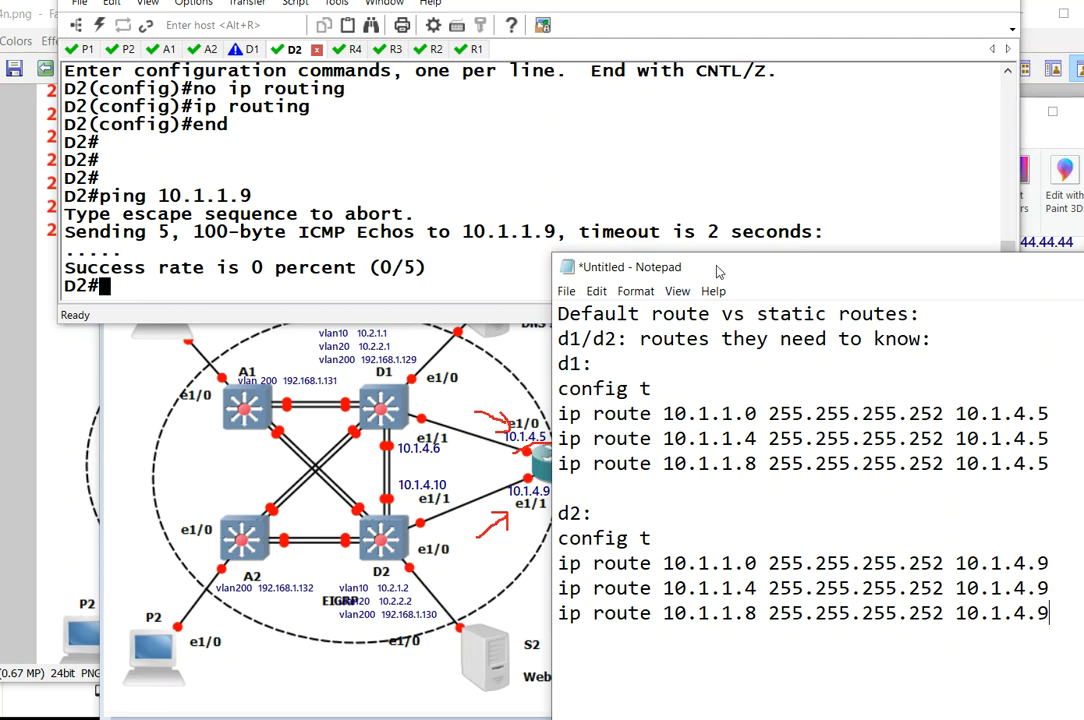
pyautogui.moveTo(558, 413); pyautogui.dragTo(1049, 463)
pyautogui.write('do')
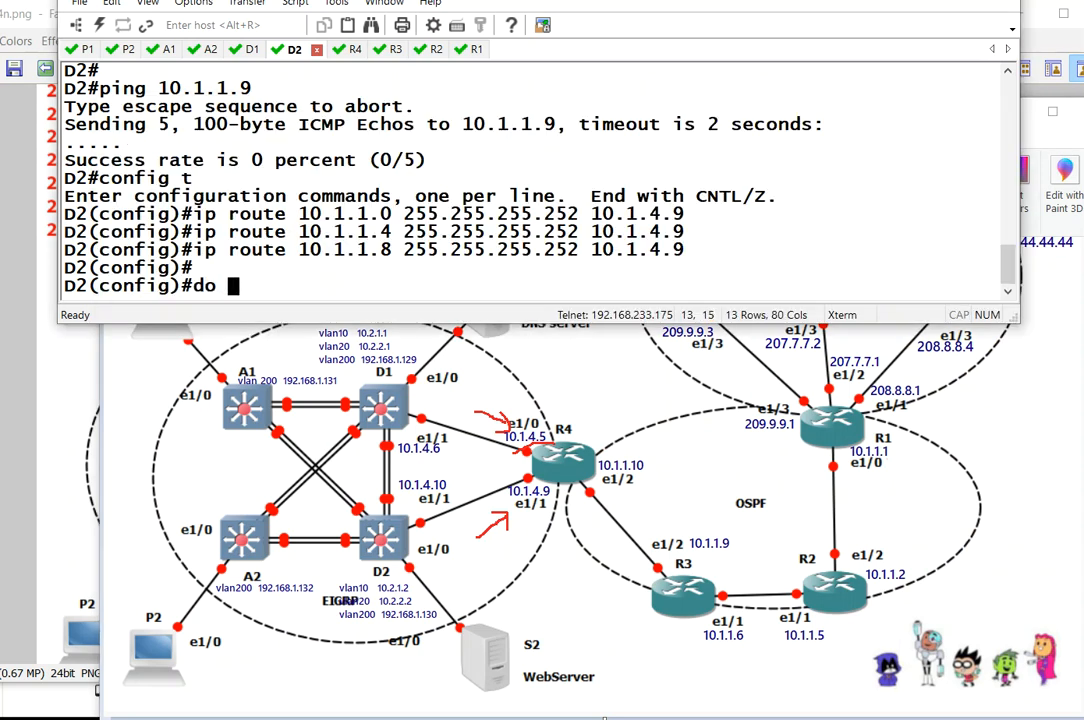
# Ping 10.1.1.1 from D2, then run 'sh ip route connected | inc C' on D1.
pyautogui.write('ping 10.1.1.1')
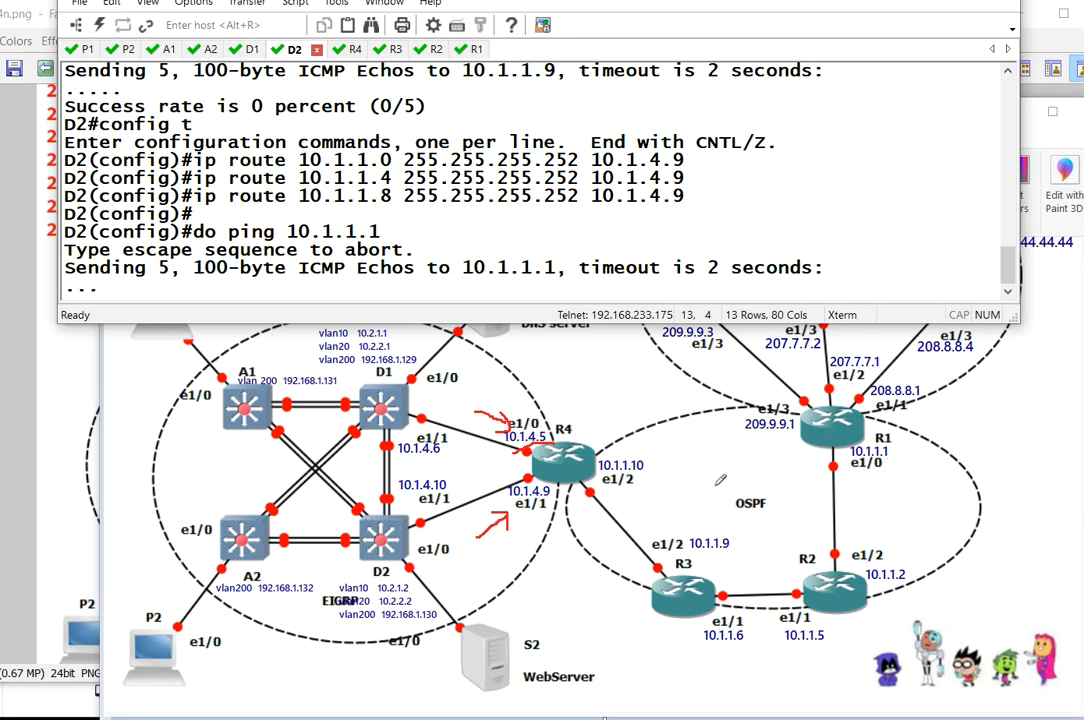
pyautogui.click(252, 51)
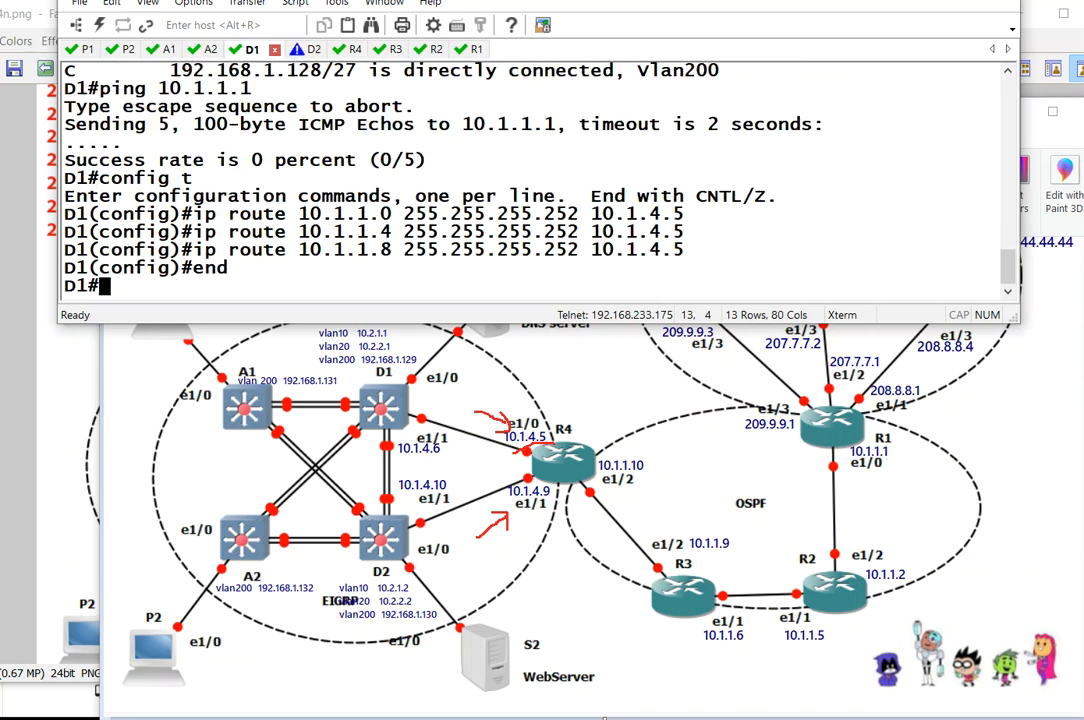
pyautogui.moveTo(875, 390)
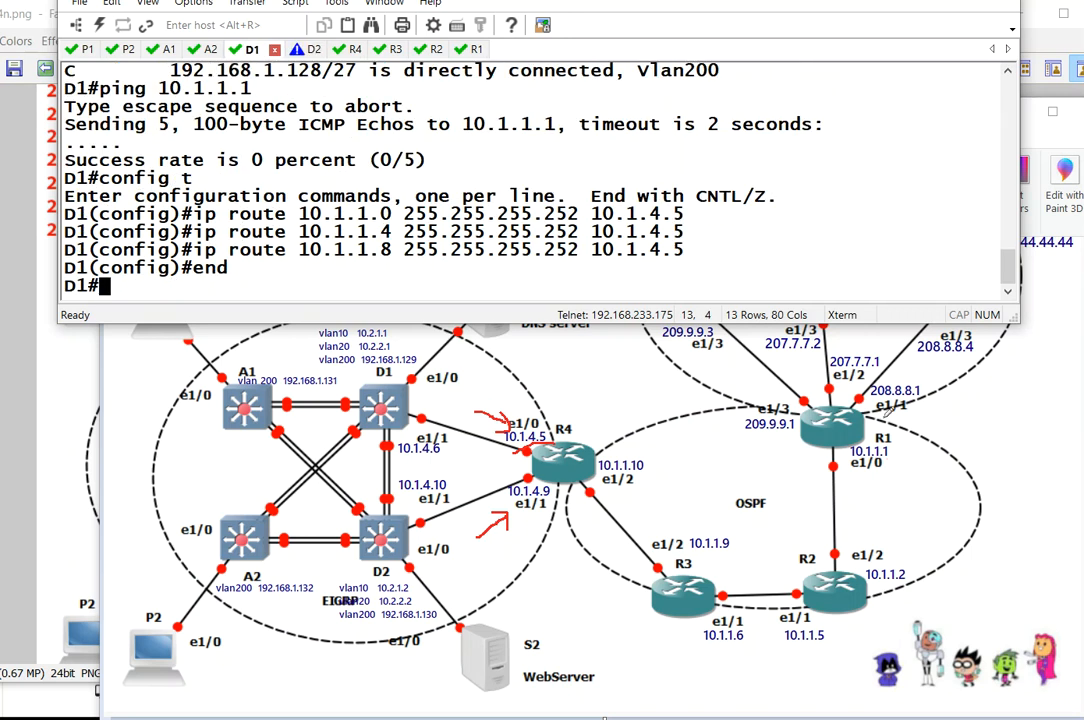
pyautogui.write('sh')
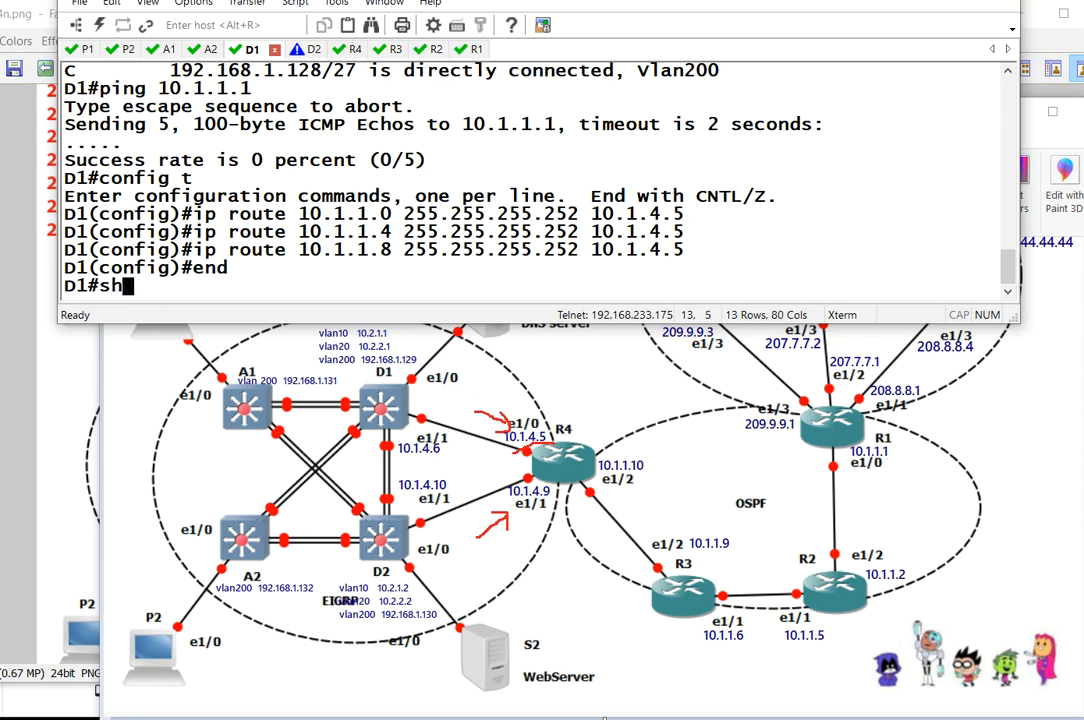
pyautogui.write('sh ip route connected')
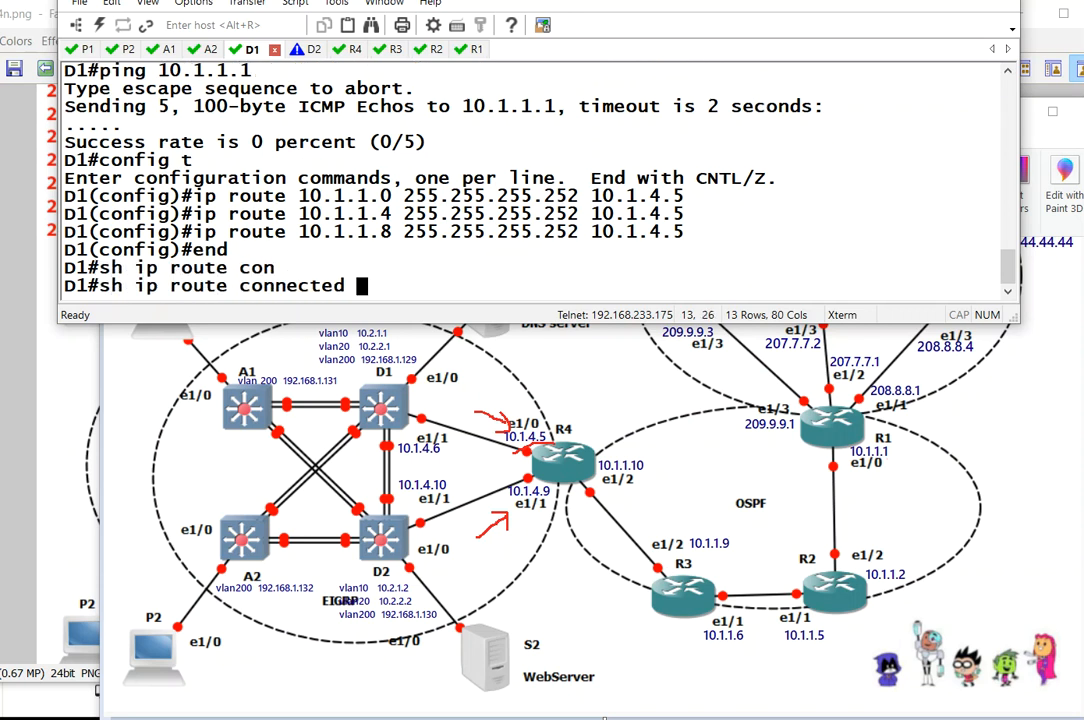
pyautogui.write('| inc C')
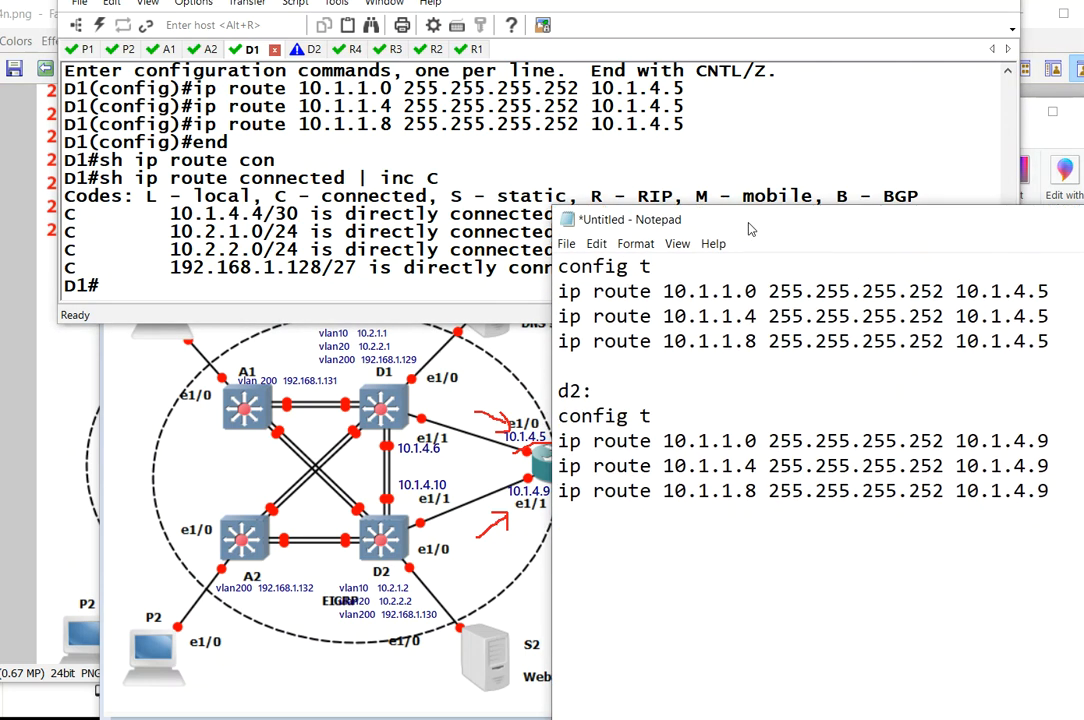
# Add an 'r1,r2,r3:' list of 10.1.4.4/30, 10.1.4.8/30, 10.2.1.0/24, 10.2.2.0/24, 192.168.1.128.
pyautogui.write('r1')
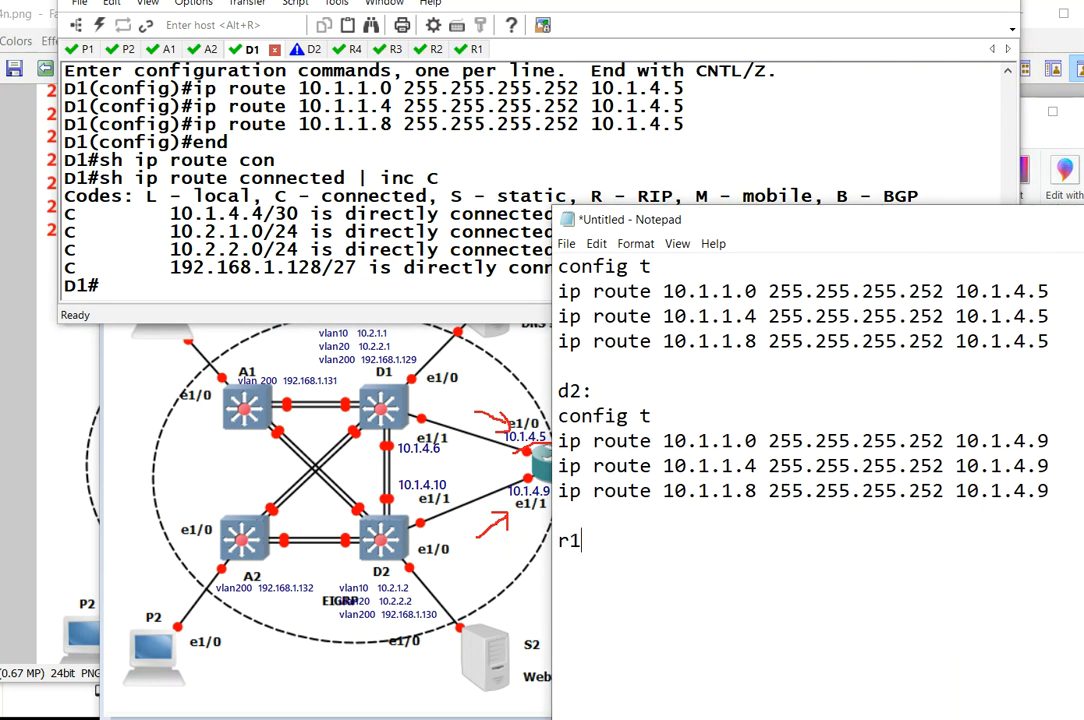
pyautogui.write(',')
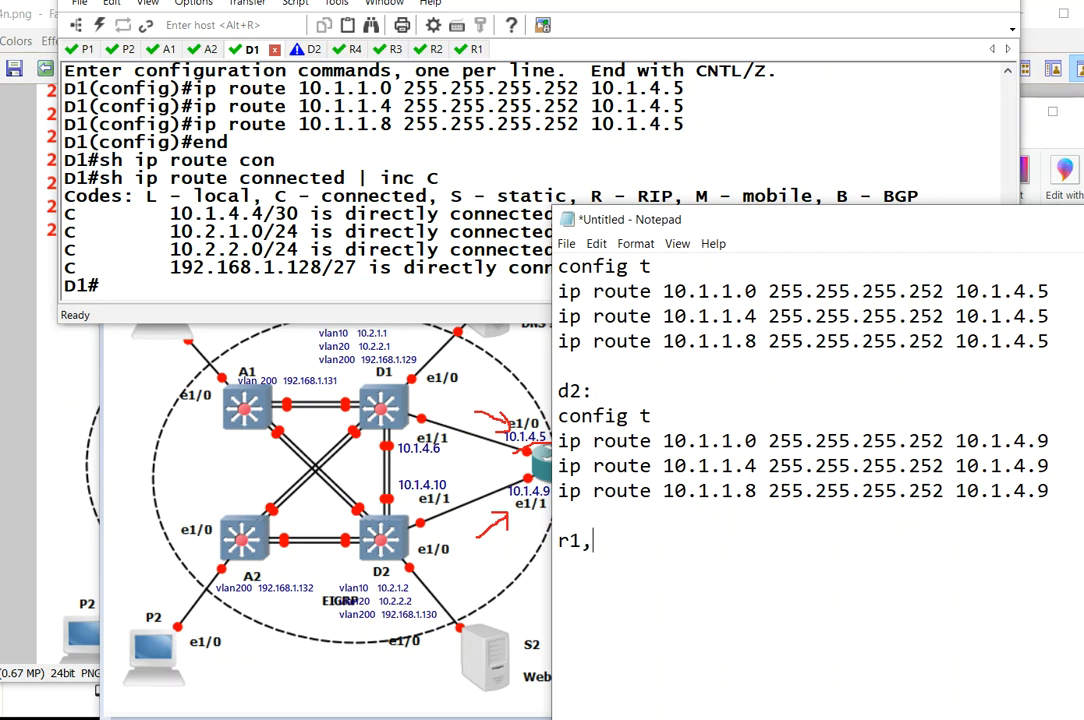
pyautogui.write('r2,')
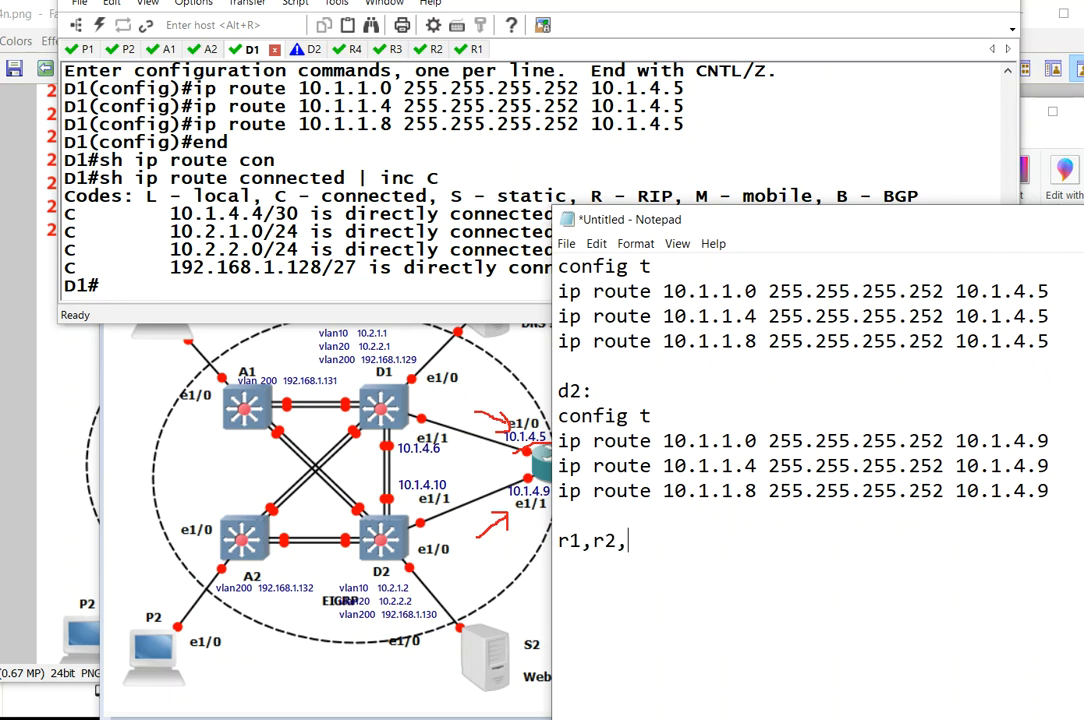
pyautogui.write('r3:')
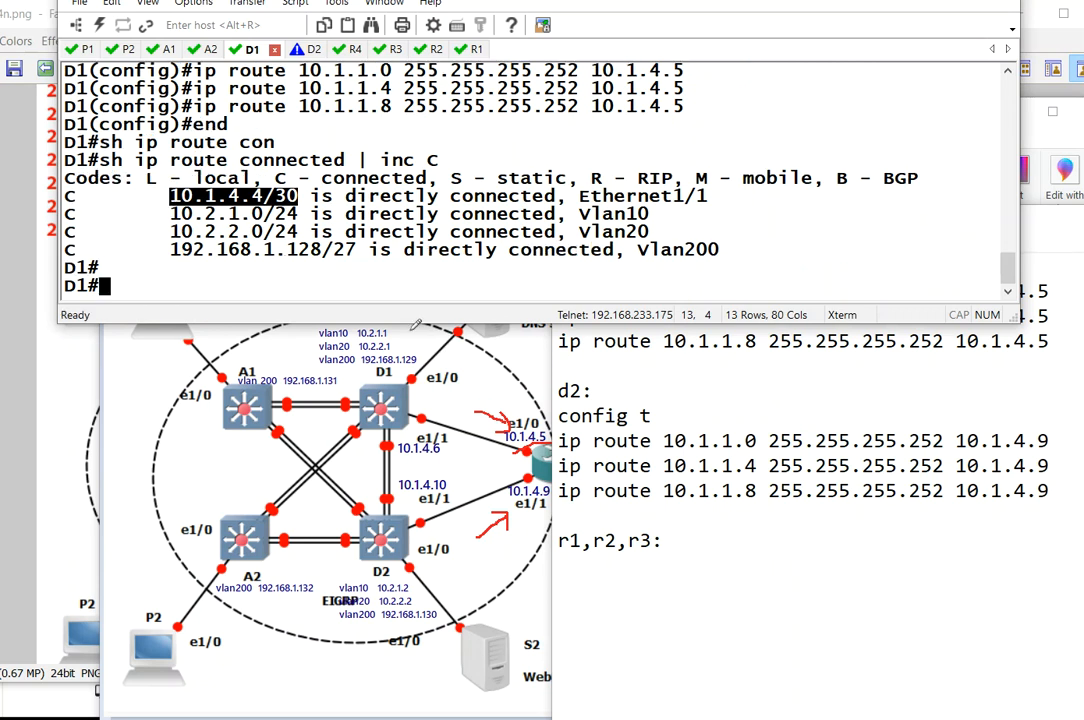
pyautogui.write('10.1.4.4/30')
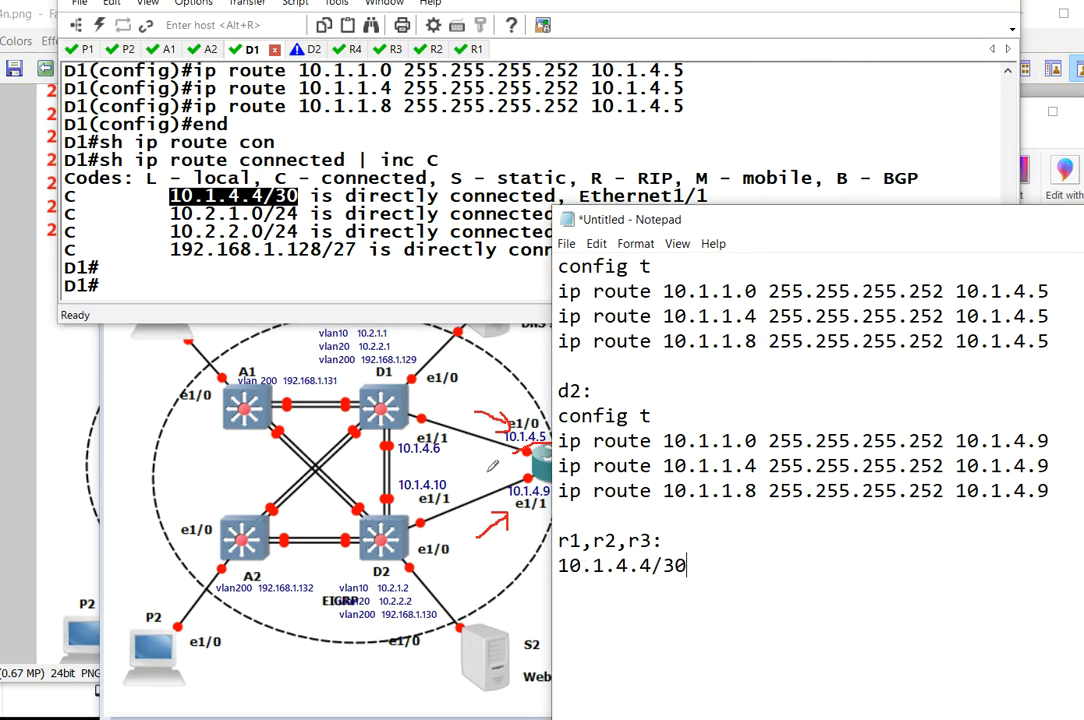
pyautogui.doubleClick(232, 213)
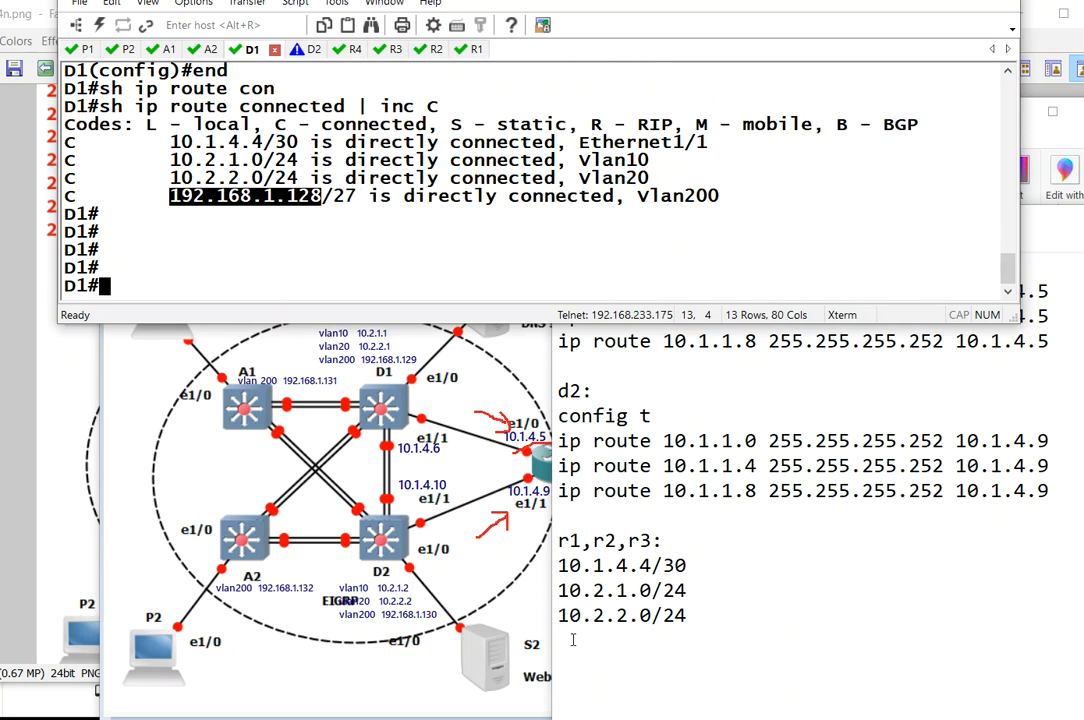
pyautogui.write('192.168.1.128')
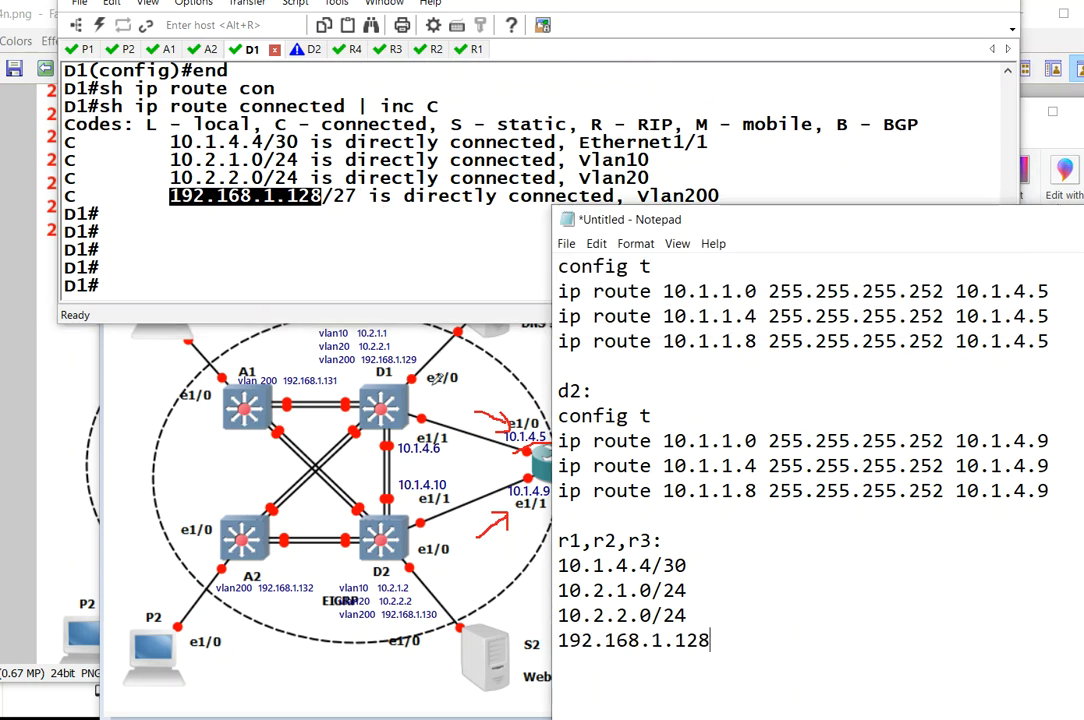
pyautogui.moveTo(781, 594)
pyautogui.write('10.1.4.8/30')
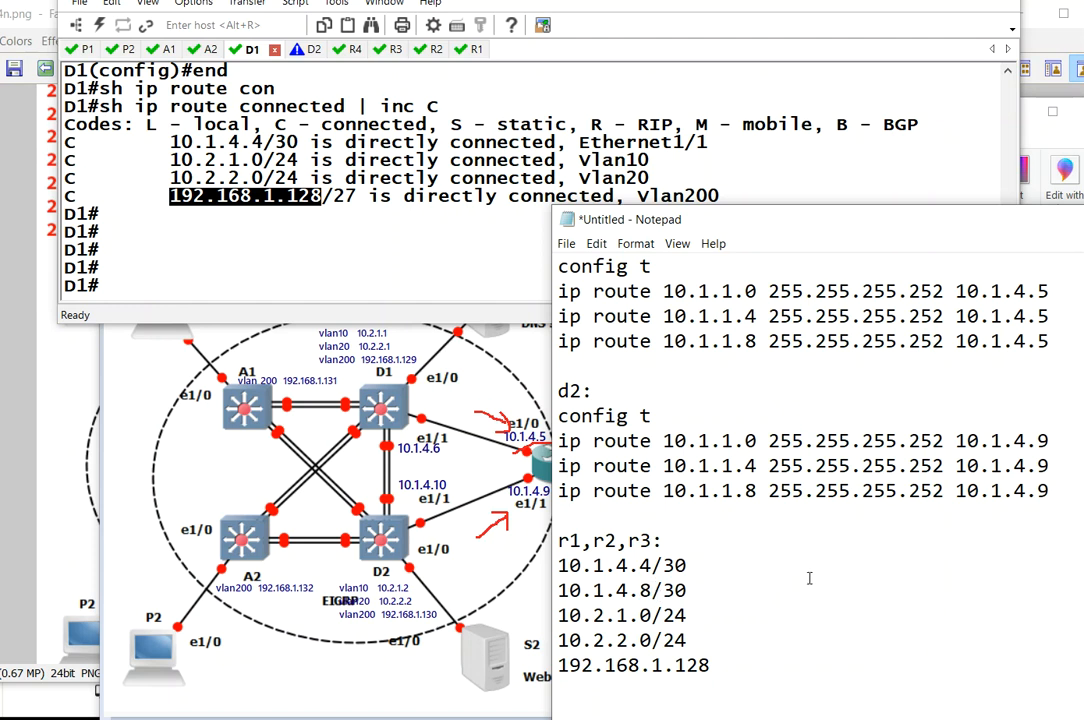
# Add an 'r4:' heading and select the 10.1.4.x and LAN network lines.
pyautogui.scroll(-3)
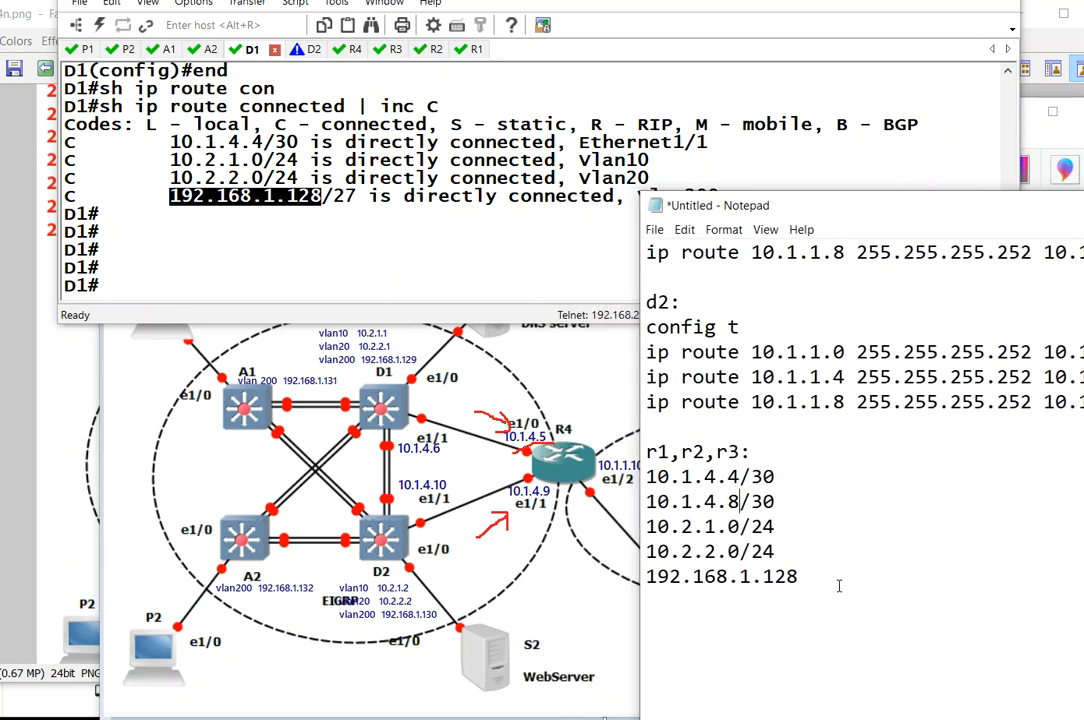
pyautogui.write('r4')
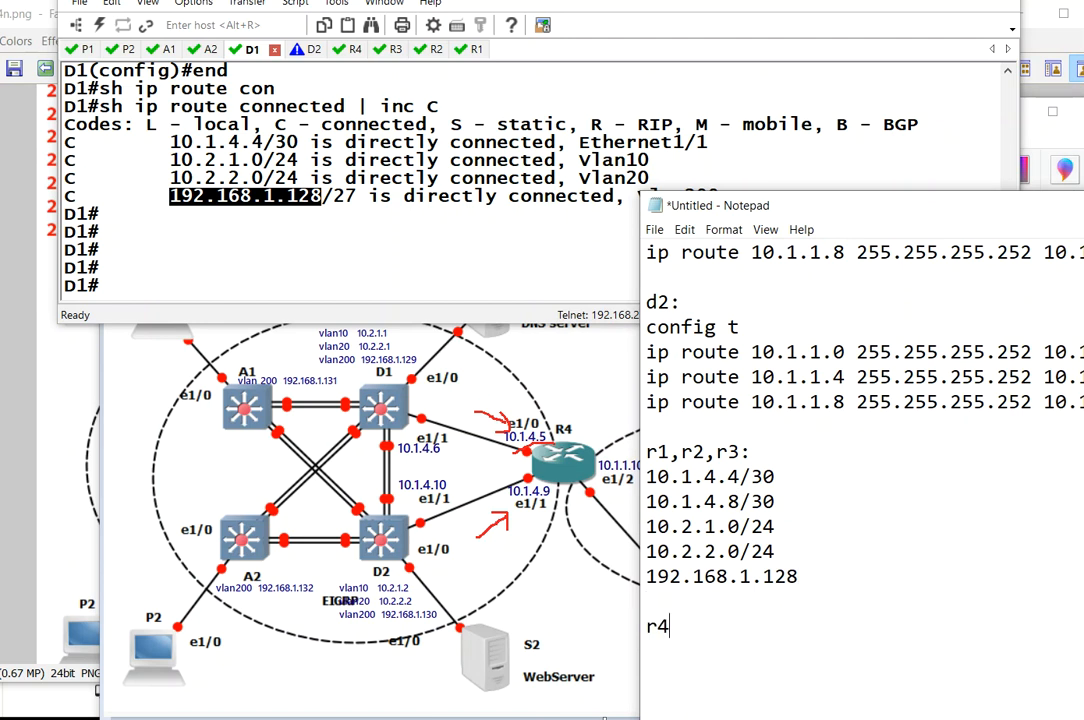
pyautogui.write(':')
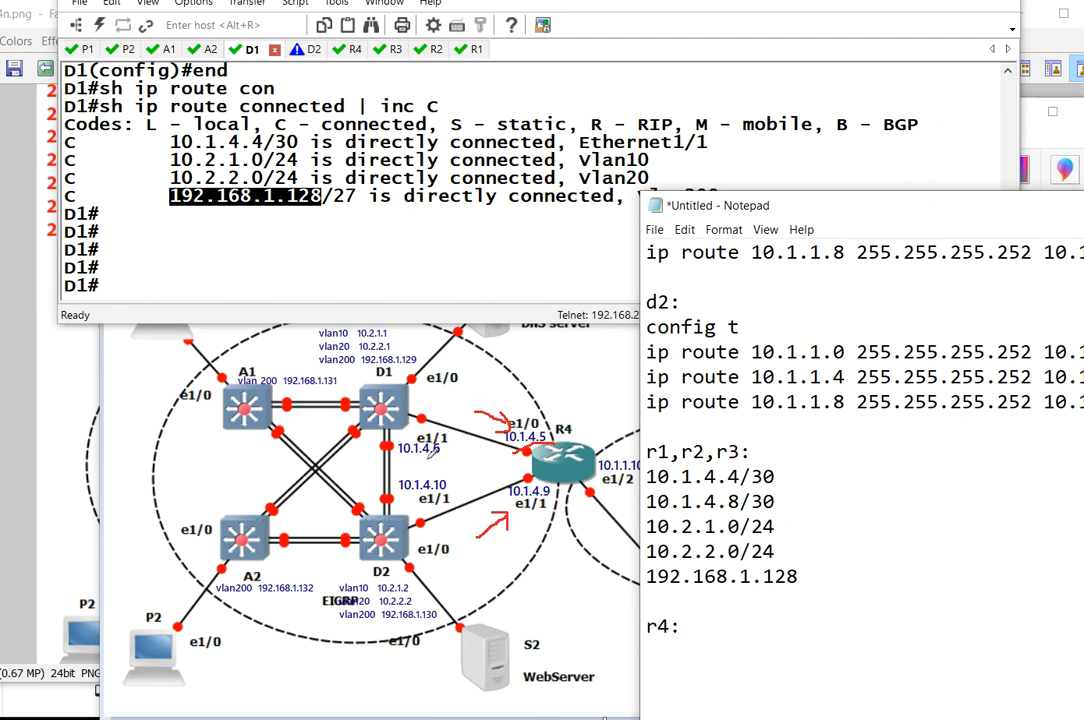
pyautogui.moveTo(647, 476); pyautogui.dragTo(775, 502)
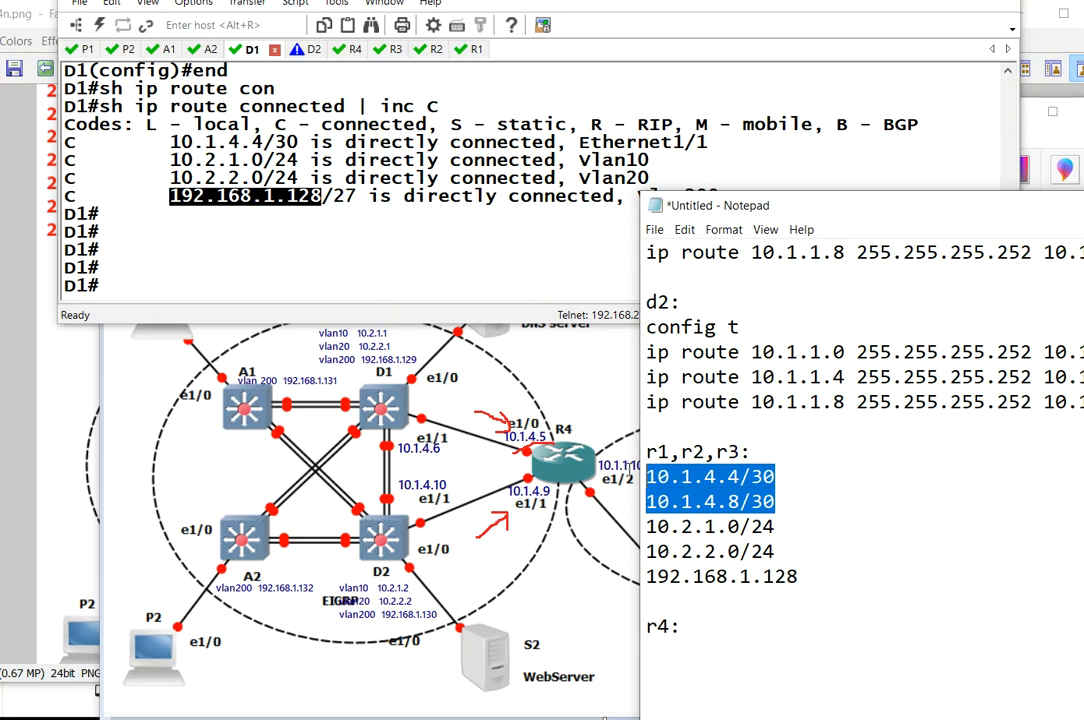
pyautogui.moveTo(647, 526); pyautogui.dragTo(798, 576)
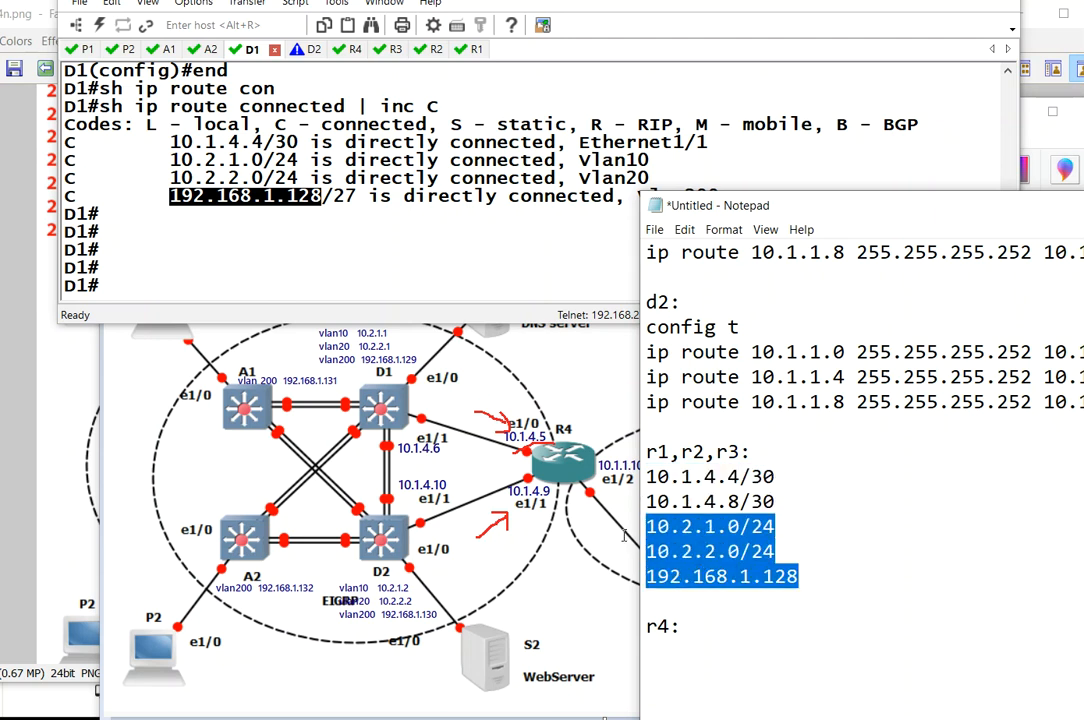
pyautogui.click(663, 652)
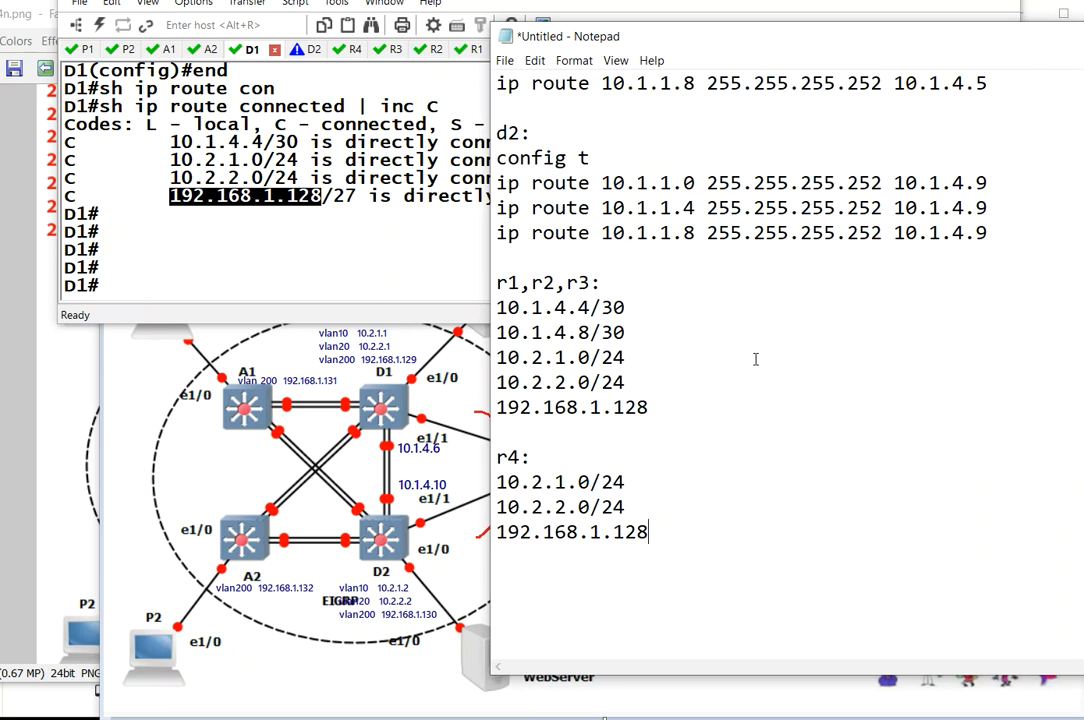
pyautogui.moveTo(700, 438)
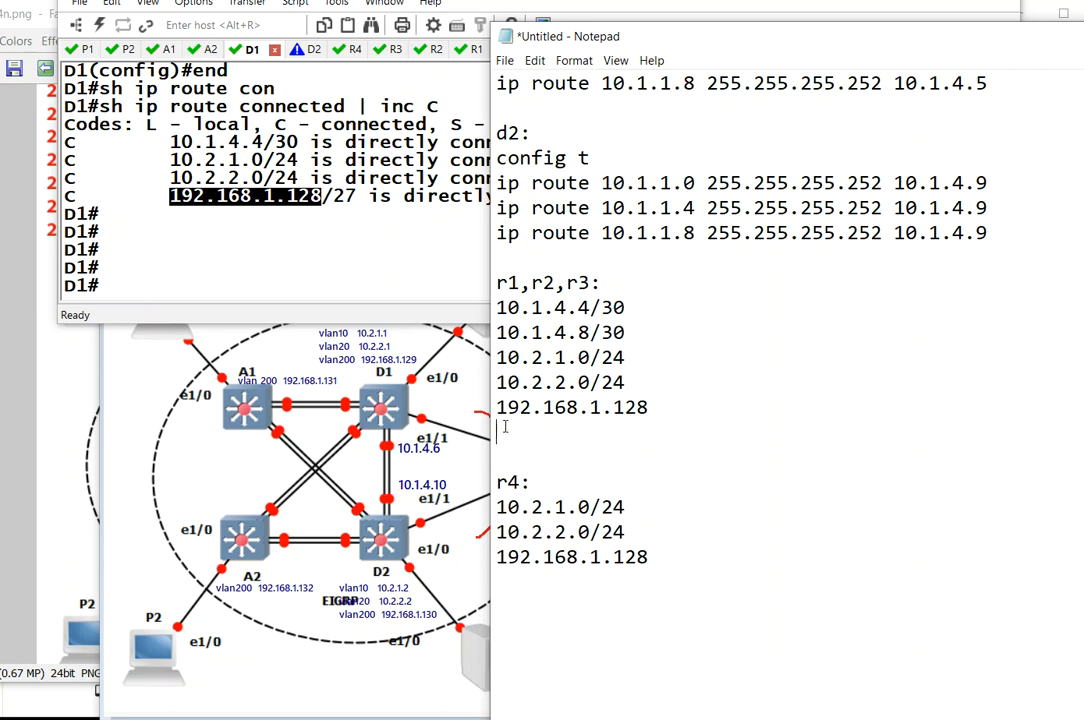
pyautogui.write('@r')
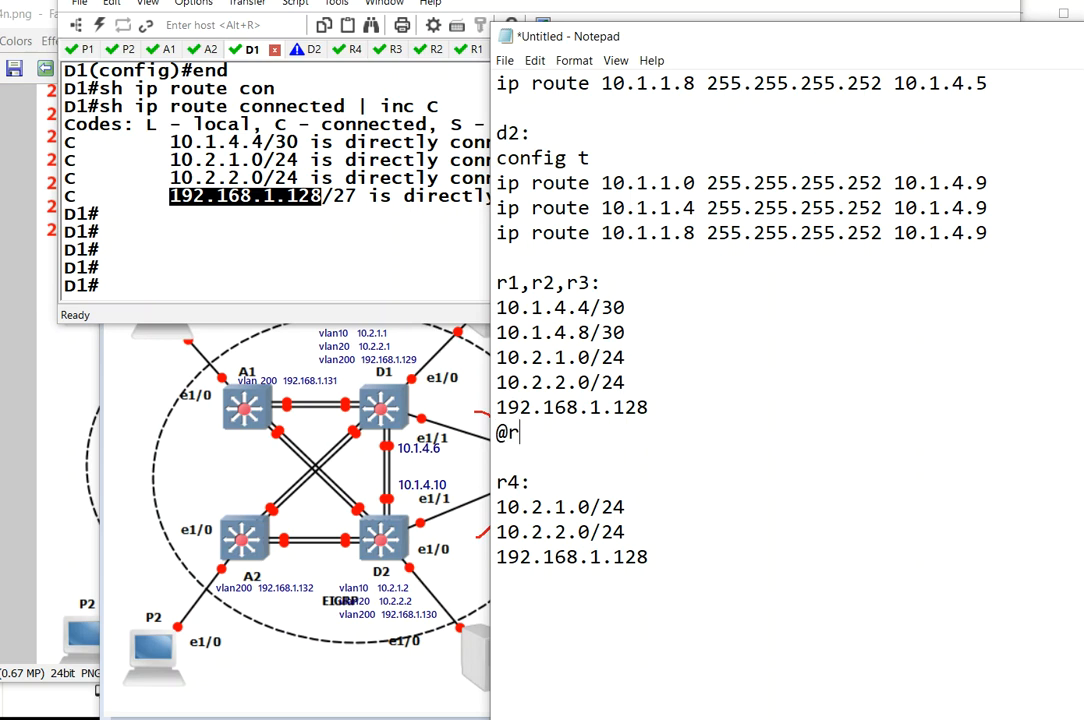
pyautogui.write('1:')
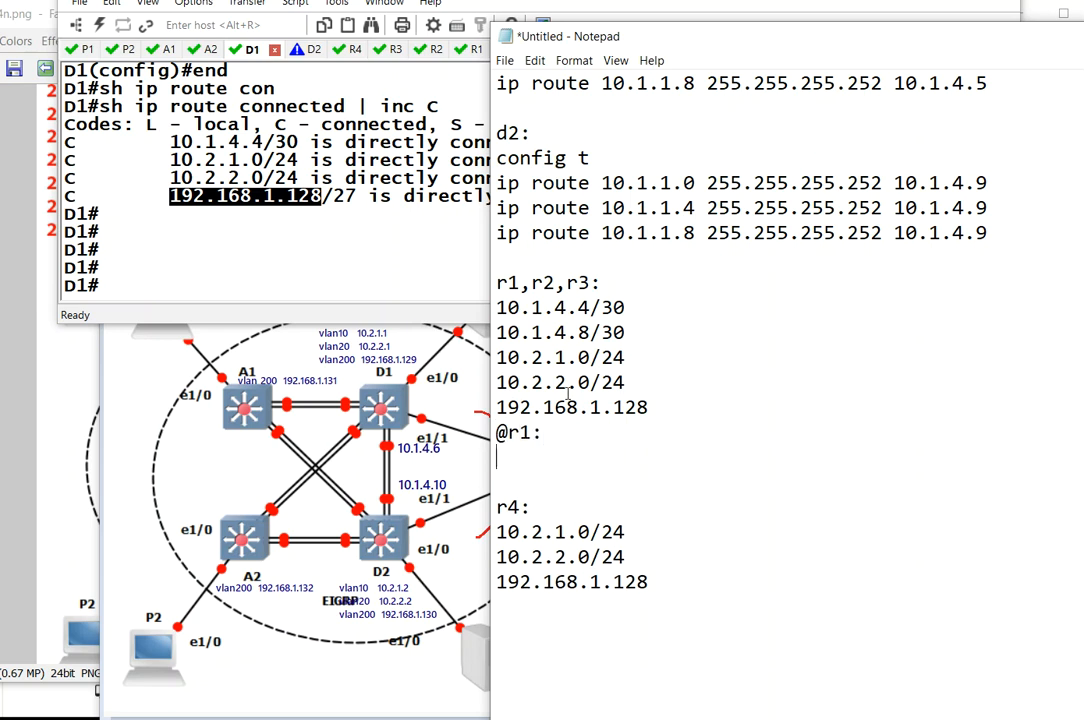
pyautogui.moveTo(496, 183); pyautogui.dragTo(990, 233)
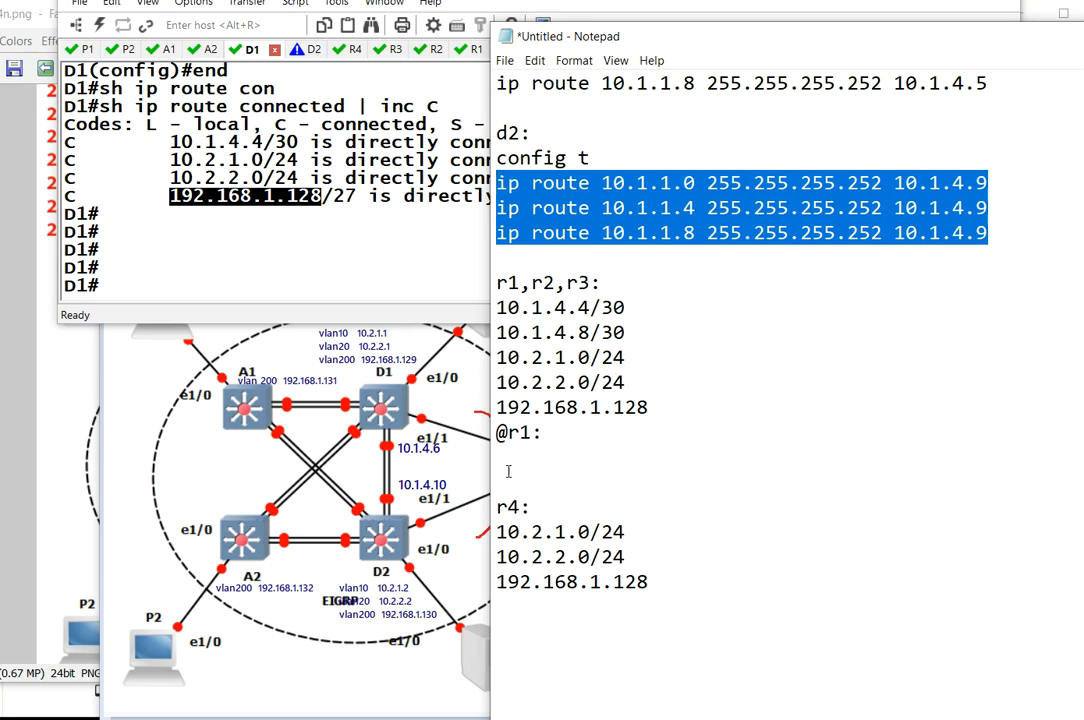
pyautogui.write('ip route 10.1.1.0 255.255.255.252 10.1.4.9')
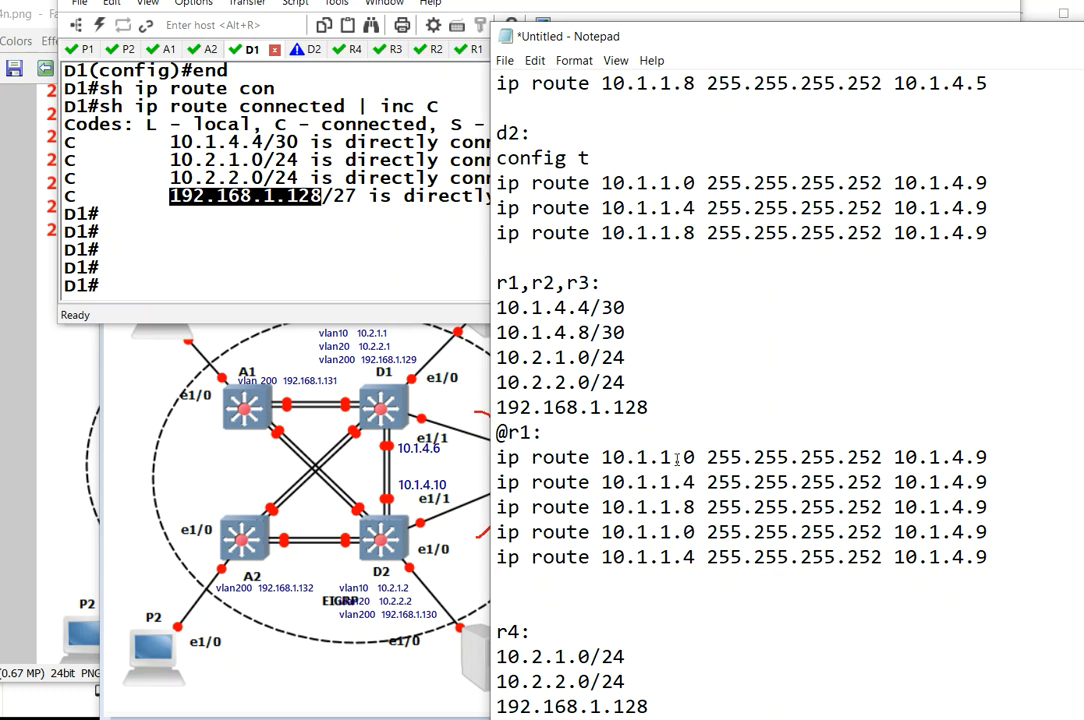
# Edit route destinations to R1's networks, ending with 192.168.1.128 255.255.255.224.
pyautogui.doubleClick(665, 457)
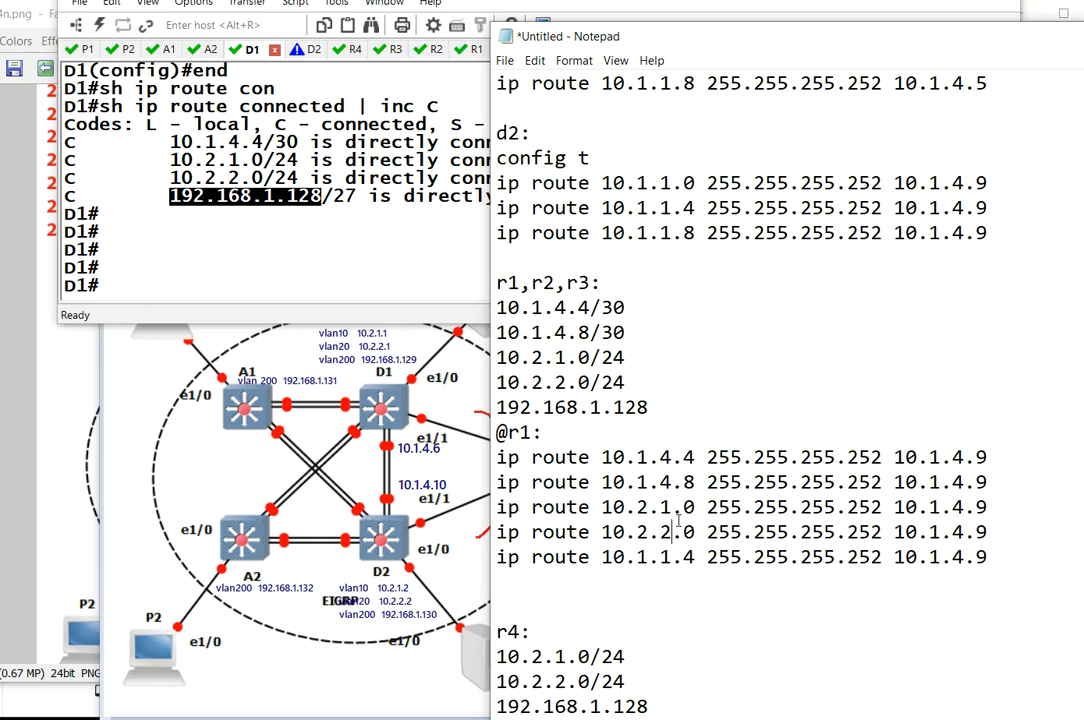
pyautogui.doubleClick(638, 557)
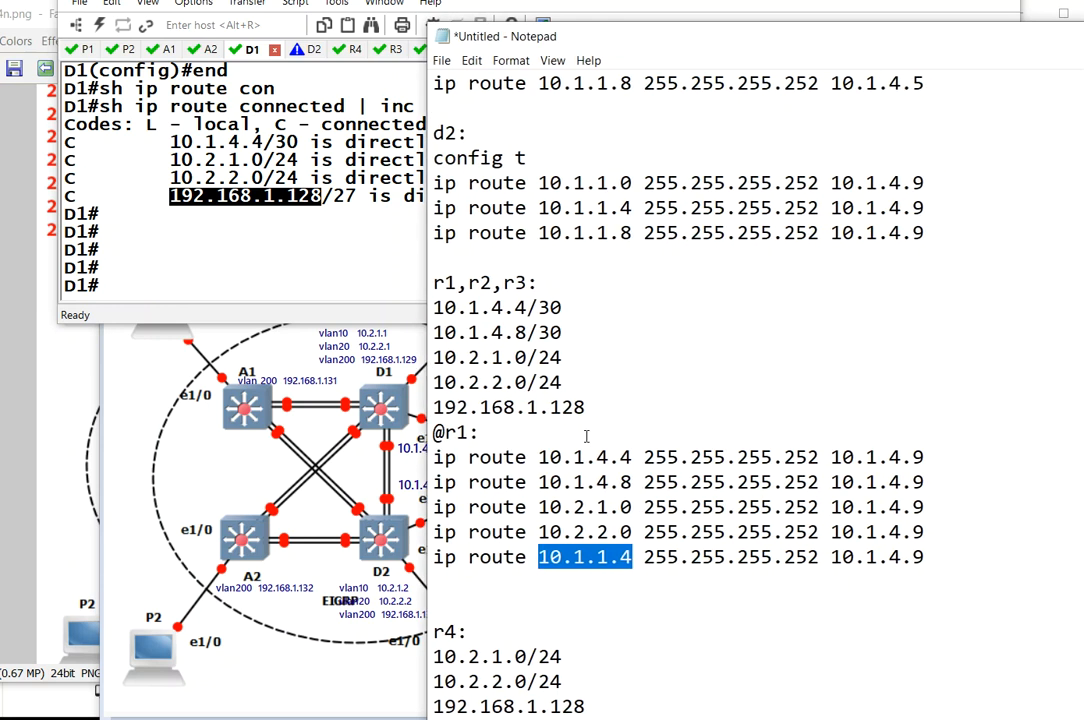
pyautogui.write('192.168')
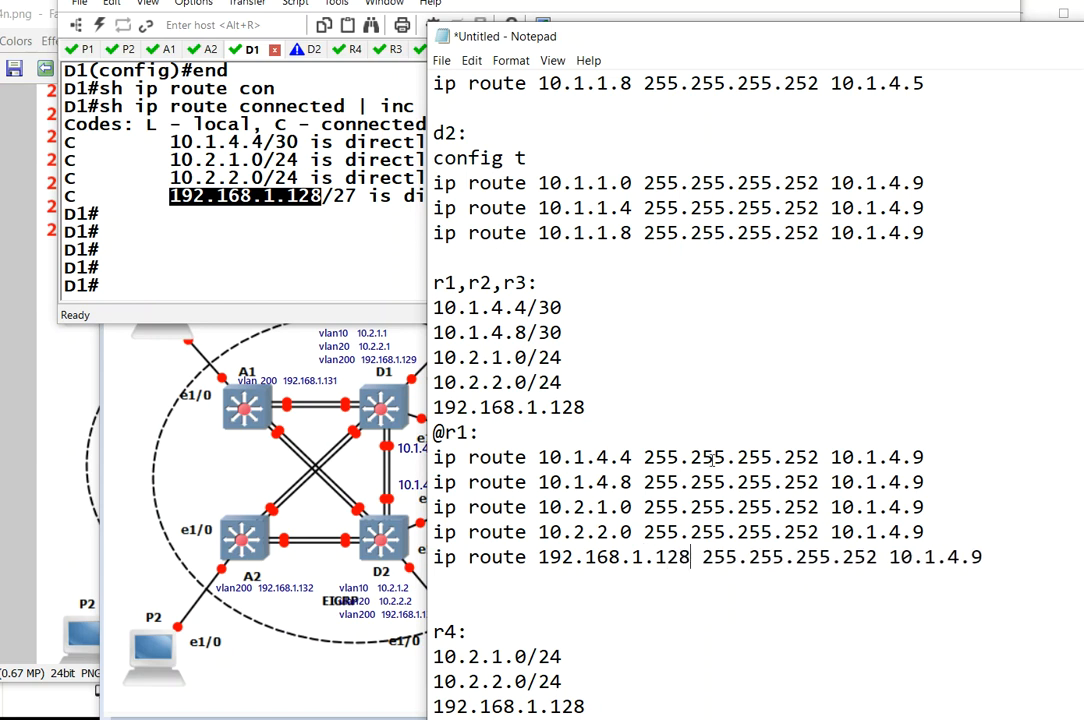
pyautogui.doubleClick(867, 558)
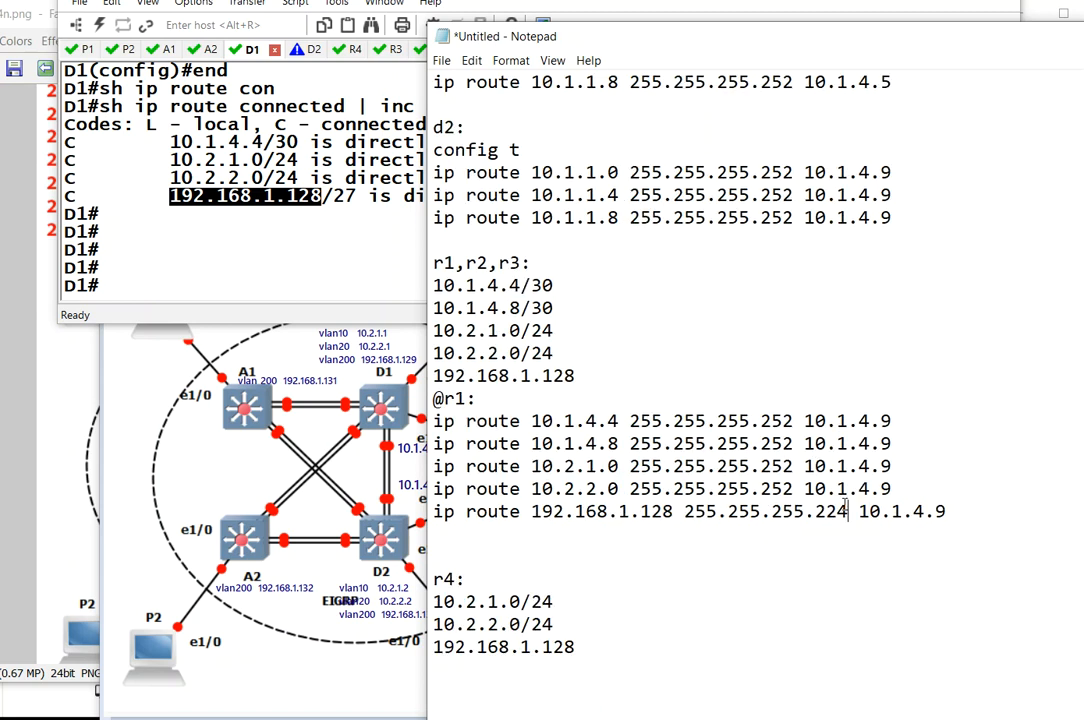
pyautogui.moveTo(6, 463)
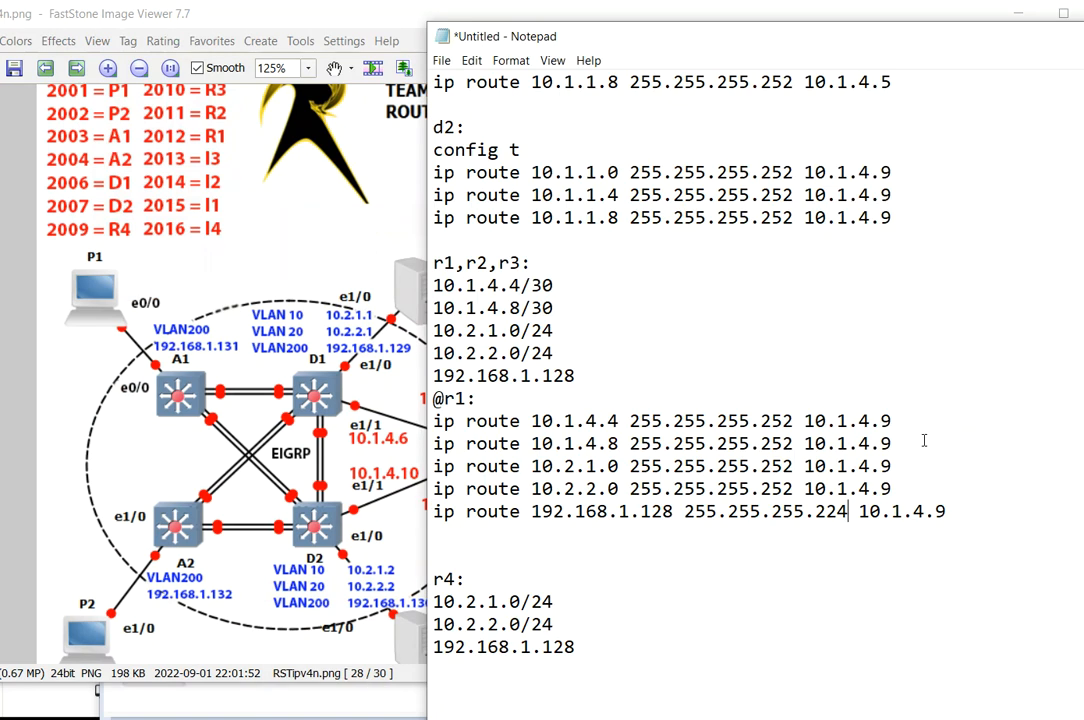
pyautogui.doubleClick(877, 421)
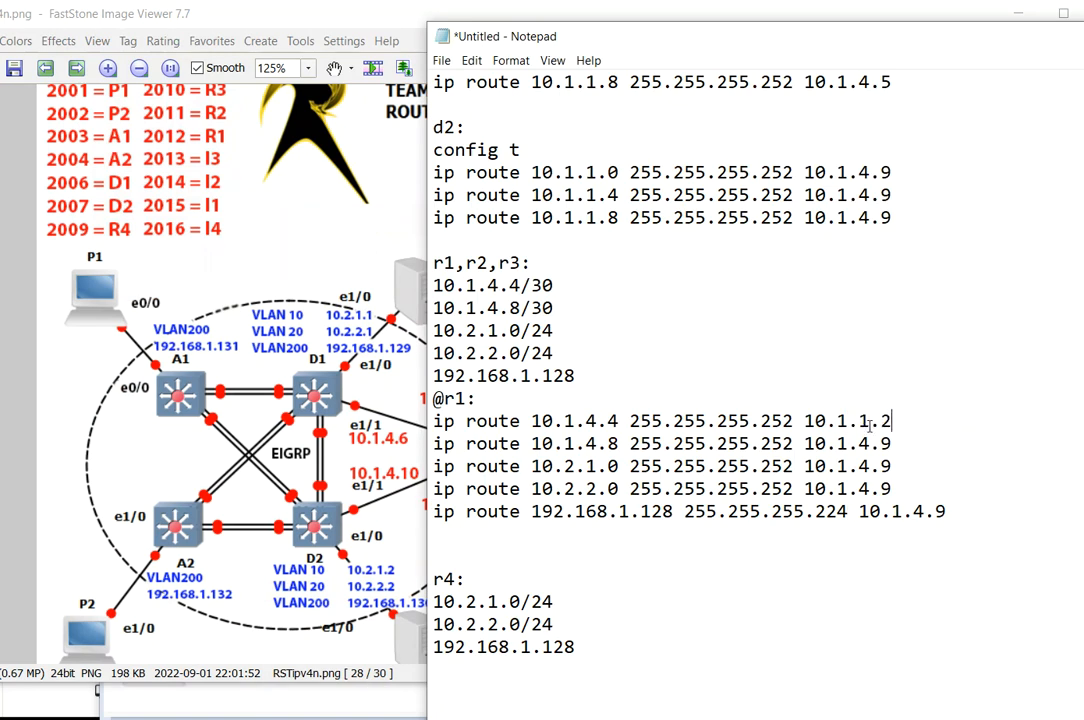
pyautogui.doubleClick(847, 420)
pyautogui.write('r')
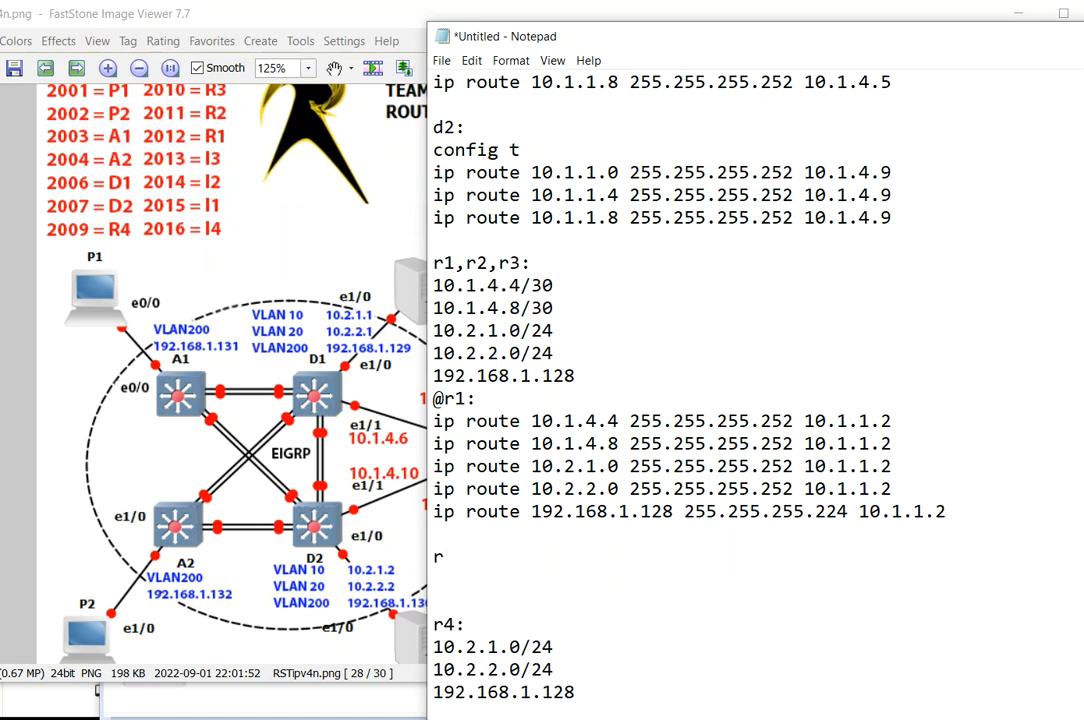
pyautogui.write('2')
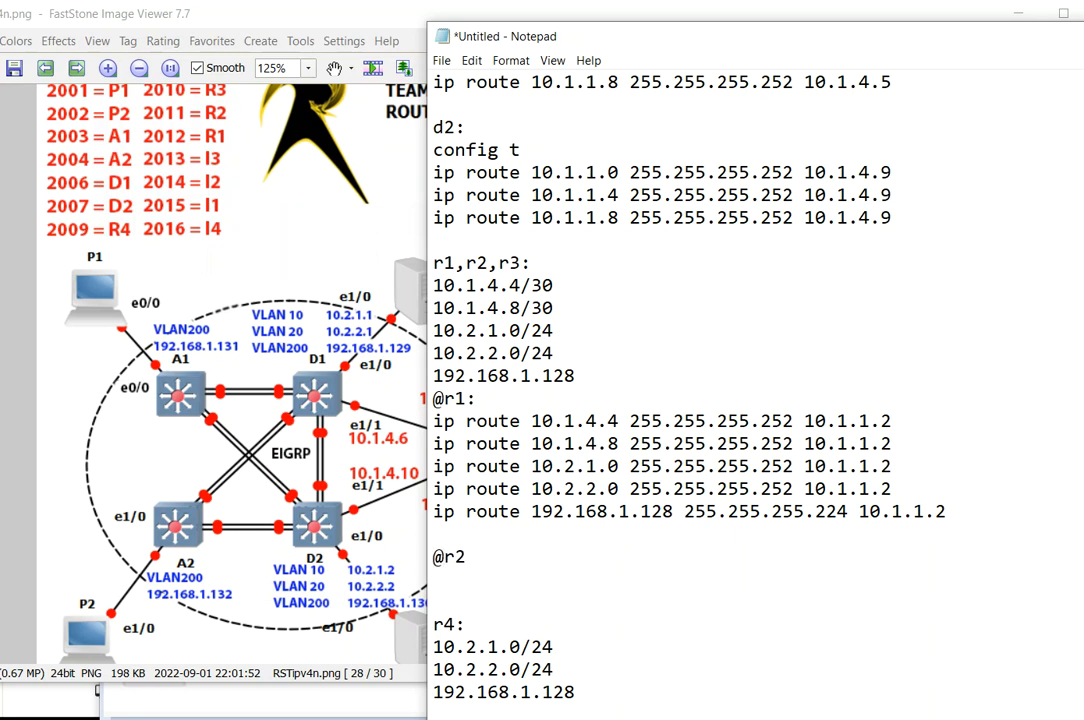
pyautogui.press('Return')
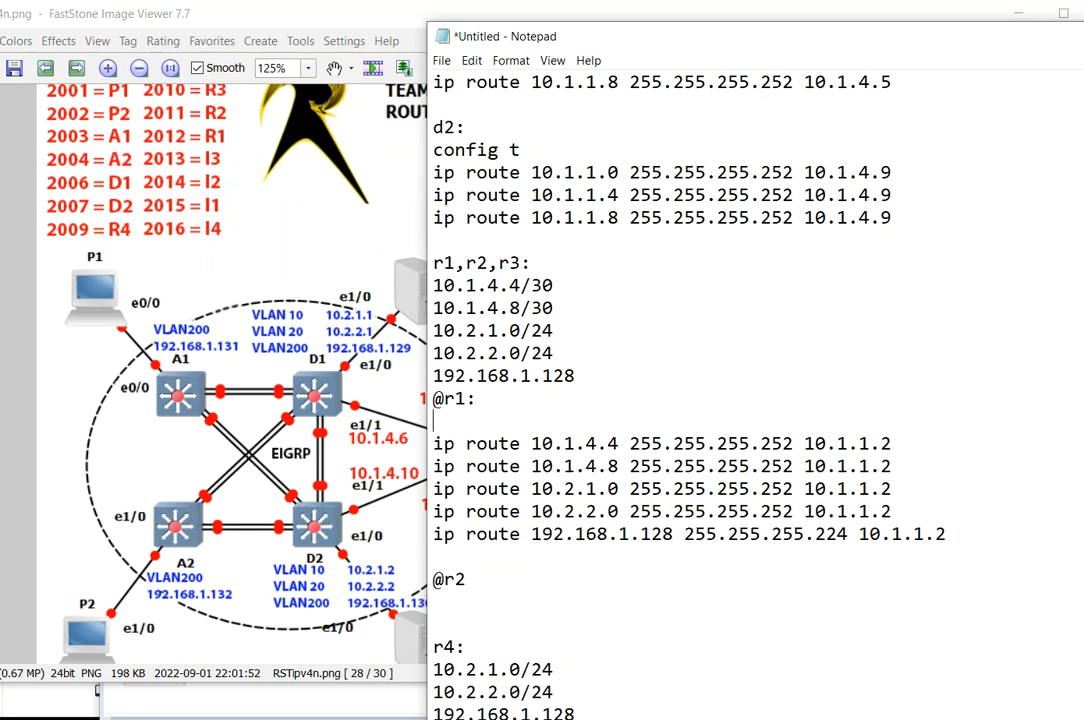
pyautogui.write('config t')
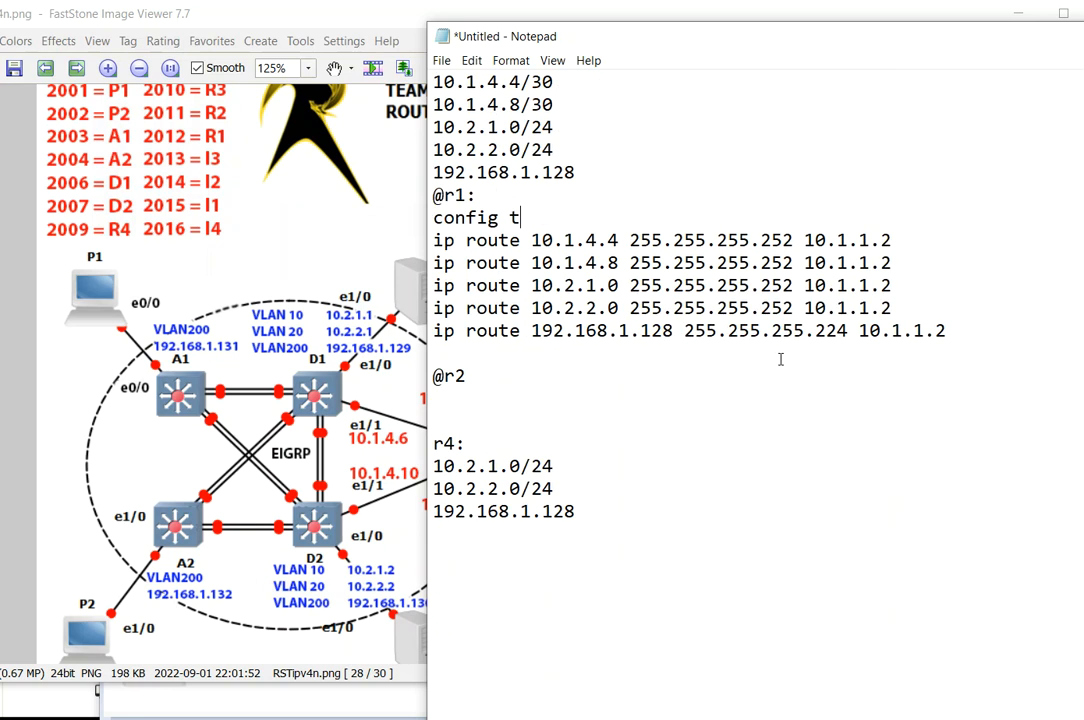
pyautogui.moveTo(433, 217); pyautogui.dragTo(945, 331)
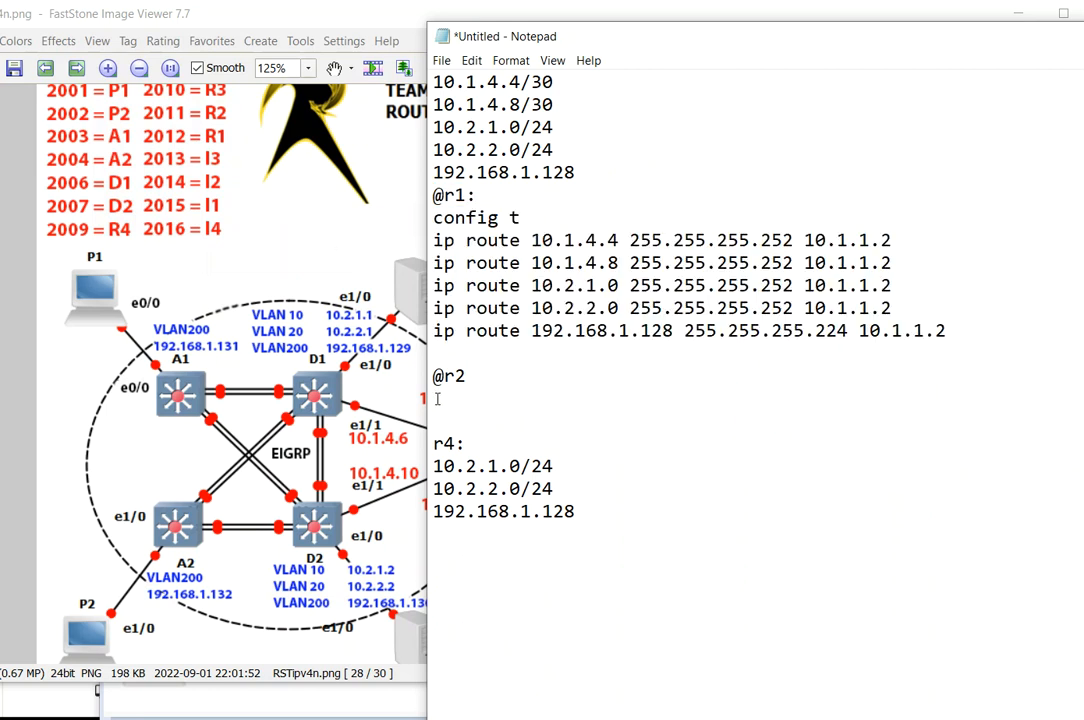
pyautogui.write('config t')
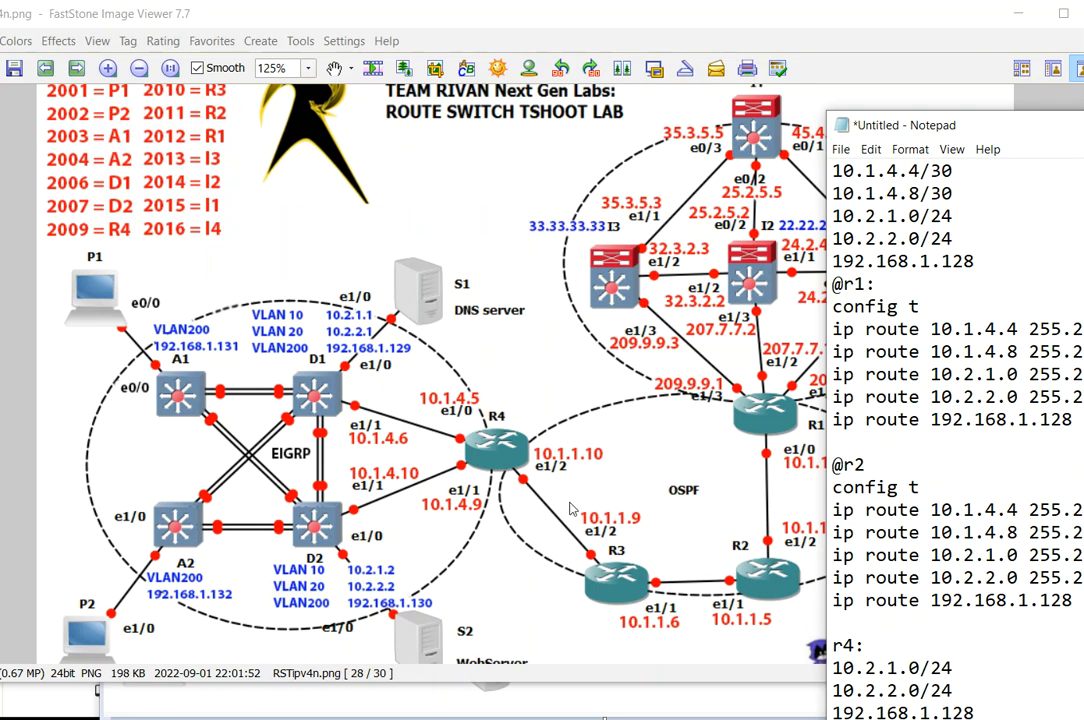
pyautogui.moveTo(600, 473)
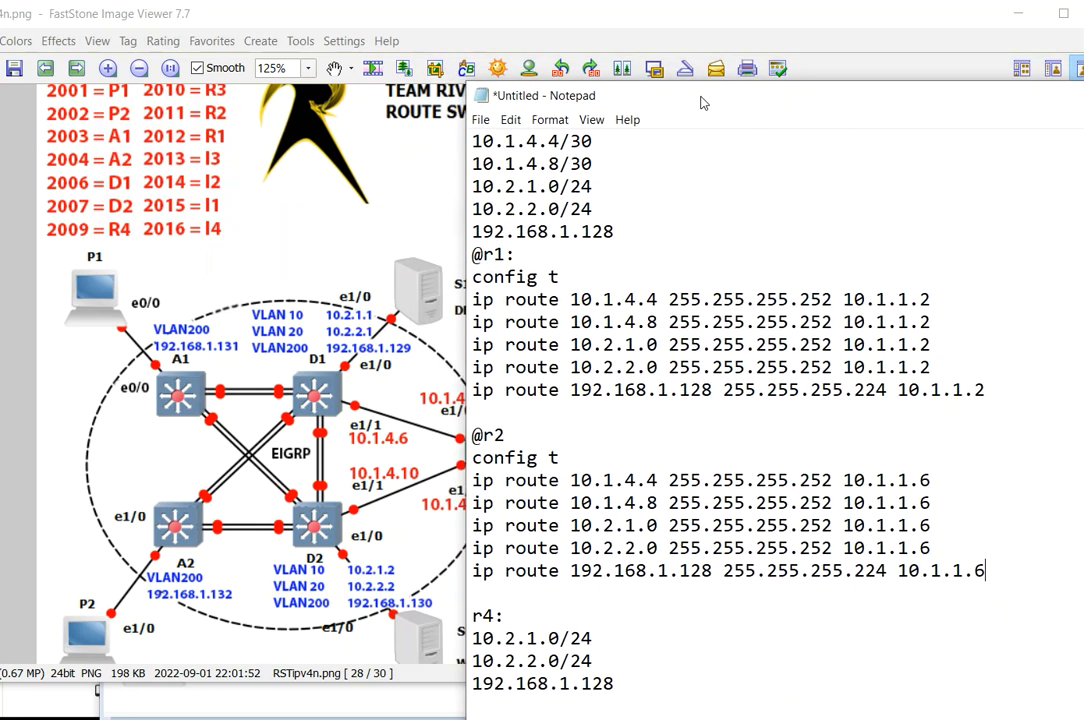
pyautogui.moveTo(472, 457); pyautogui.dragTo(984, 571)
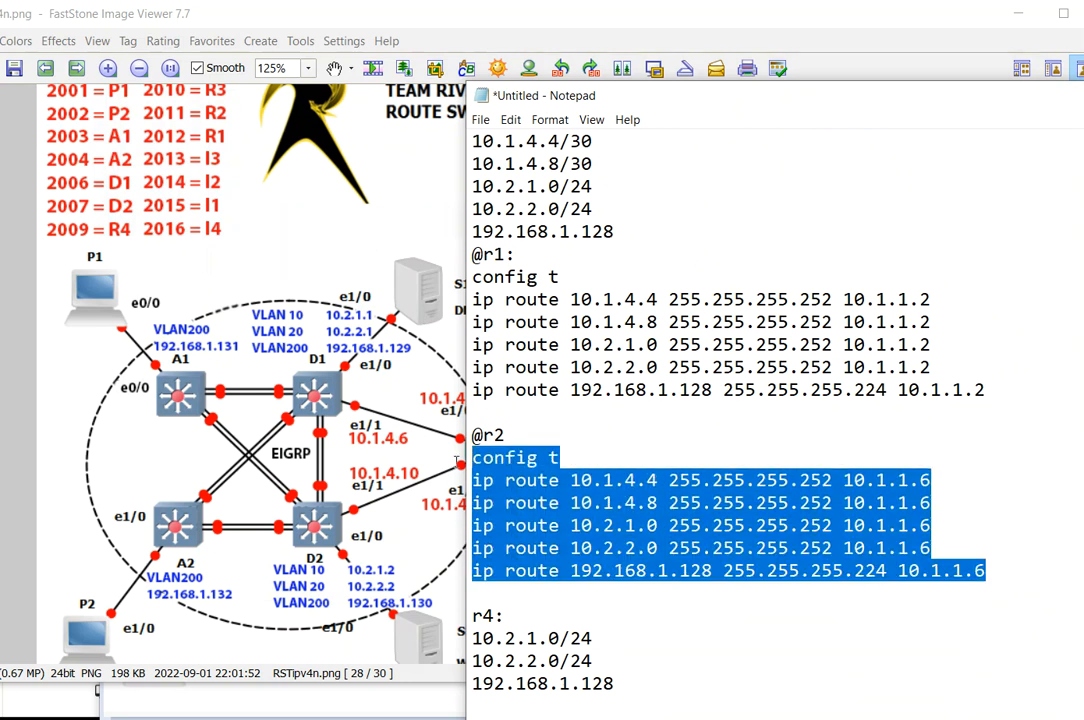
pyautogui.click(518, 601)
pyautogui.write('@')
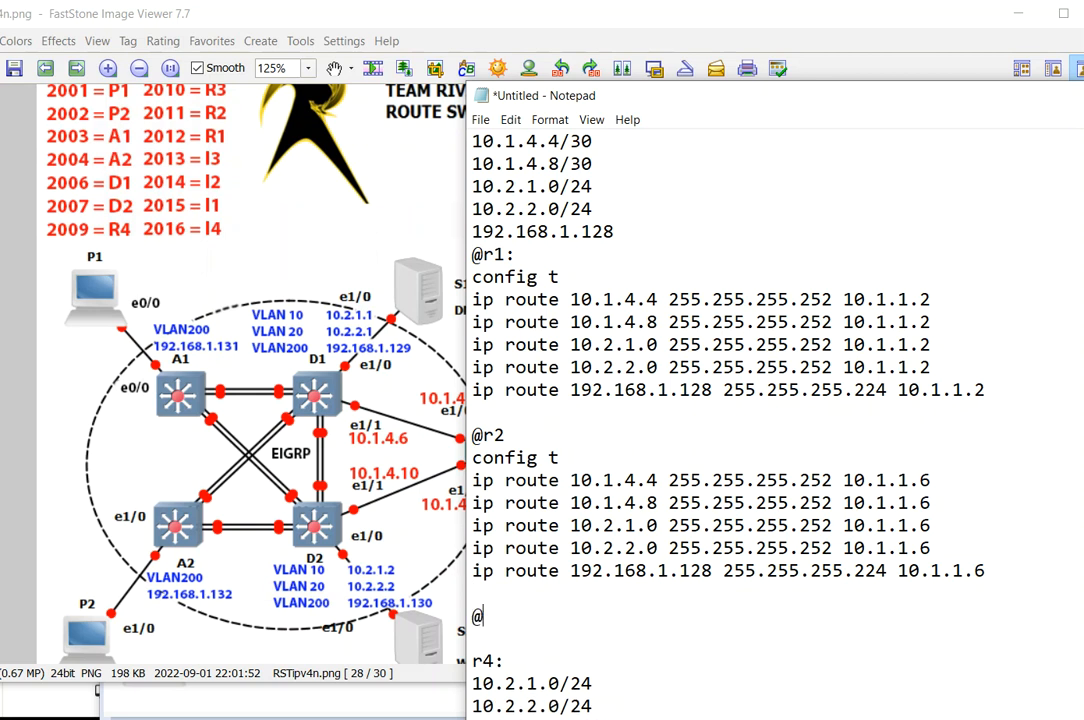
pyautogui.write('r3:')
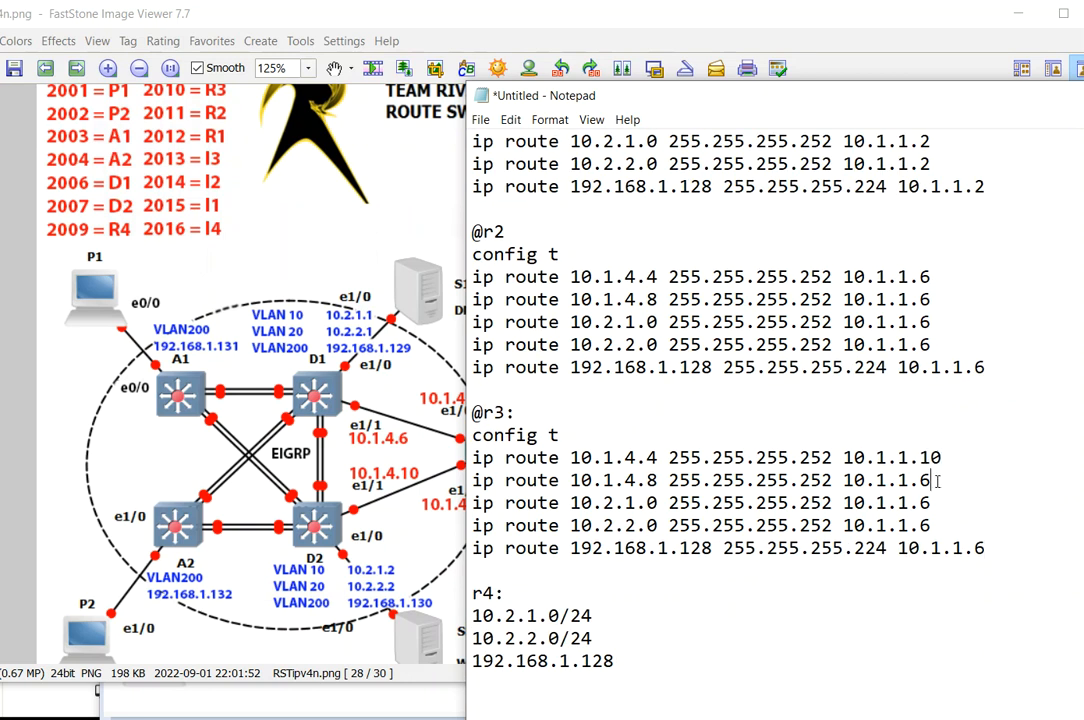
pyautogui.write('10.1.1.10')
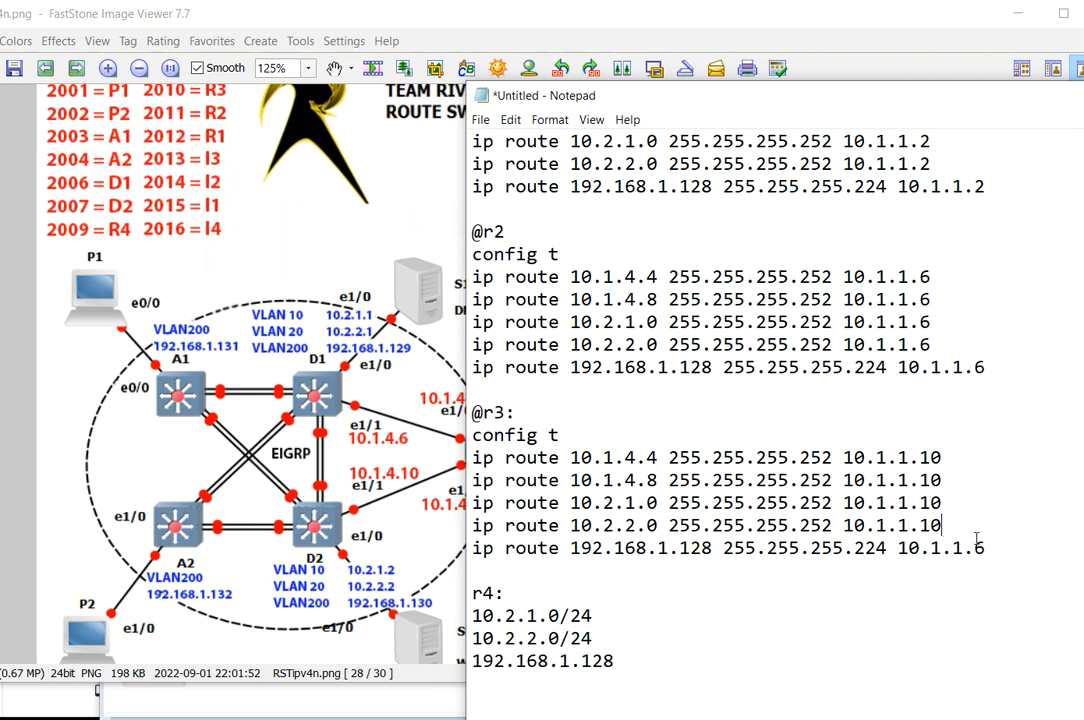
pyautogui.write('01')
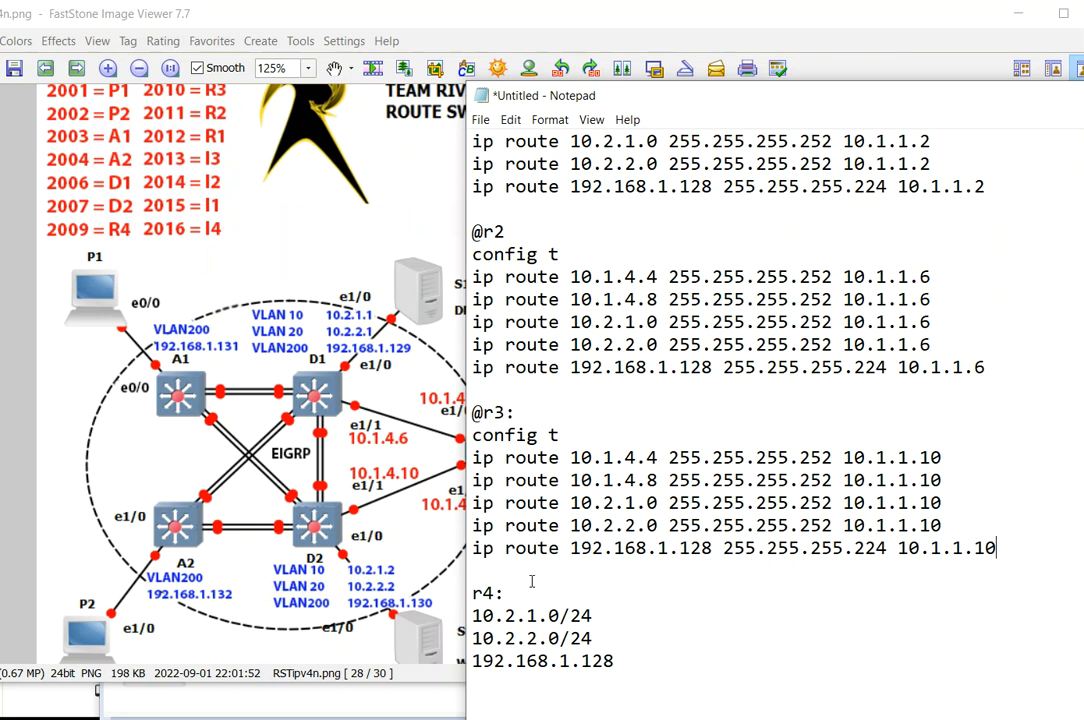
pyautogui.scroll(-3)
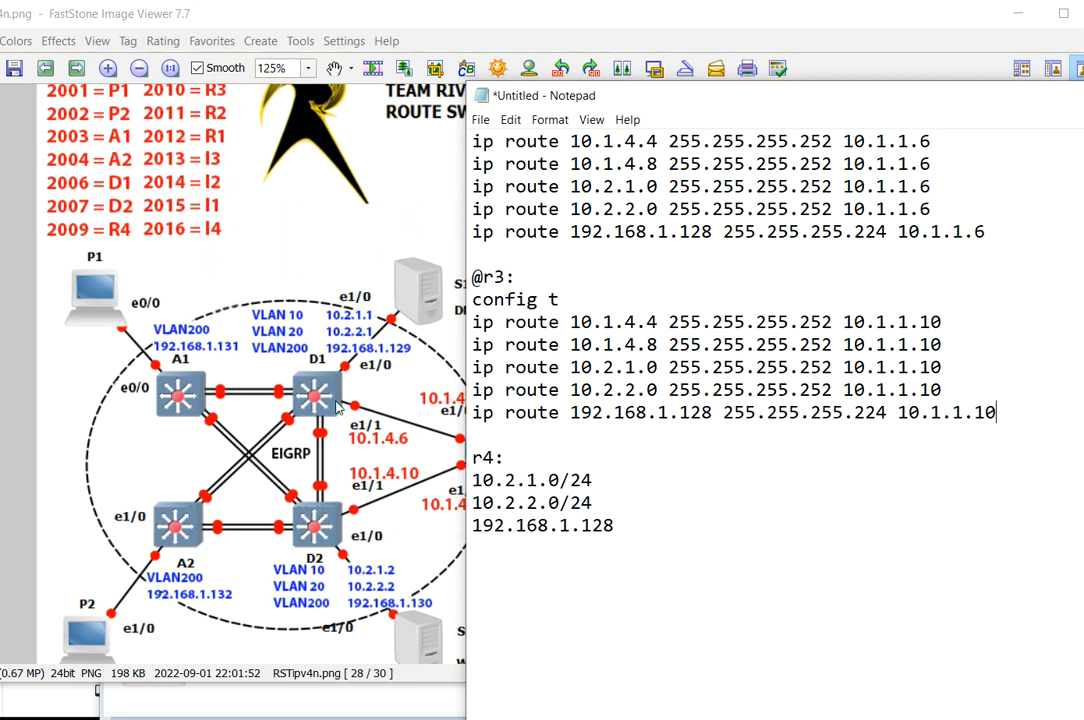
pyautogui.moveTo(375, 464)
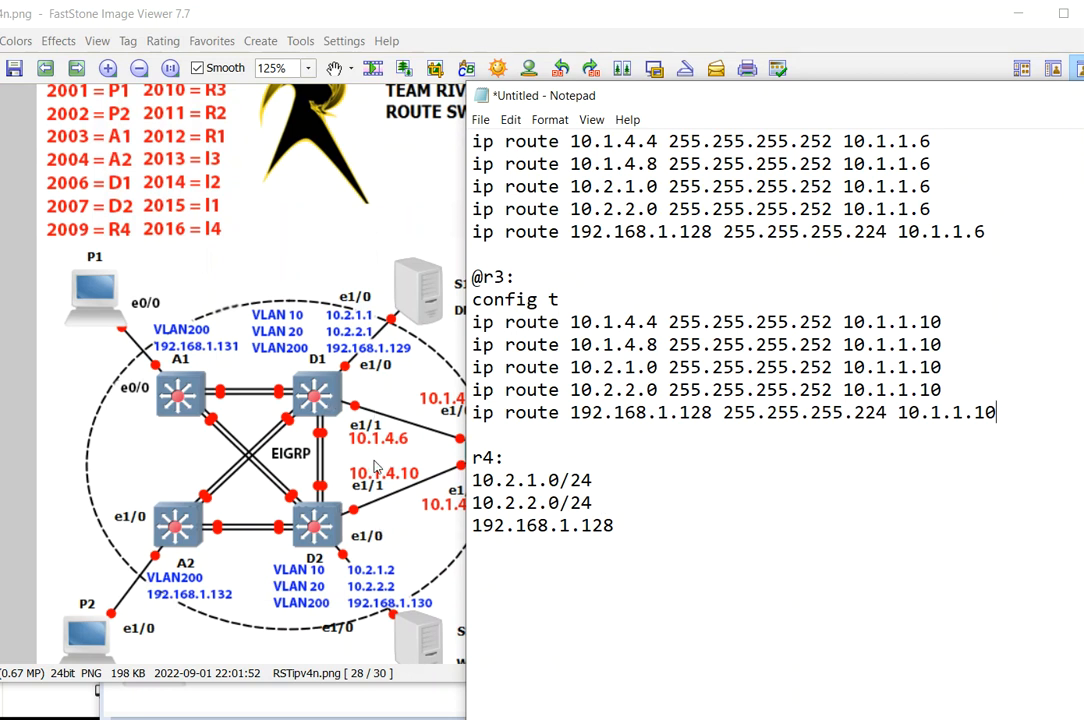
pyautogui.moveTo(396, 473)
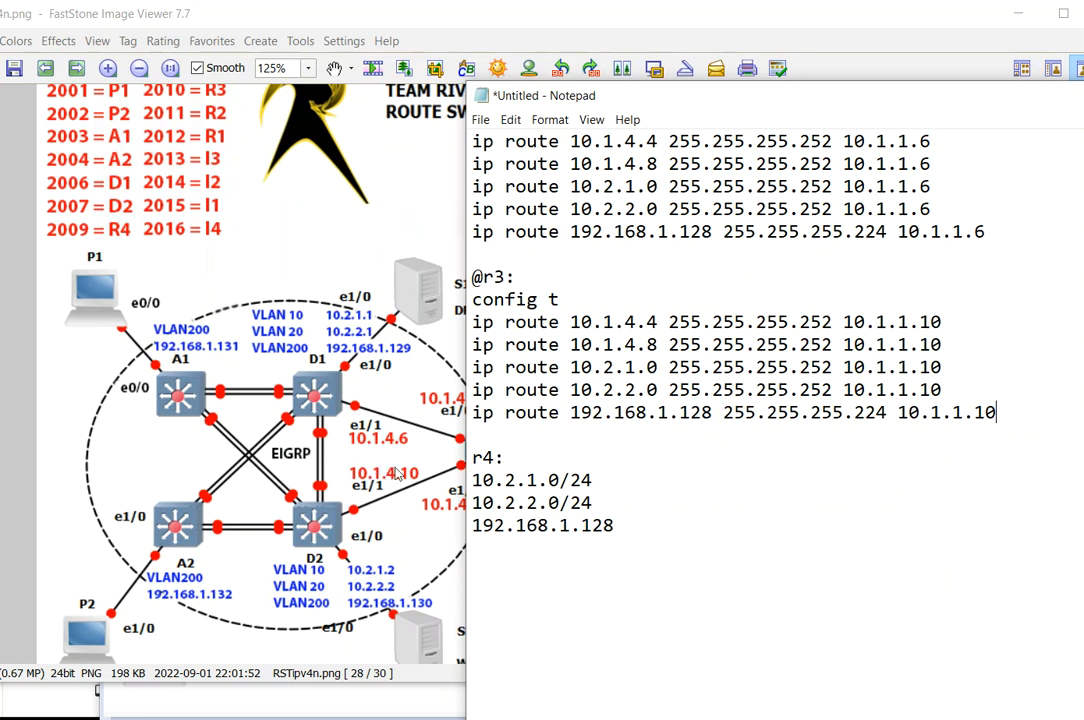
# Begin the r4 section with config t and ip route 10.2.1.0 255.255.255.252 10.1.1.10.
pyautogui.moveTo(472, 367); pyautogui.dragTo(996, 412)
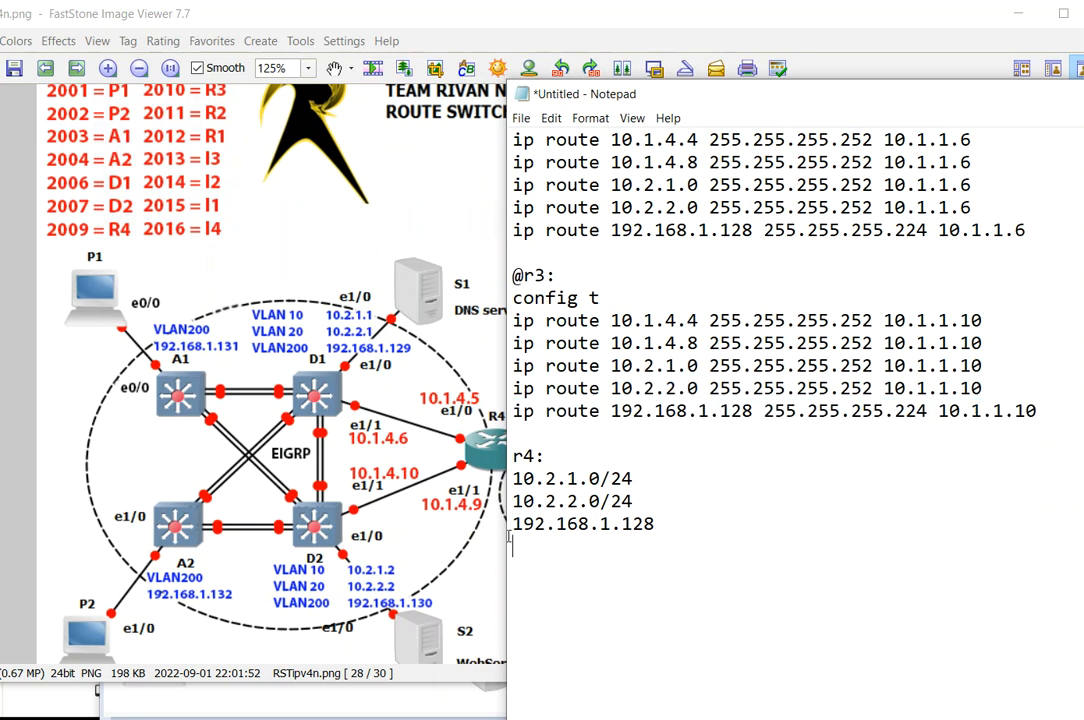
pyautogui.moveTo(629, 557)
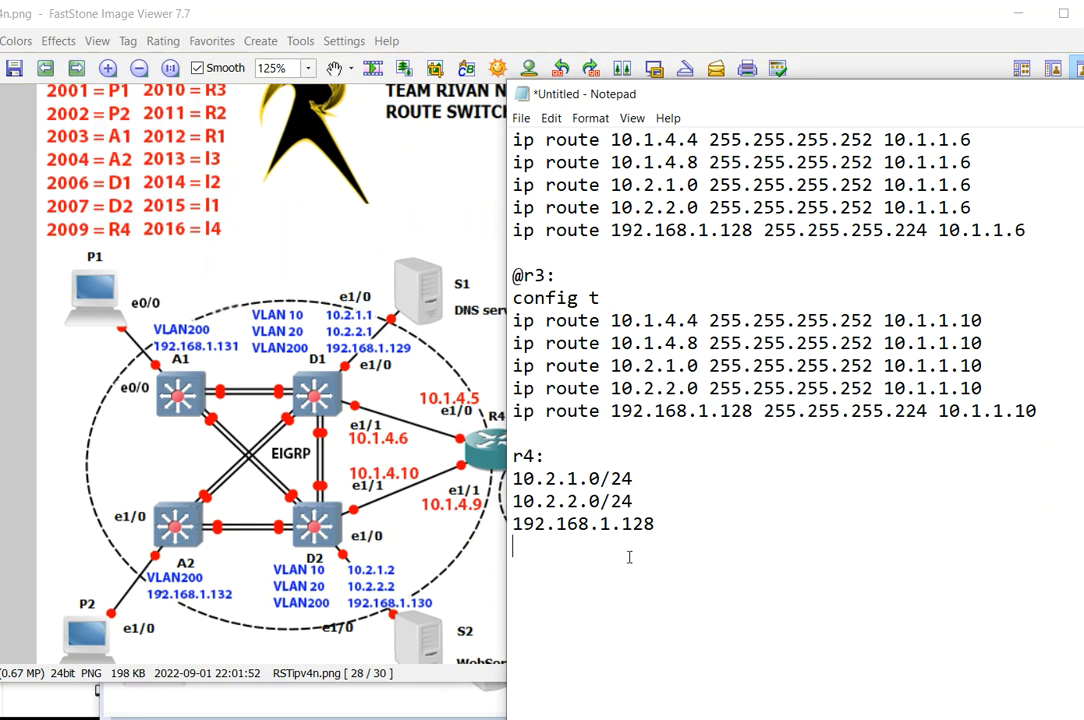
pyautogui.moveTo(512, 478); pyautogui.dragTo(655, 524)
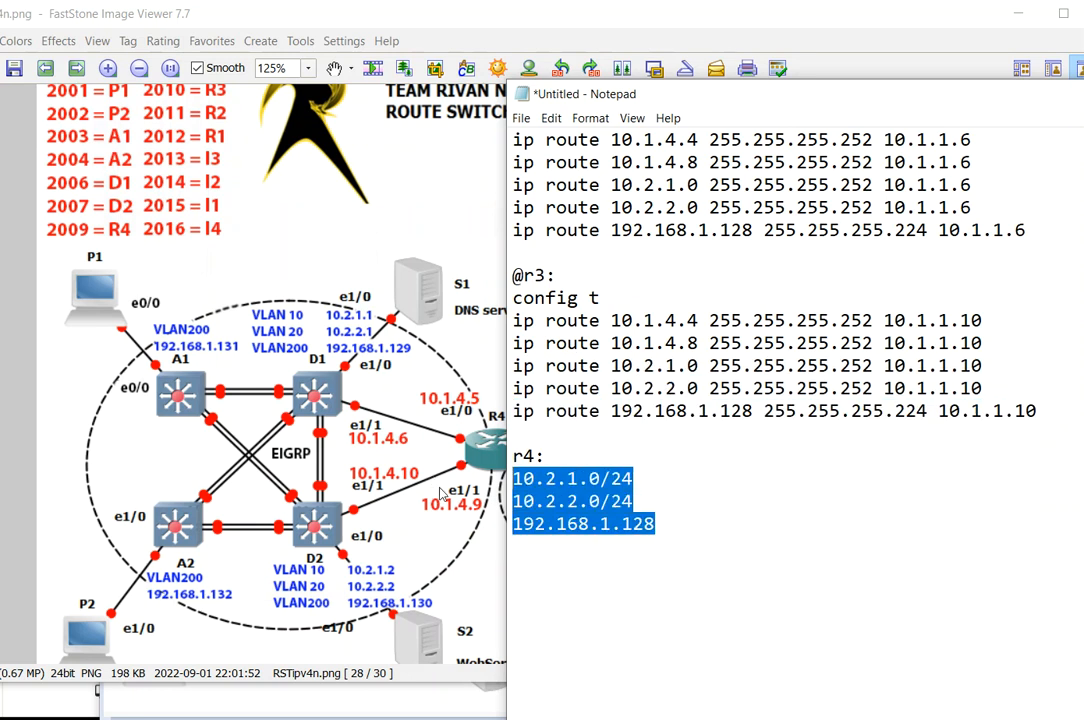
pyautogui.write('config t')
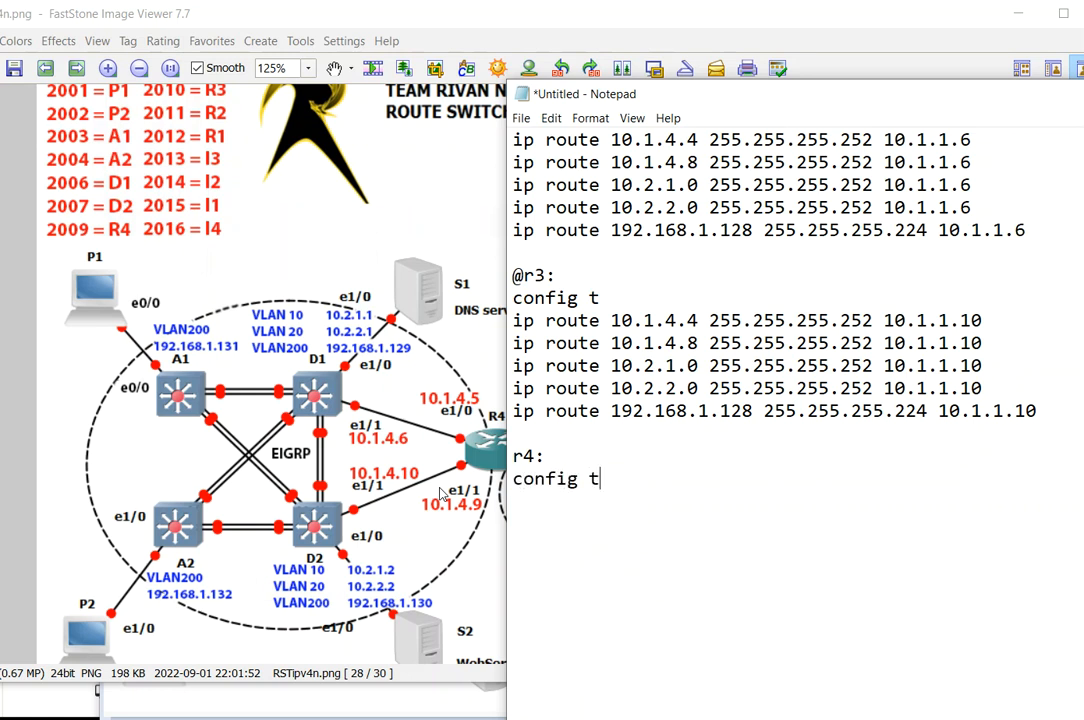
pyautogui.write('ip route 10.2.1.0 255.255.255.252 10.1.1.10')
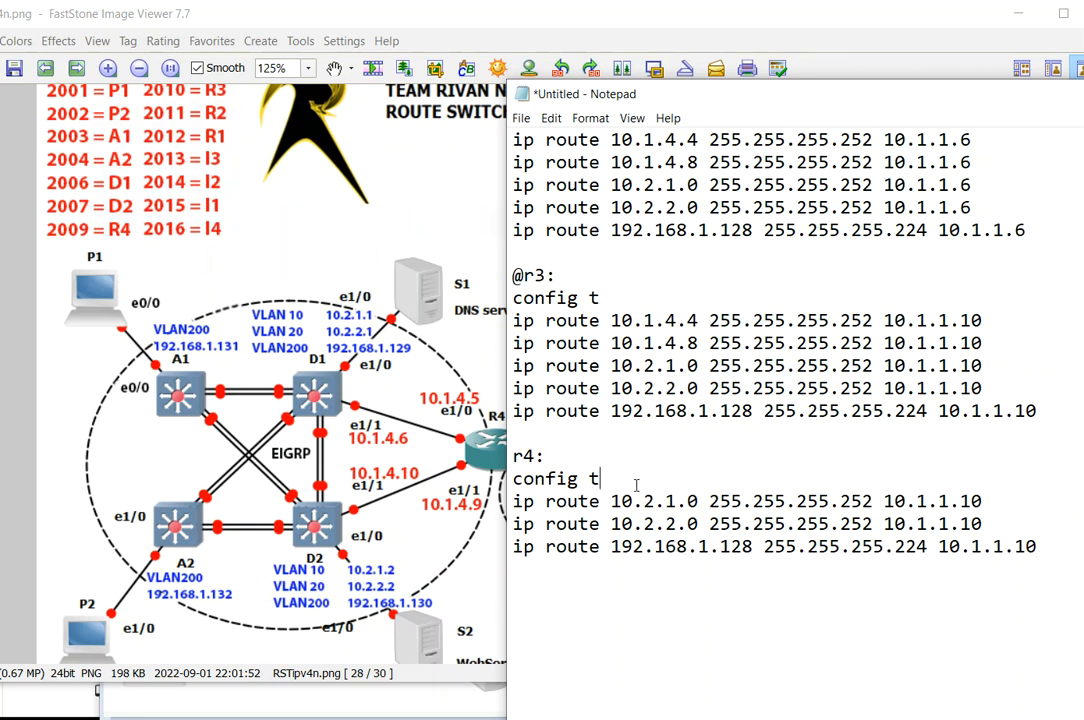
# Label R4's routes !primaryroutes: and add a duplicate group headed !BackUProutes:.
pyautogui.write('prim')
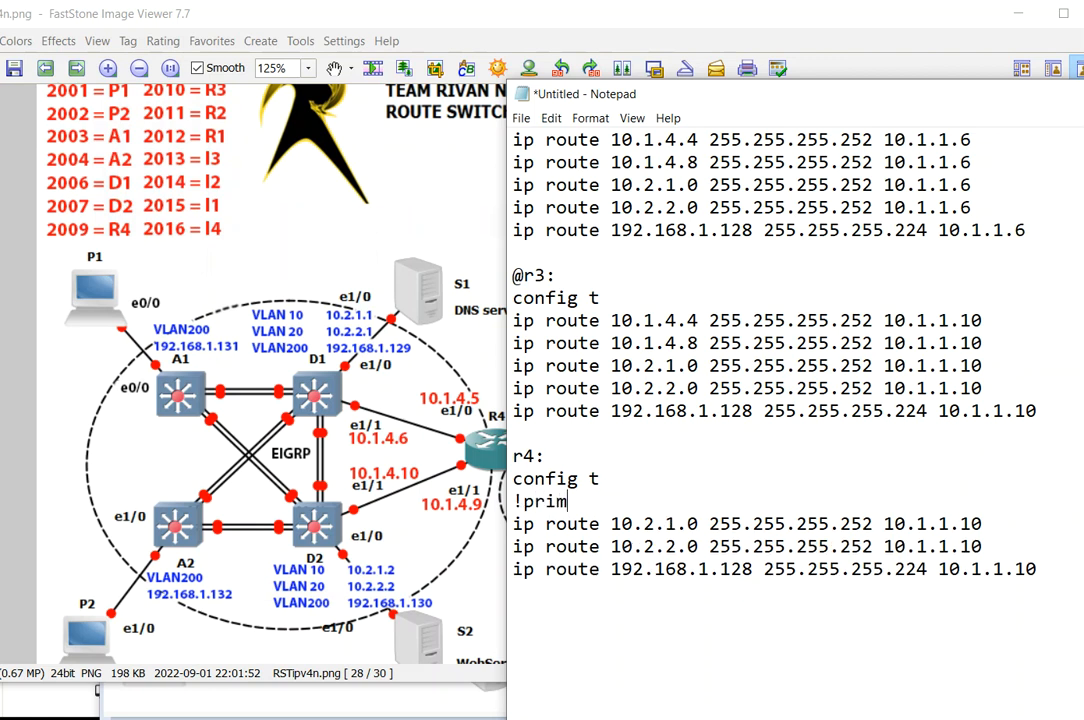
pyautogui.write('aryroutes:')
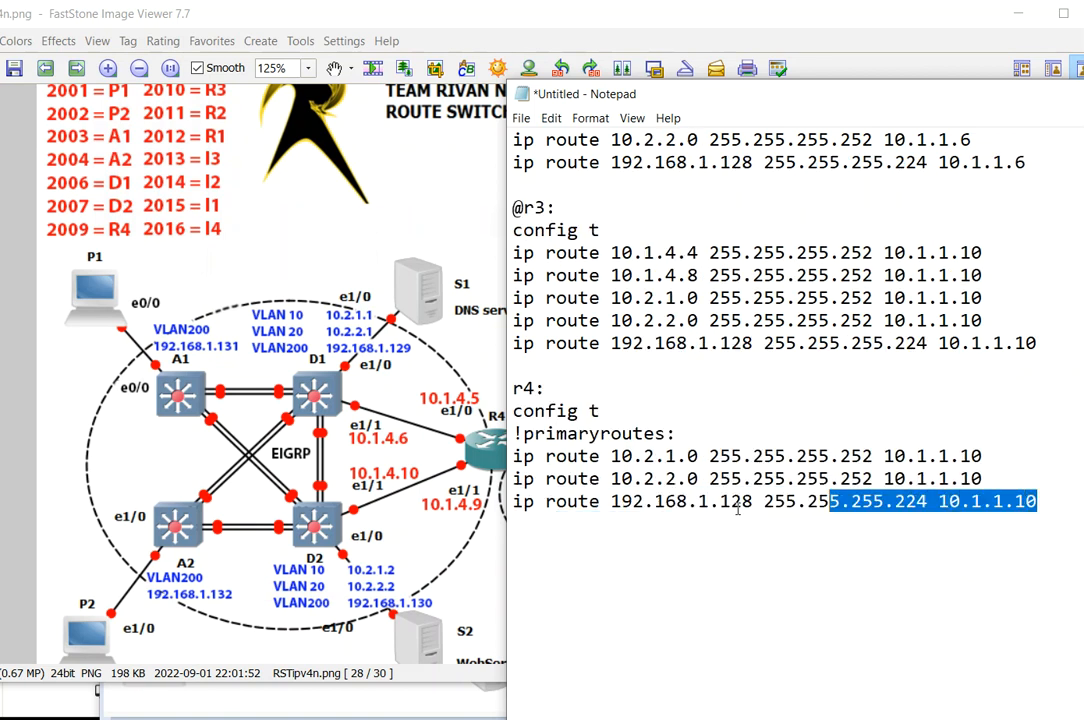
pyautogui.click(513, 527)
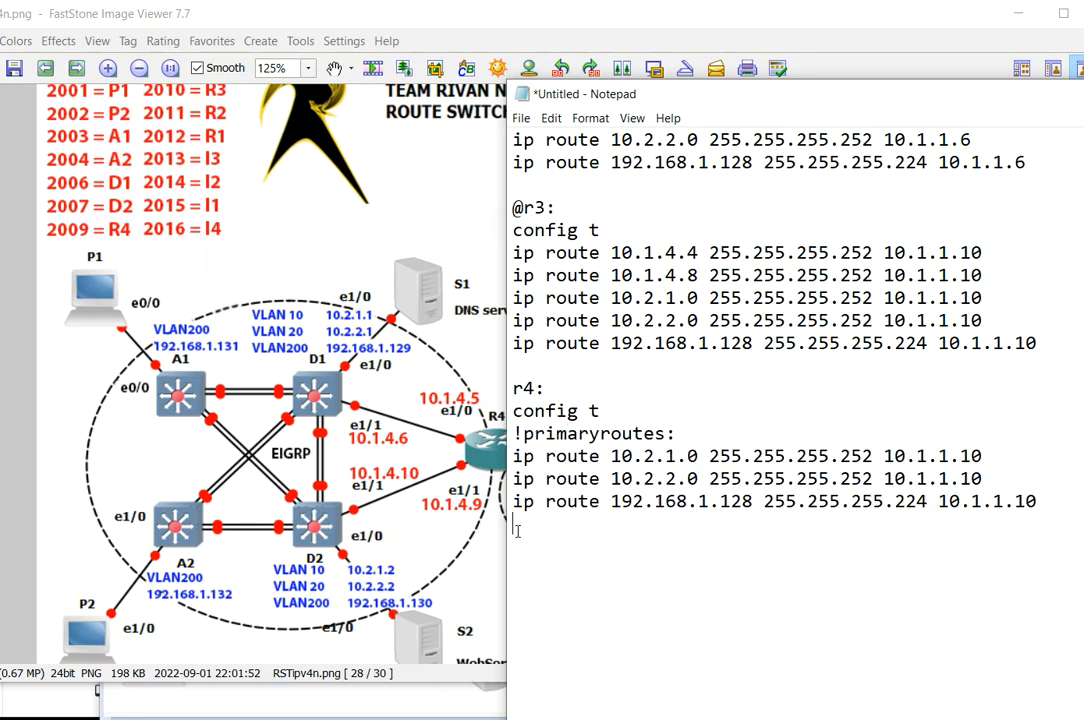
pyautogui.write('!primaryroutes:')
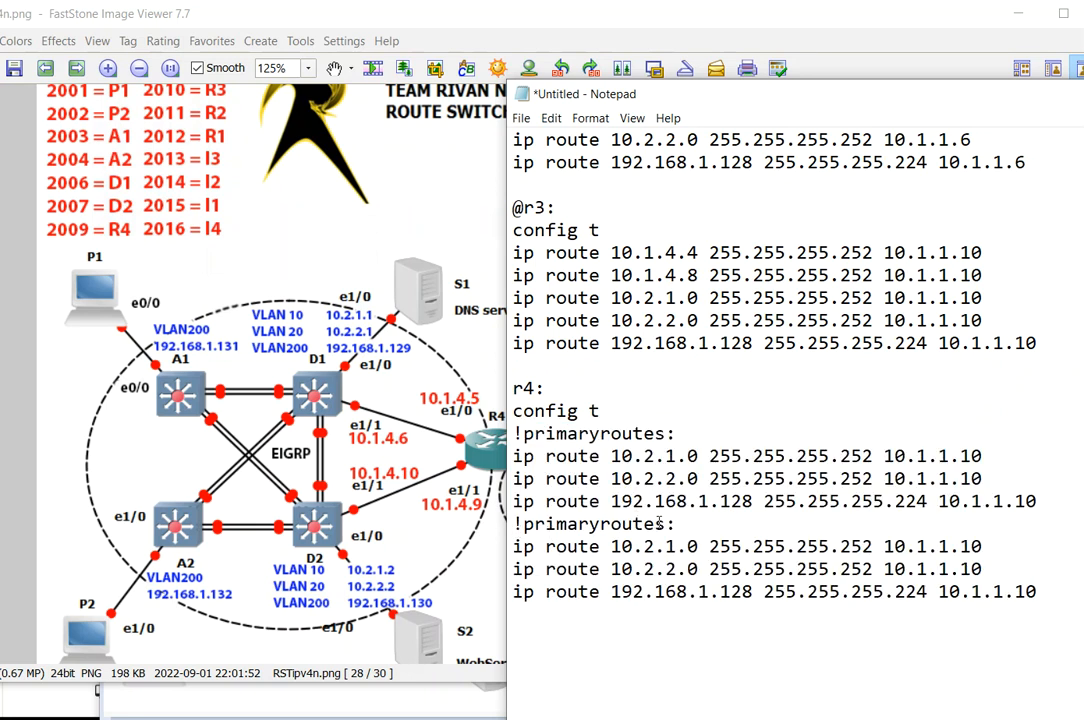
pyautogui.doubleClick(564, 524)
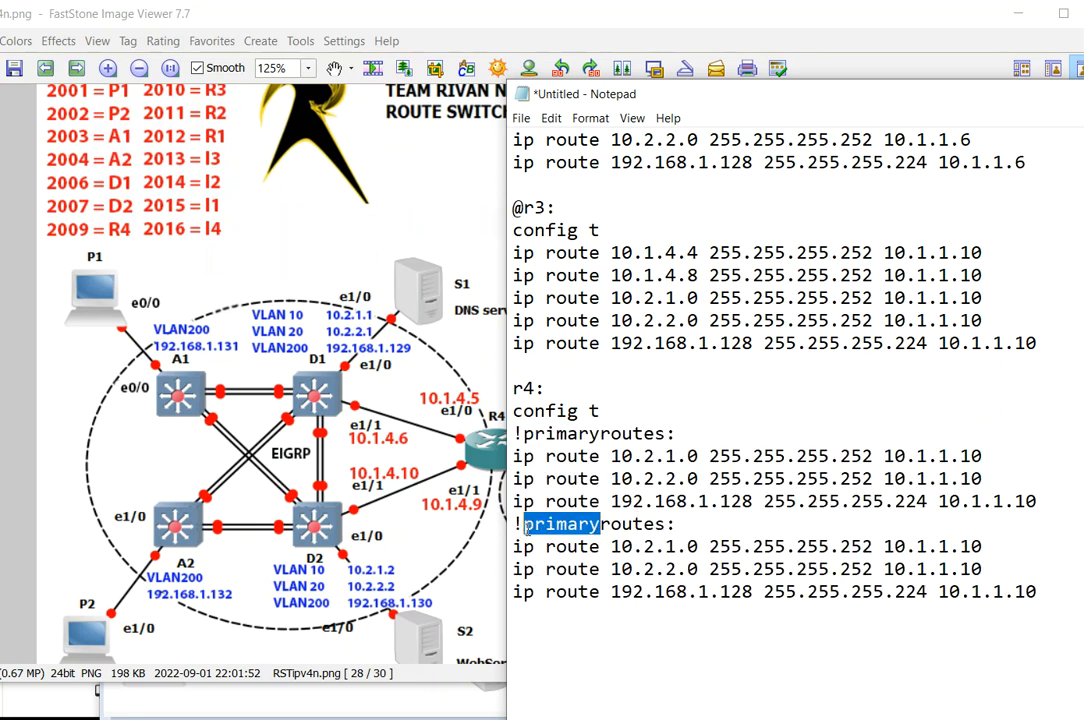
pyautogui.write('BackUP')
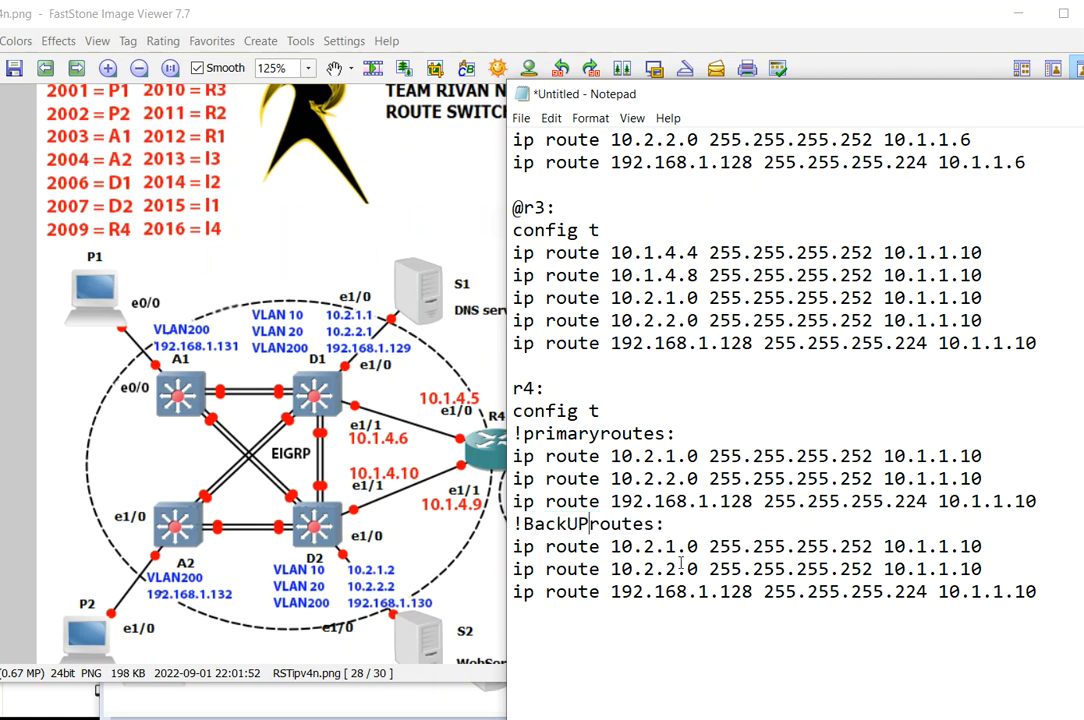
# Point R4 primary routes to 10.1.4.6 (distance 1) and backups to 10.1.4.10 (distance 10).
pyautogui.doubleClick(962, 455)
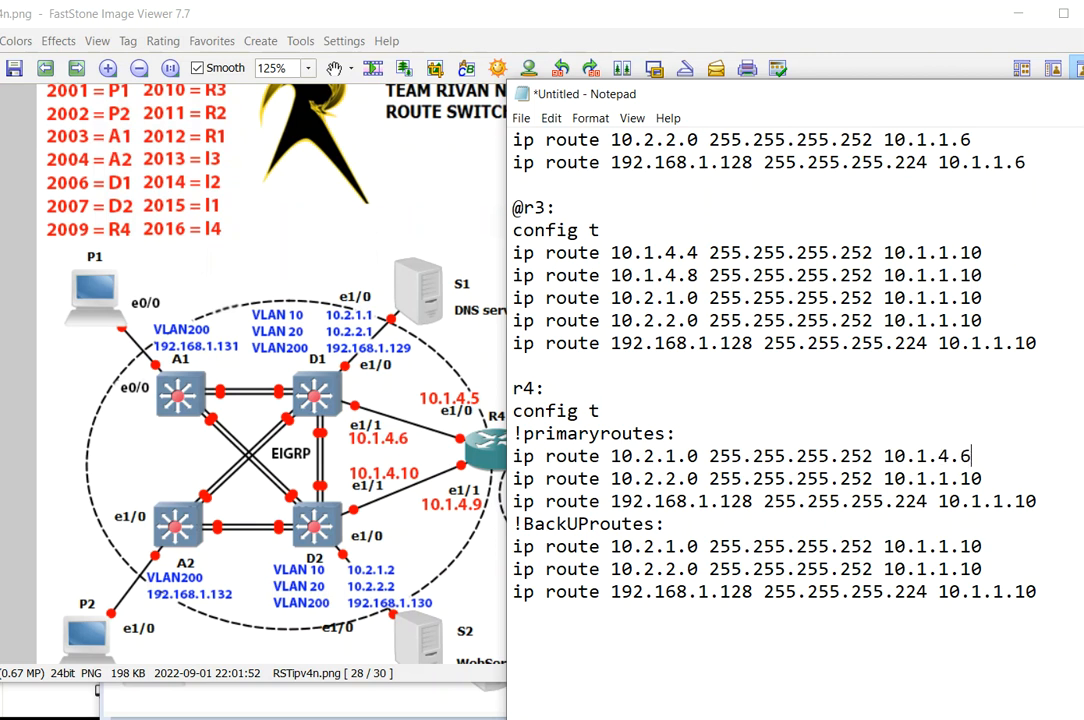
pyautogui.doubleClick(962, 477)
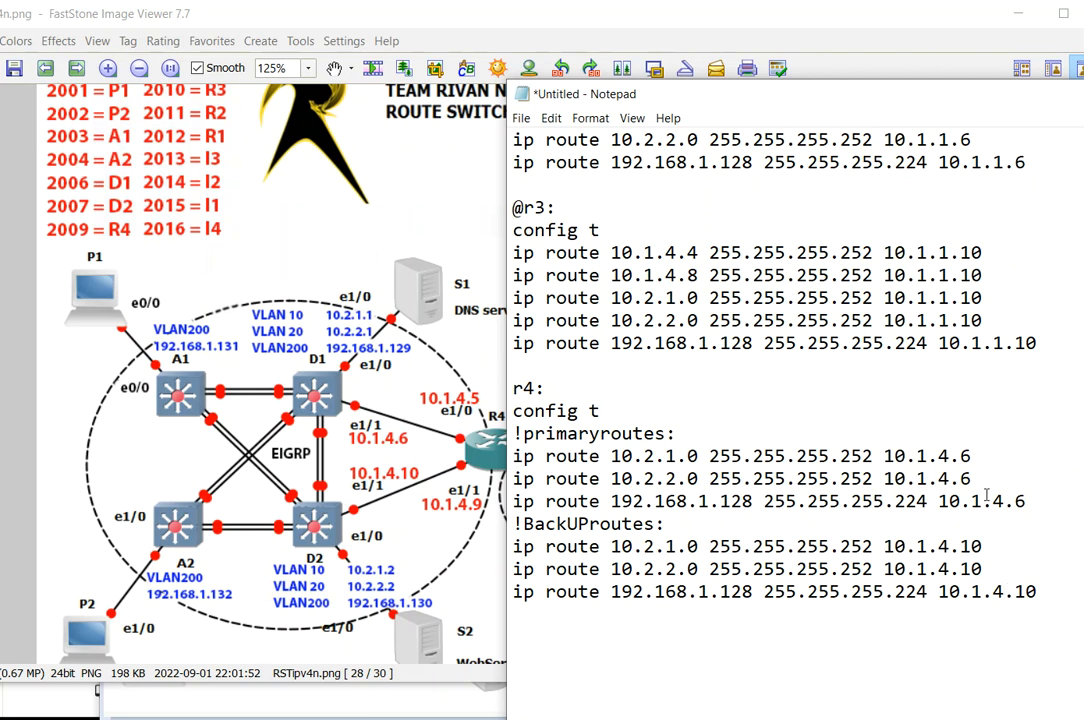
pyautogui.write('1')
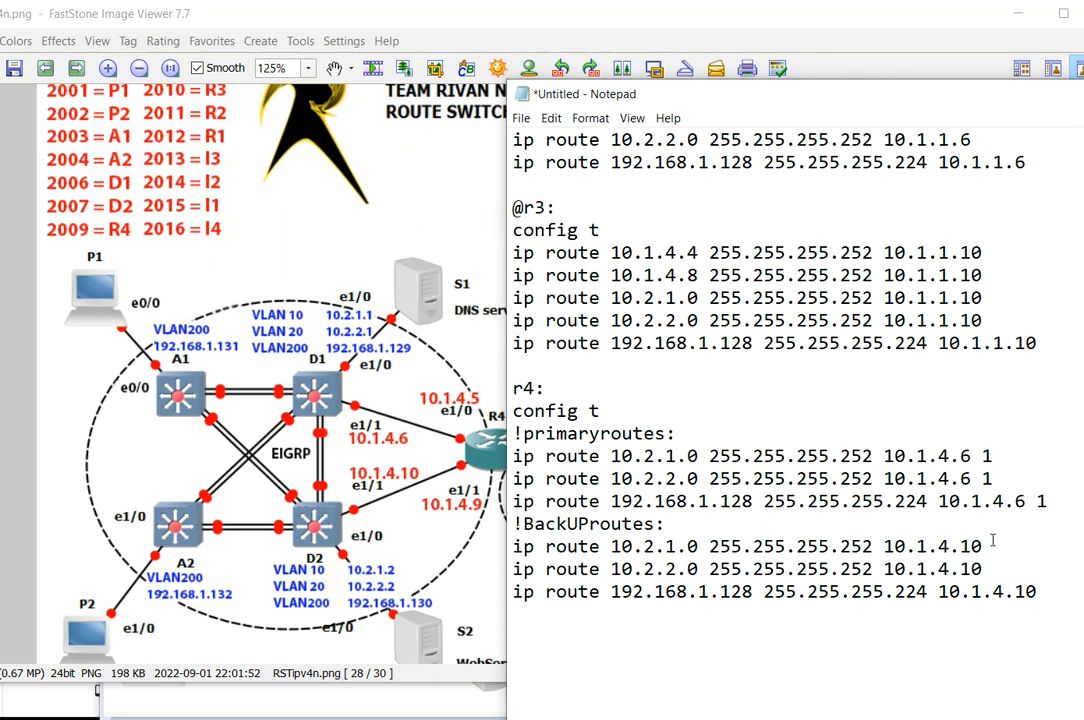
pyautogui.write('10')
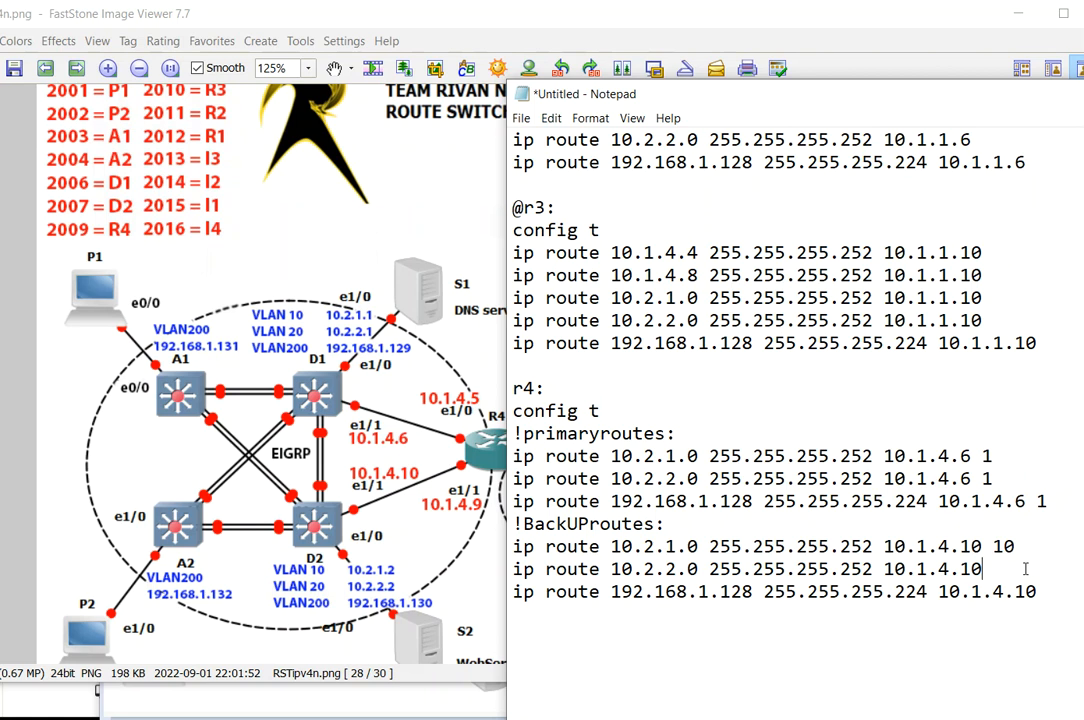
pyautogui.write('10')
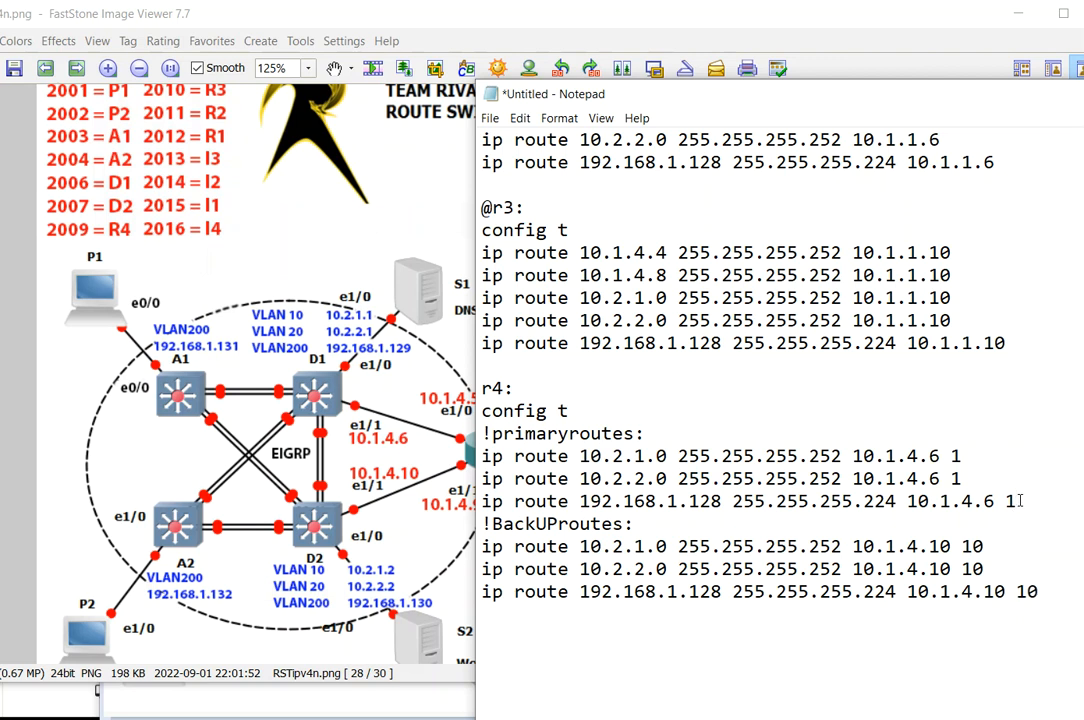
# Select the d2 route commands and scroll the notes back to the d1/d2 blocks.
pyautogui.doubleClick(1008, 501)
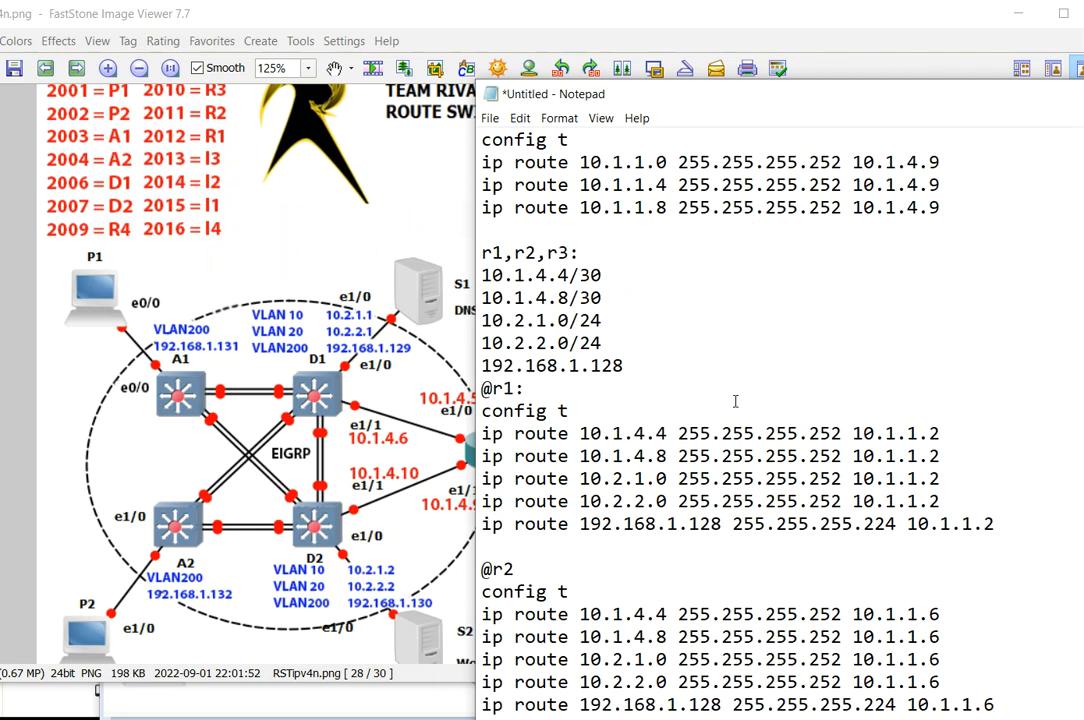
pyautogui.scroll(-3)
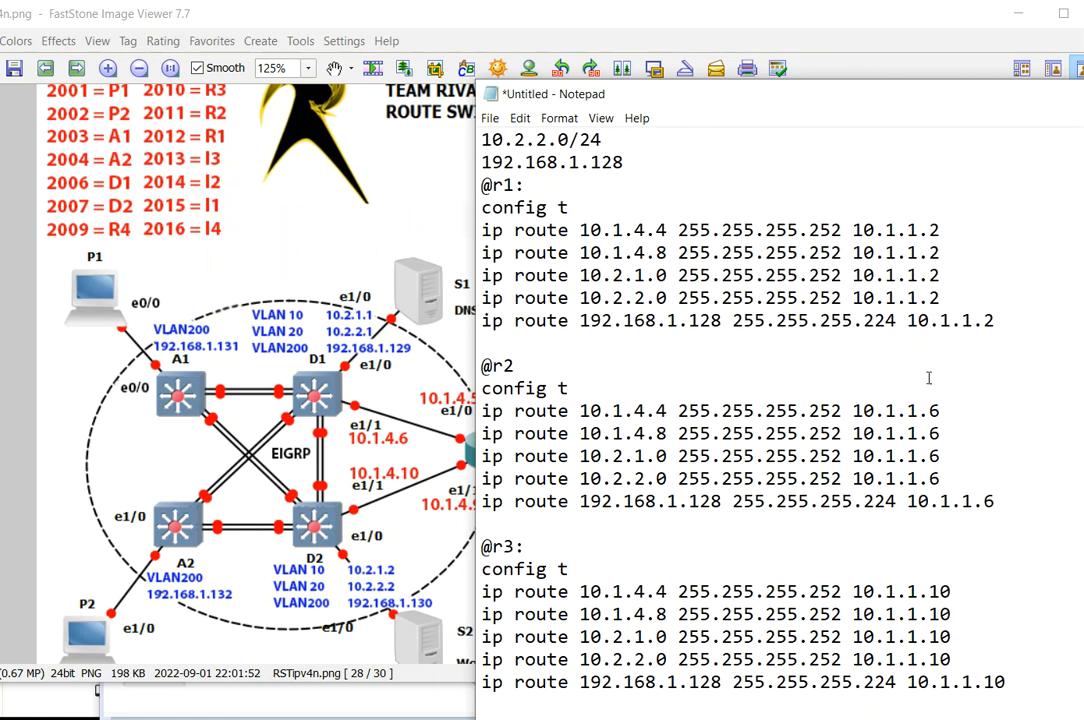
pyautogui.scroll(-3)
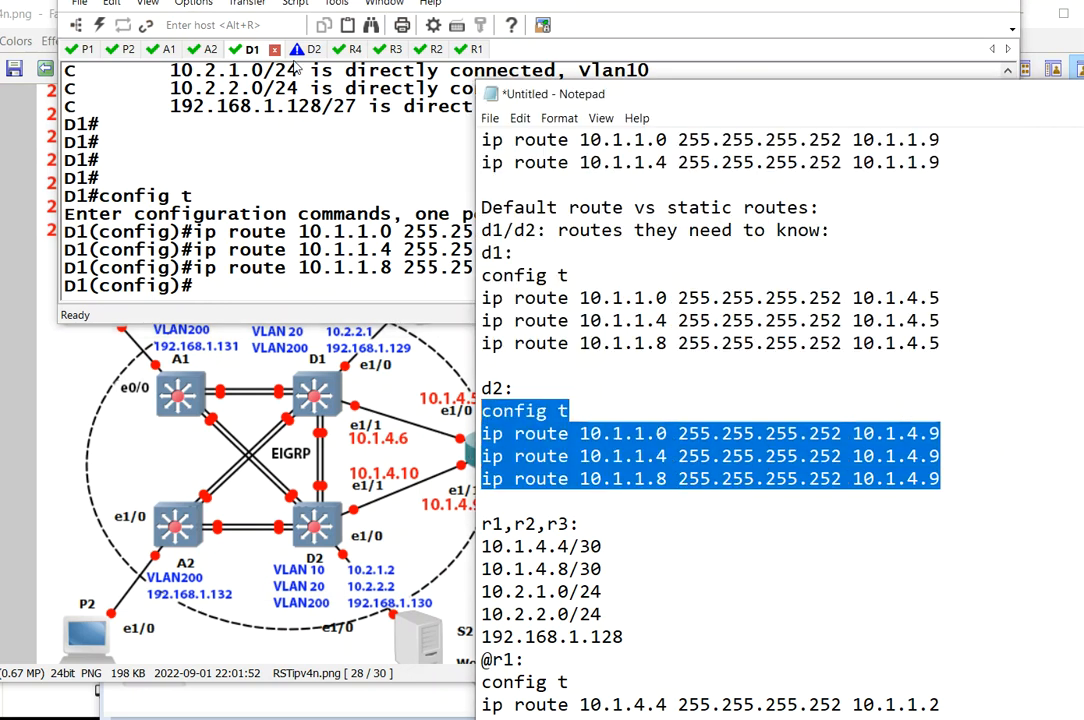
# Copy the r1 and r2 route commands from the notes into the D2 and R2 sessions.
pyautogui.click(314, 49)
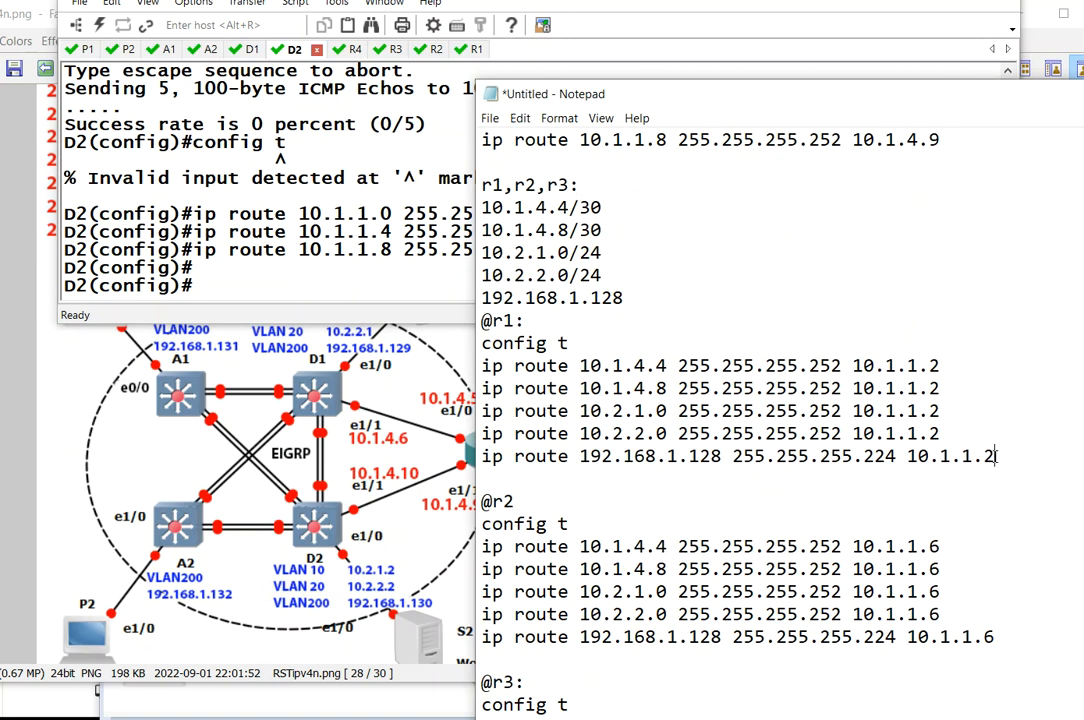
pyautogui.moveTo(483, 343); pyautogui.dragTo(995, 456)
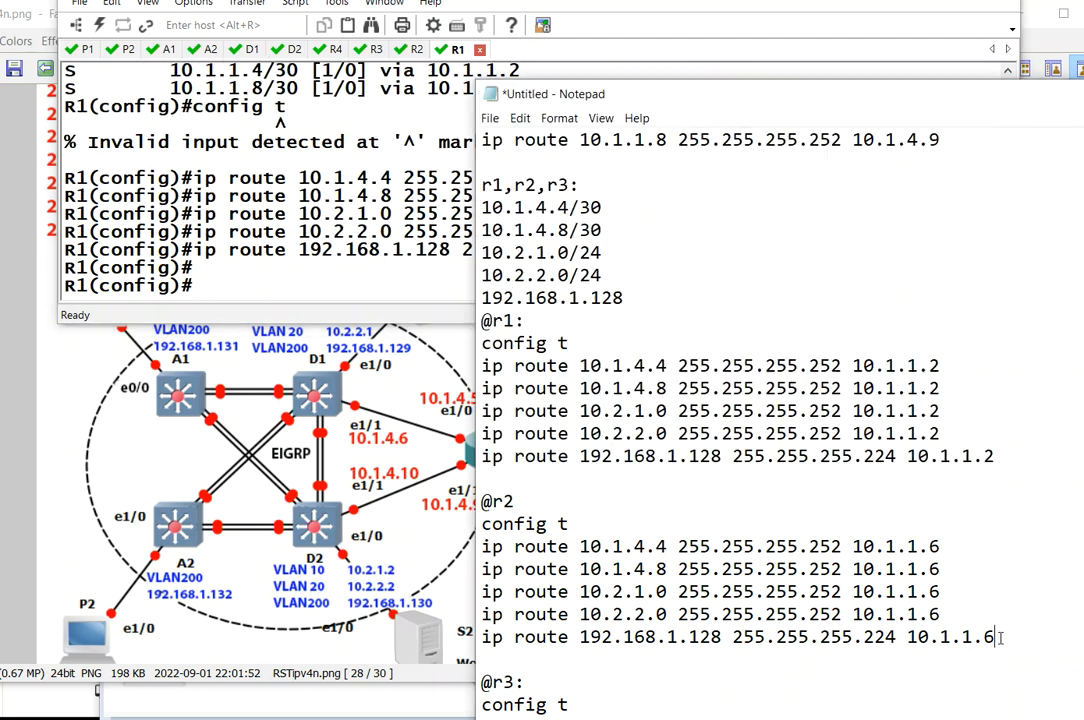
pyautogui.moveTo(482, 523); pyautogui.dragTo(994, 637)
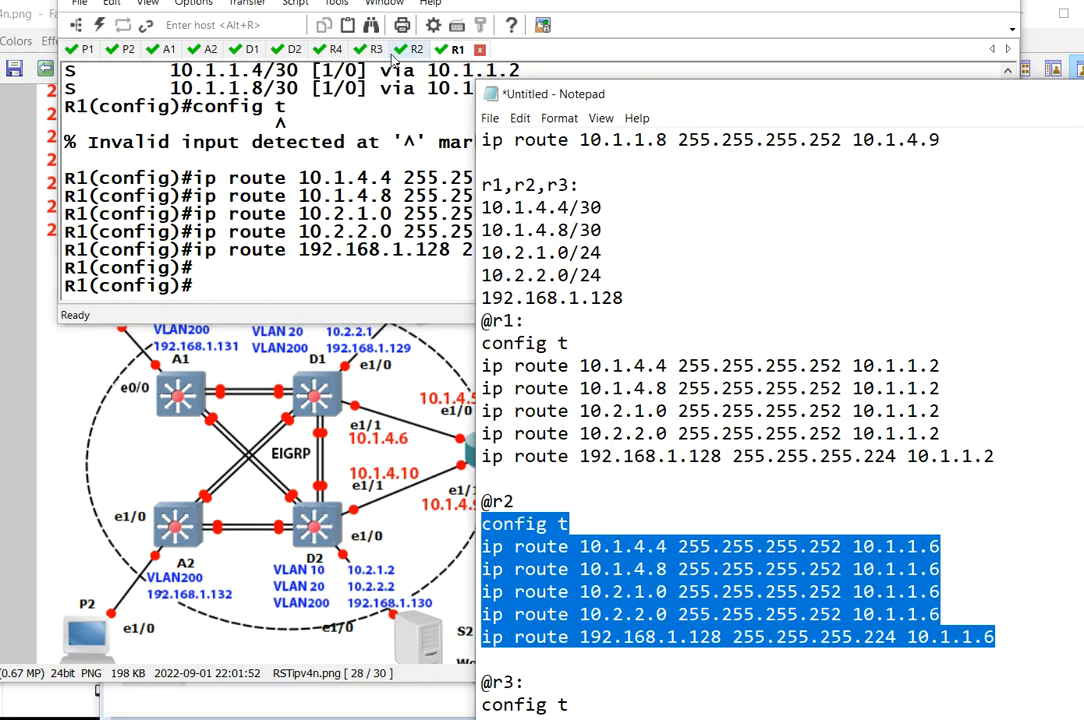
pyautogui.click(416, 50)
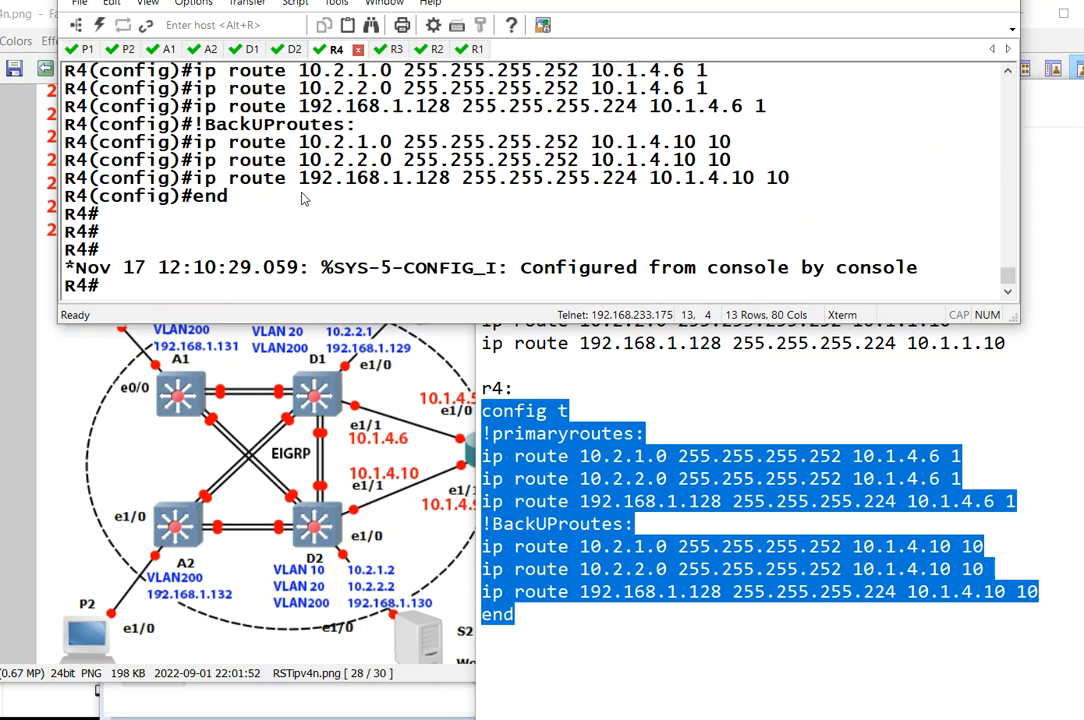
# On D1, end configuration and ping 10.1.1.1 and 10.1.1.2.
pyautogui.click(251, 49)
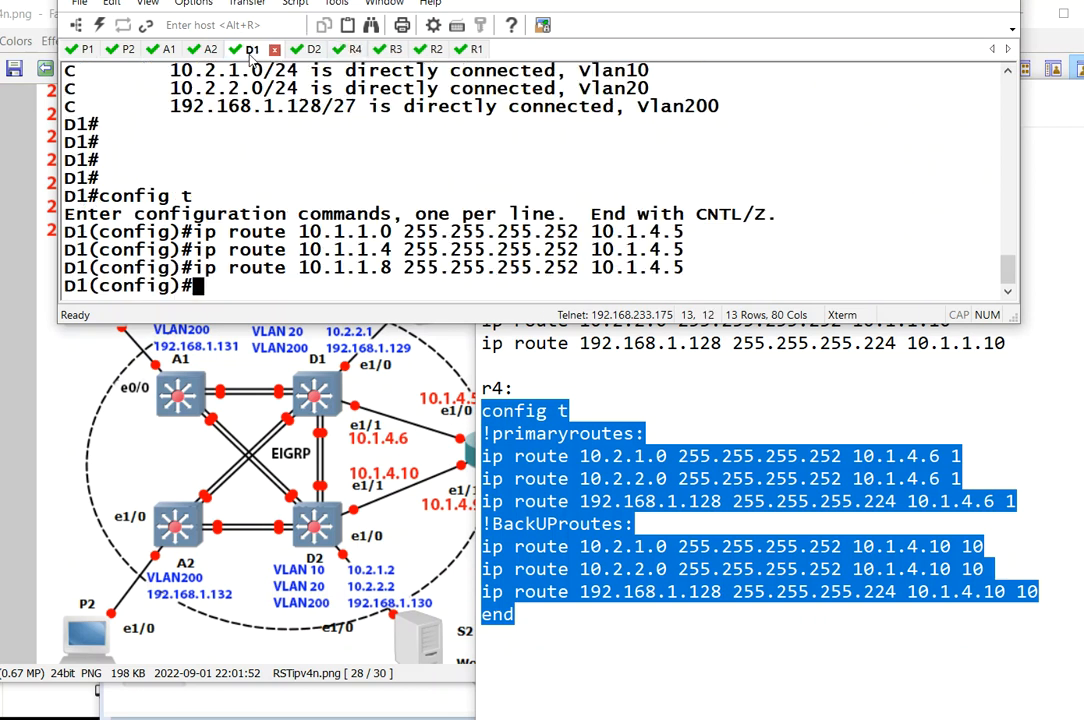
pyautogui.write('end')
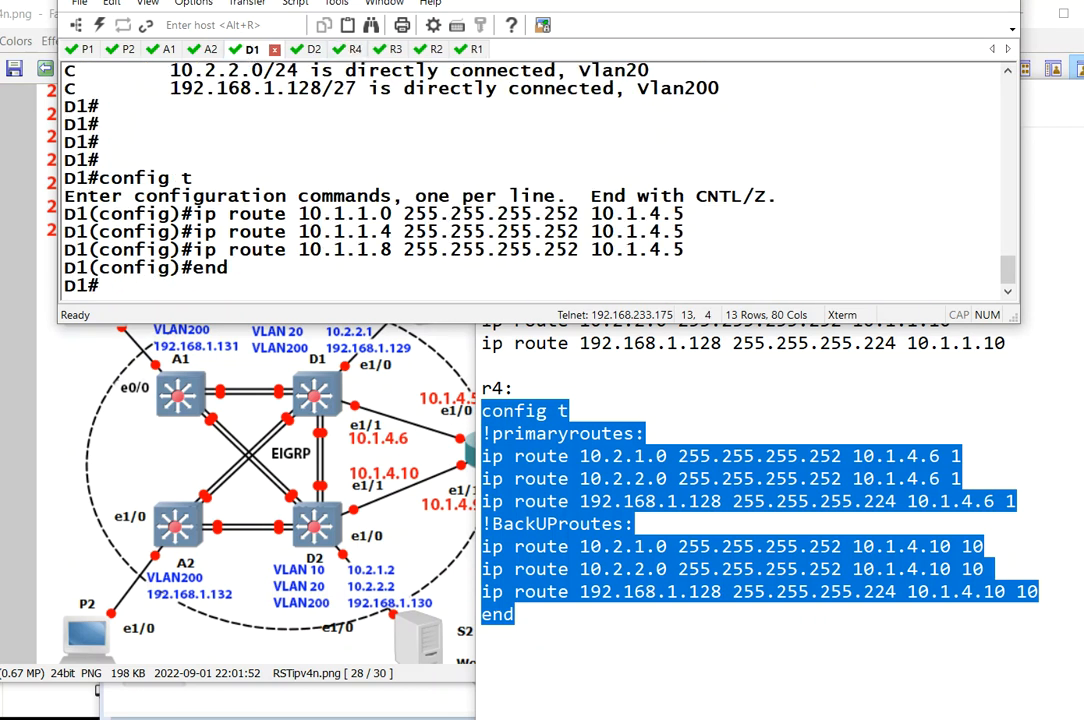
pyautogui.write('ping 10.1.1.1')
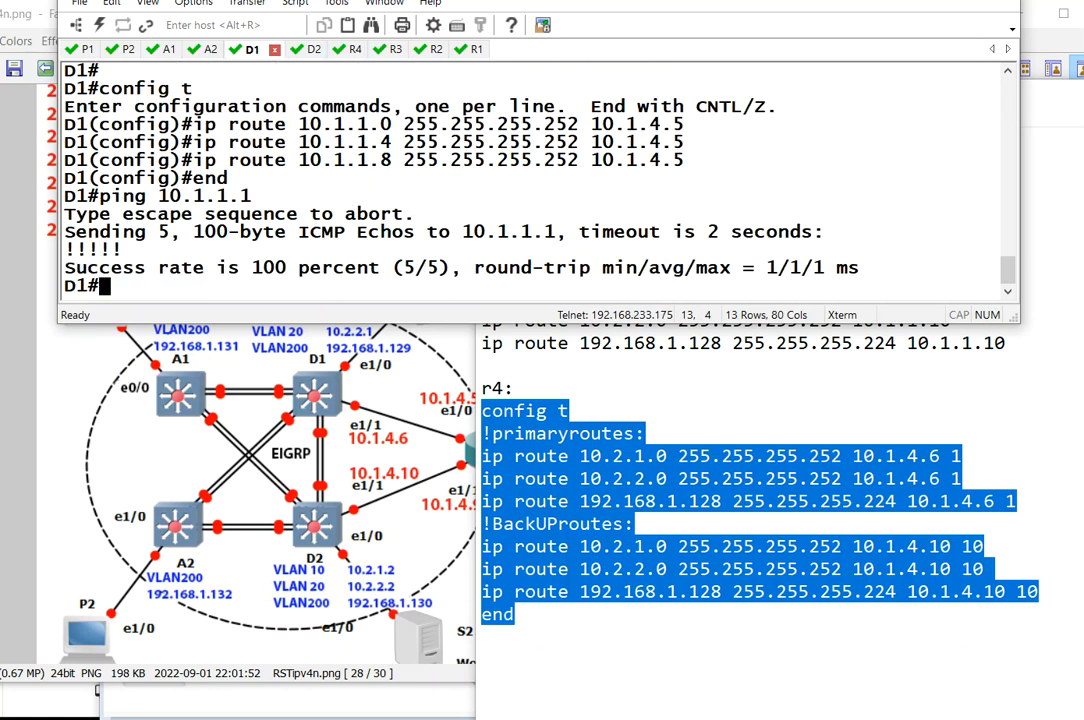
pyautogui.write('ping 10.1.1.2')
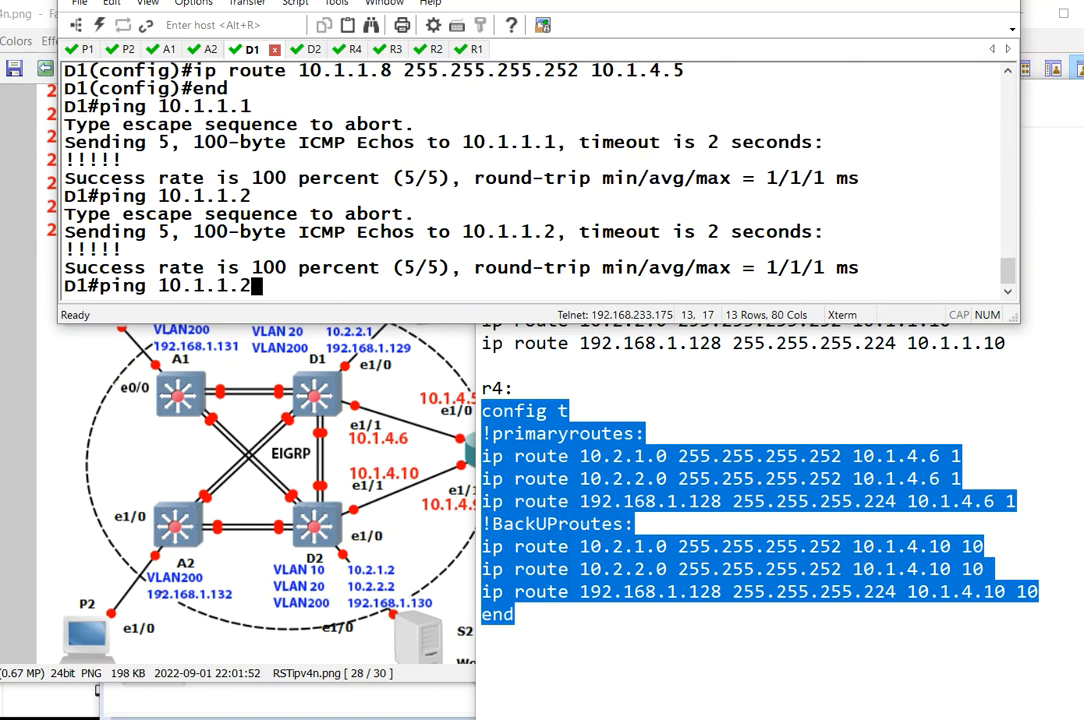
pyautogui.press('BackSpace')
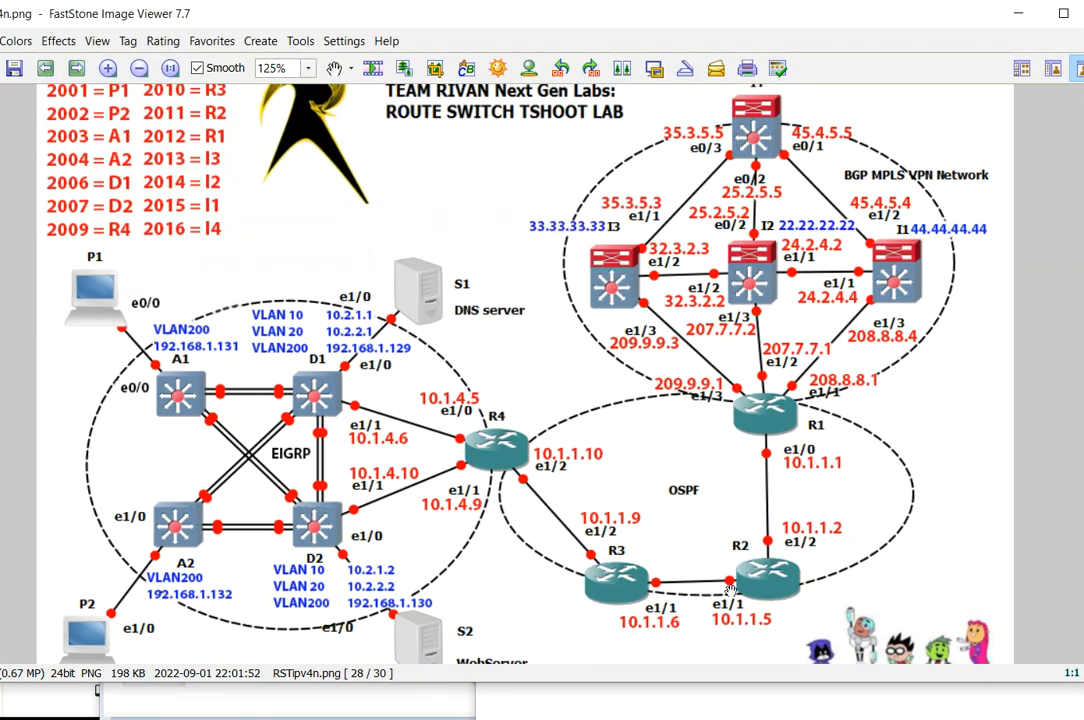
pyautogui.moveTo(210, 201)
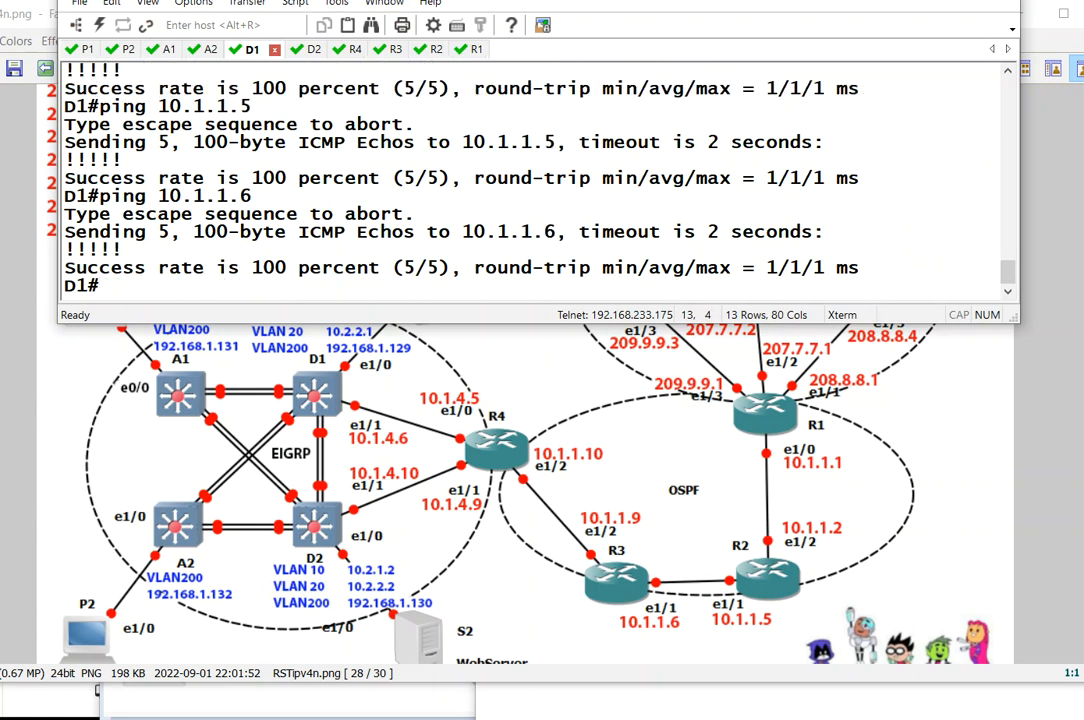
pyautogui.moveTo(679, 560)
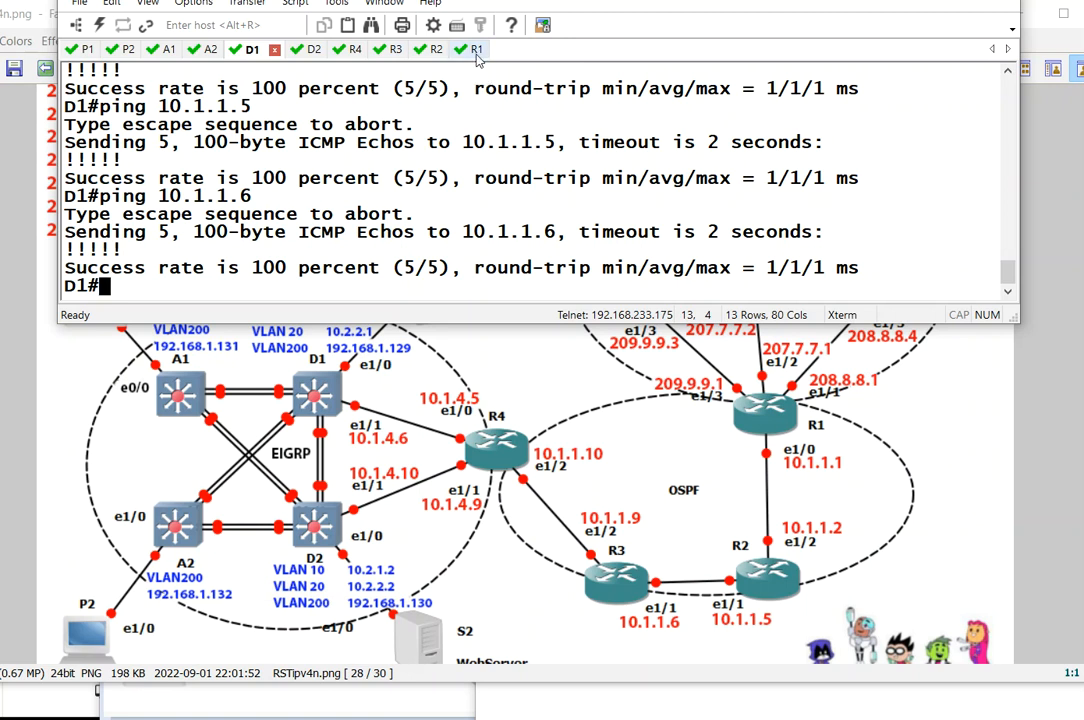
# On R4, run show ip route static and highlight the routes via 10.1.4.6.
pyautogui.click(335, 49)
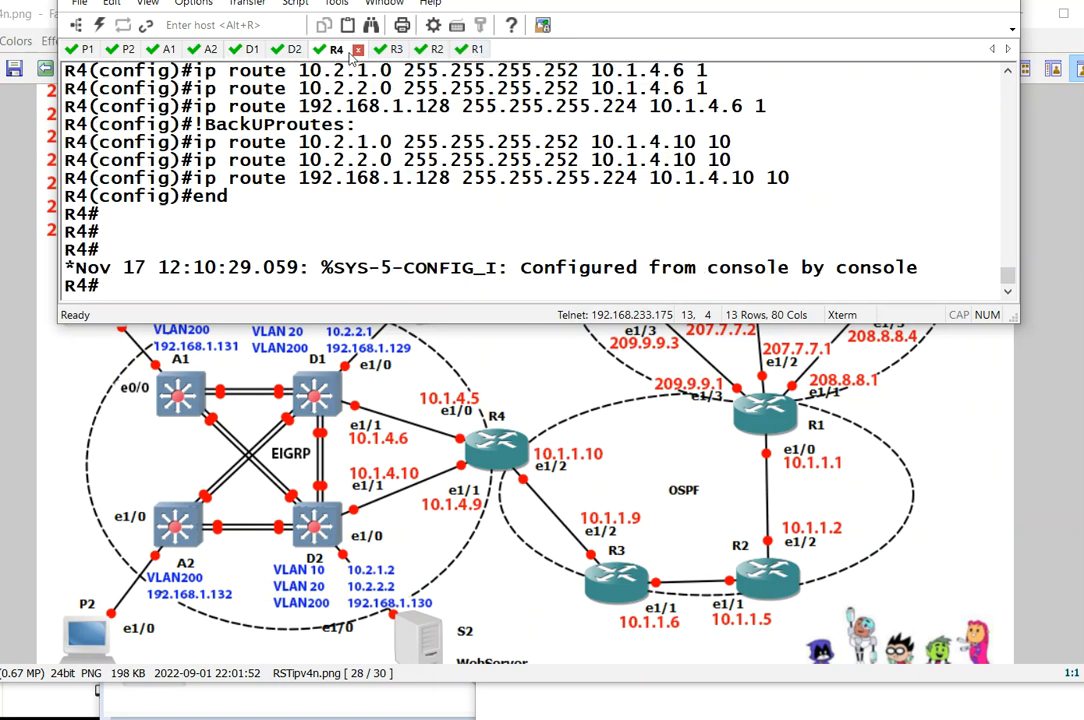
pyautogui.write('show i')
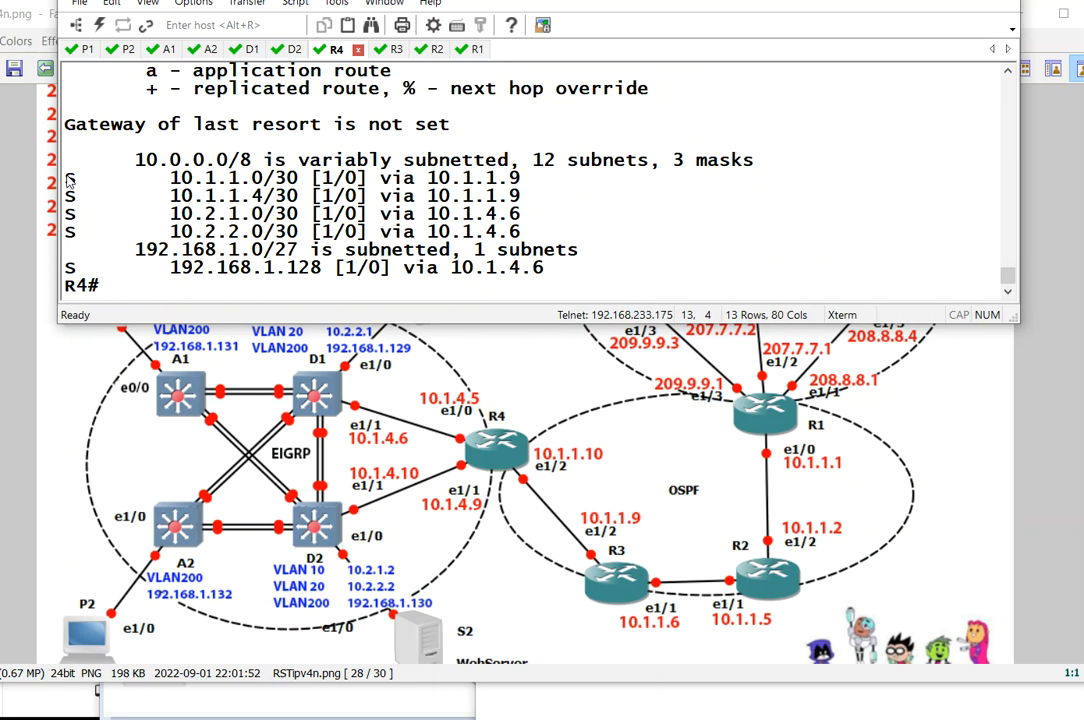
pyautogui.moveTo(70, 177); pyautogui.dragTo(520, 213)
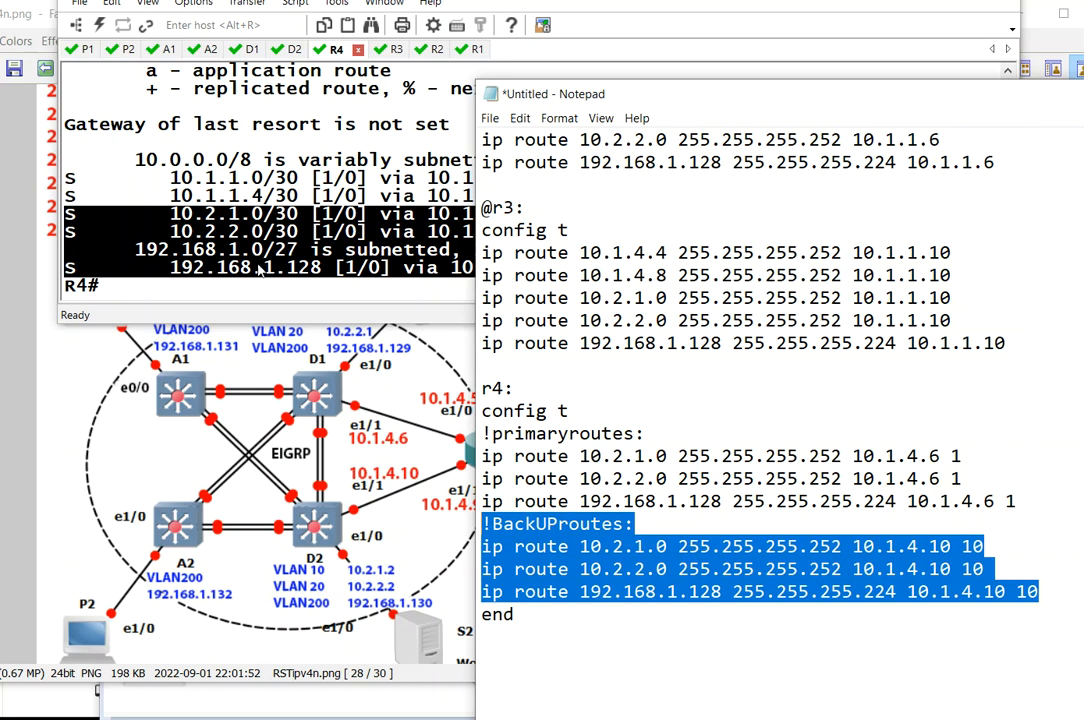
pyautogui.moveTo(253, 294)
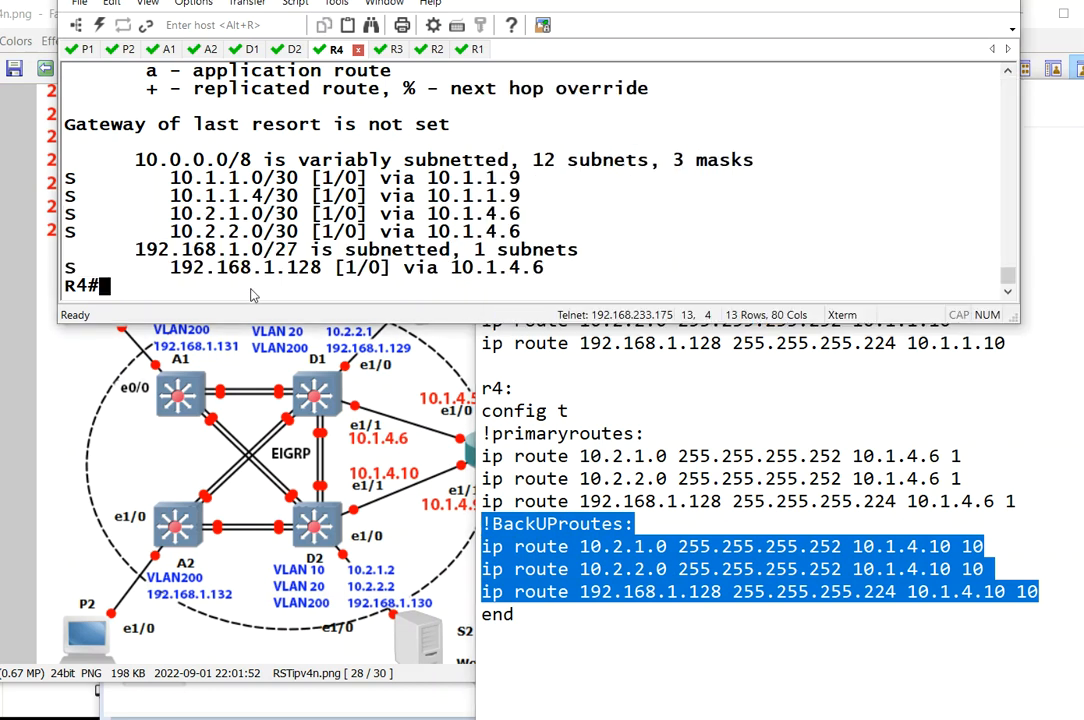
# On R4, traceroute 192.168.1.129 and 192.168.1.130, then show the routing table.
pyautogui.write('traceroute 192')
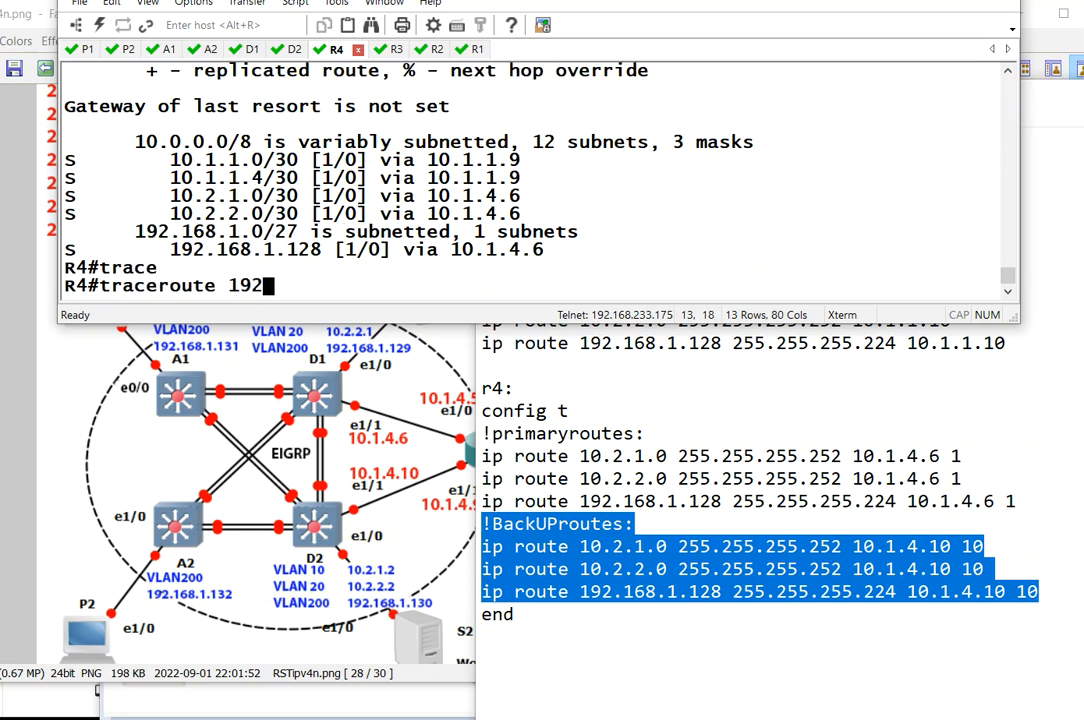
pyautogui.write('.168.1.')
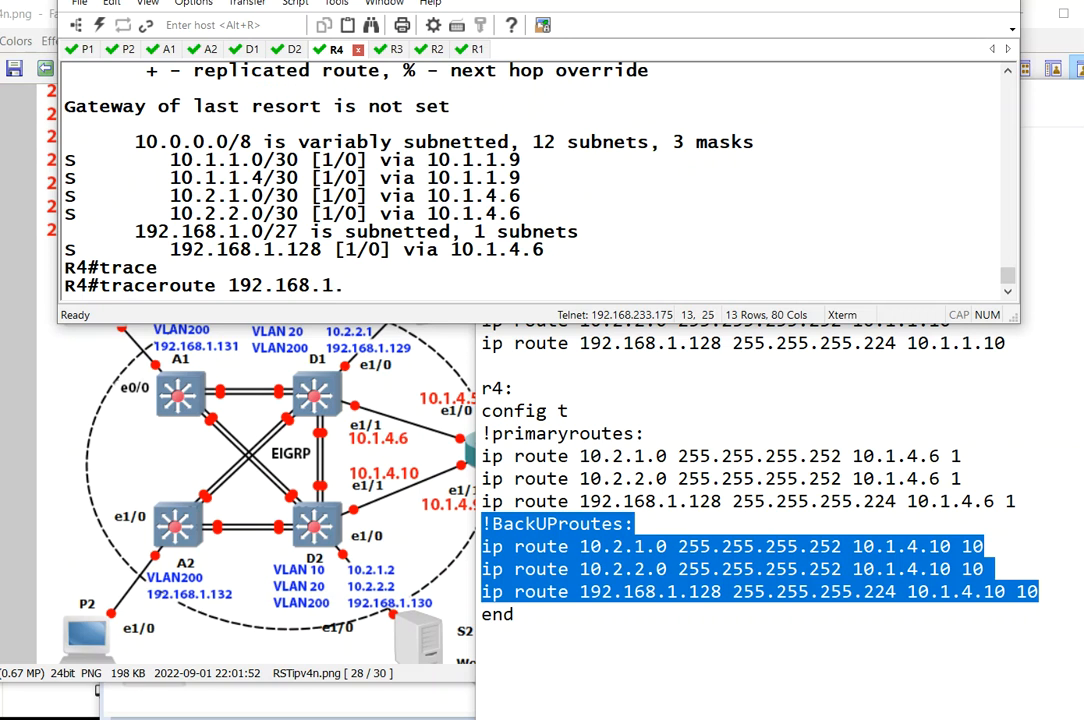
pyautogui.write('129')
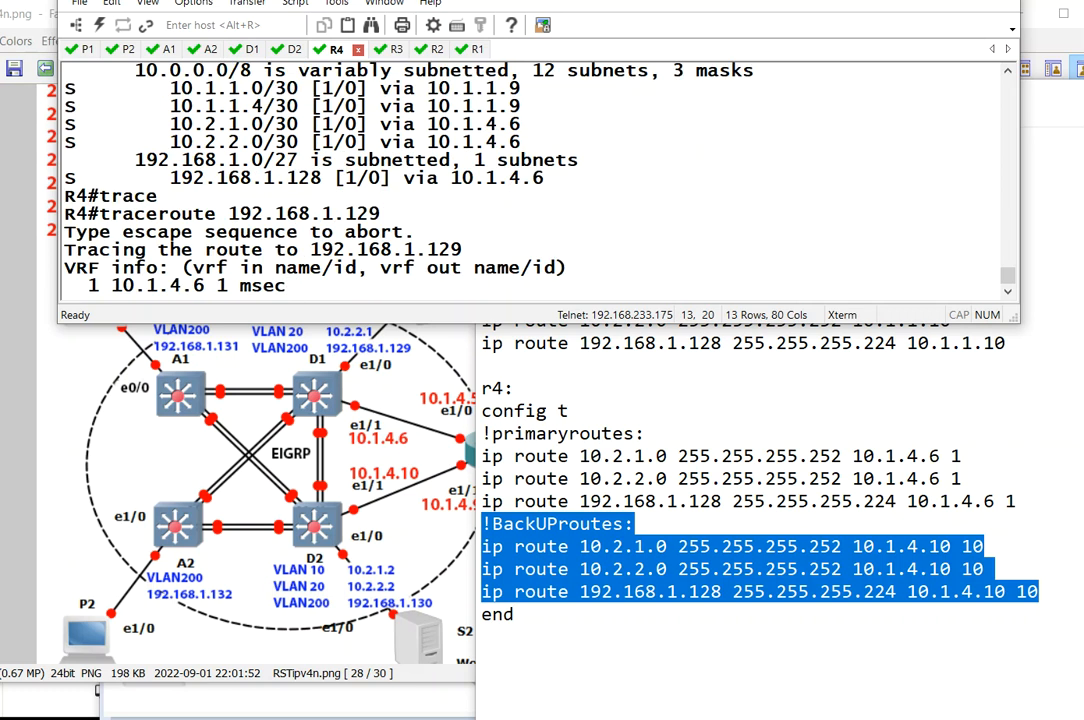
pyautogui.moveTo(240, 369)
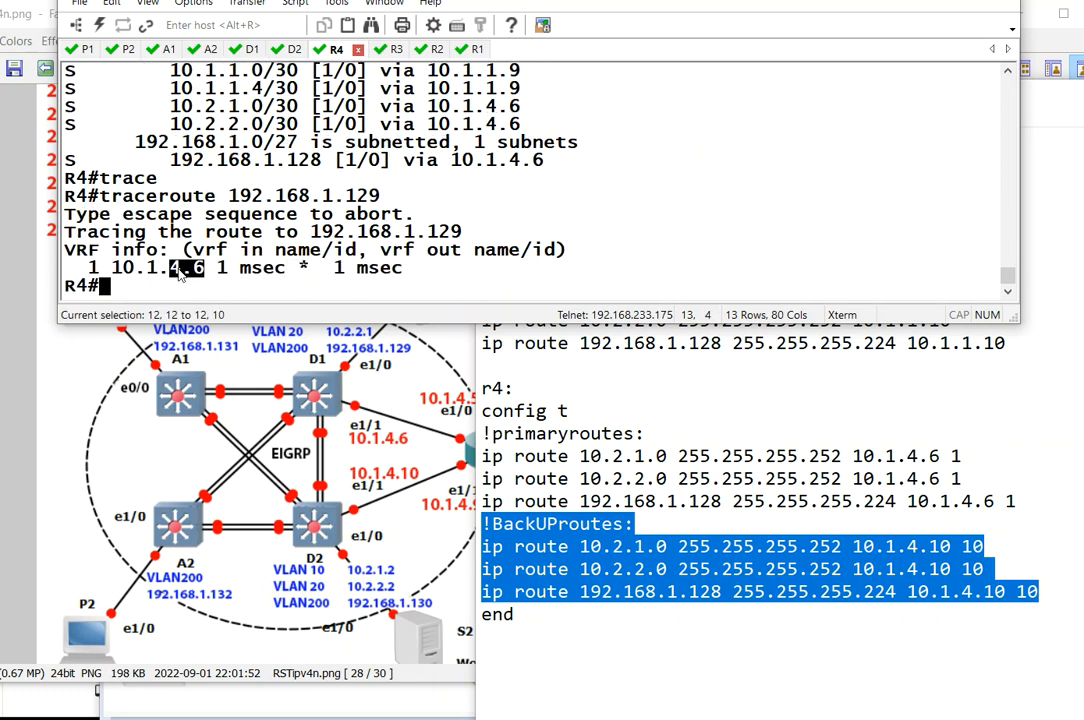
pyautogui.write('traceroute 192.168.1.129')
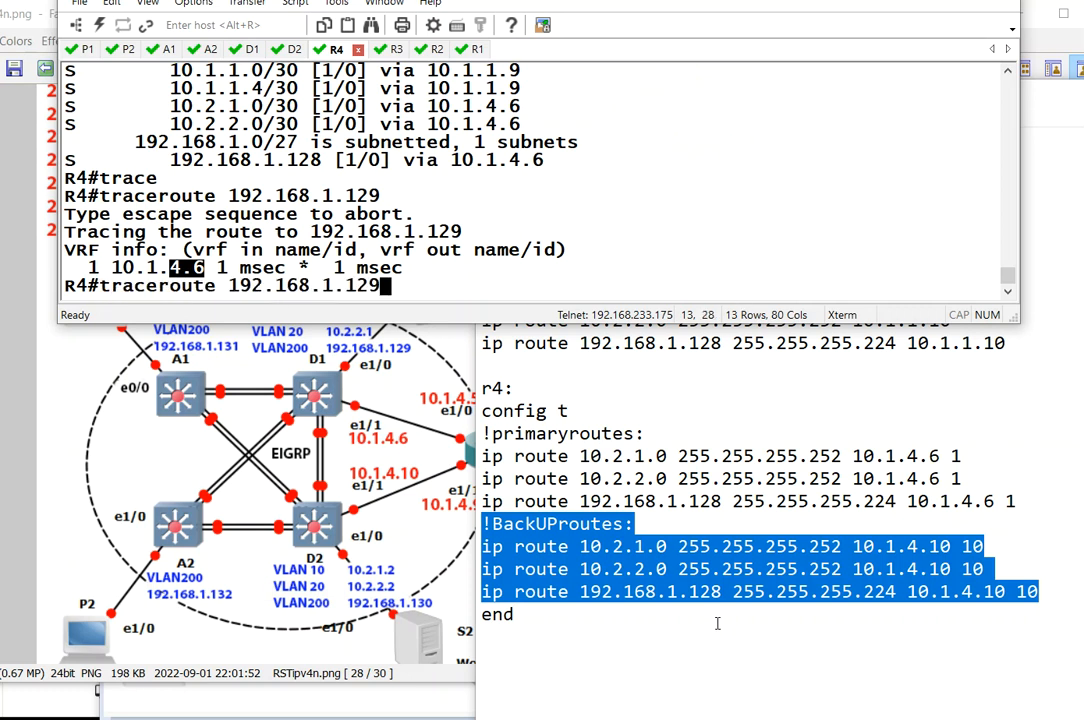
pyautogui.press('BackSpace')
pyautogui.write('30')
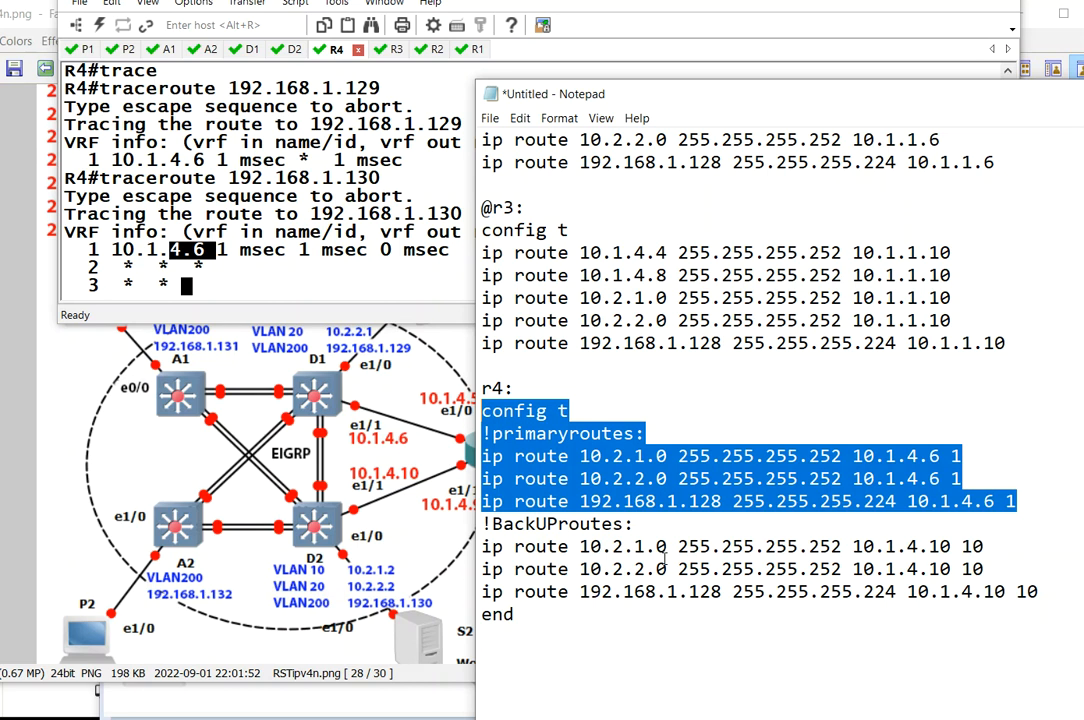
pyautogui.scroll(-3)
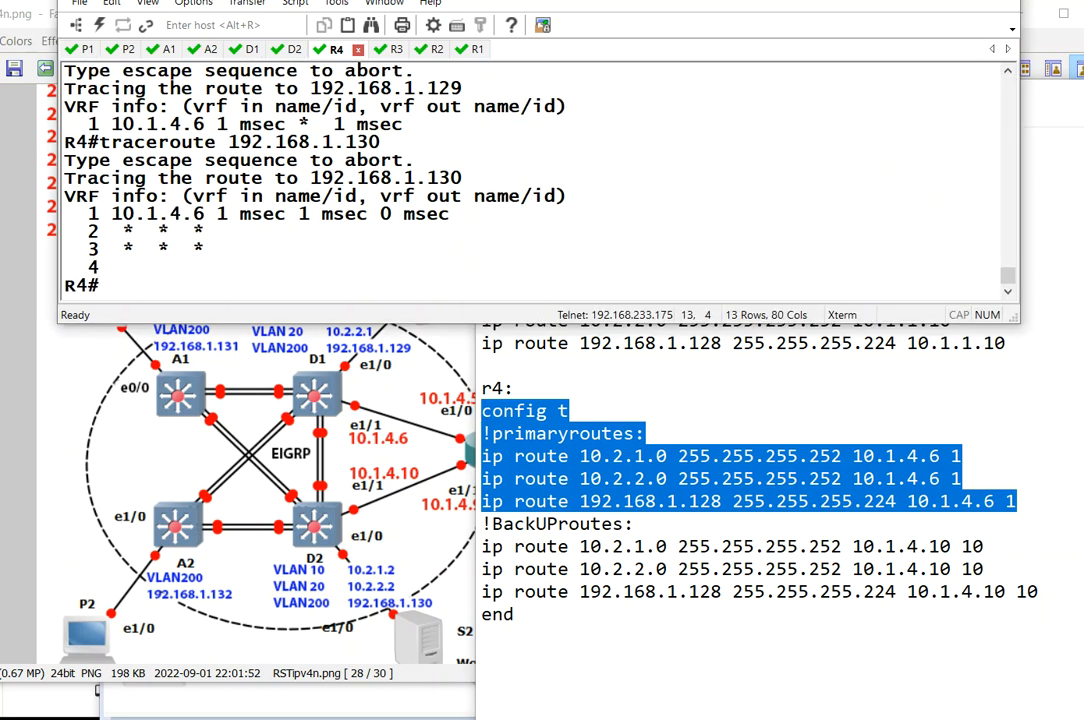
pyautogui.write('show ip route')
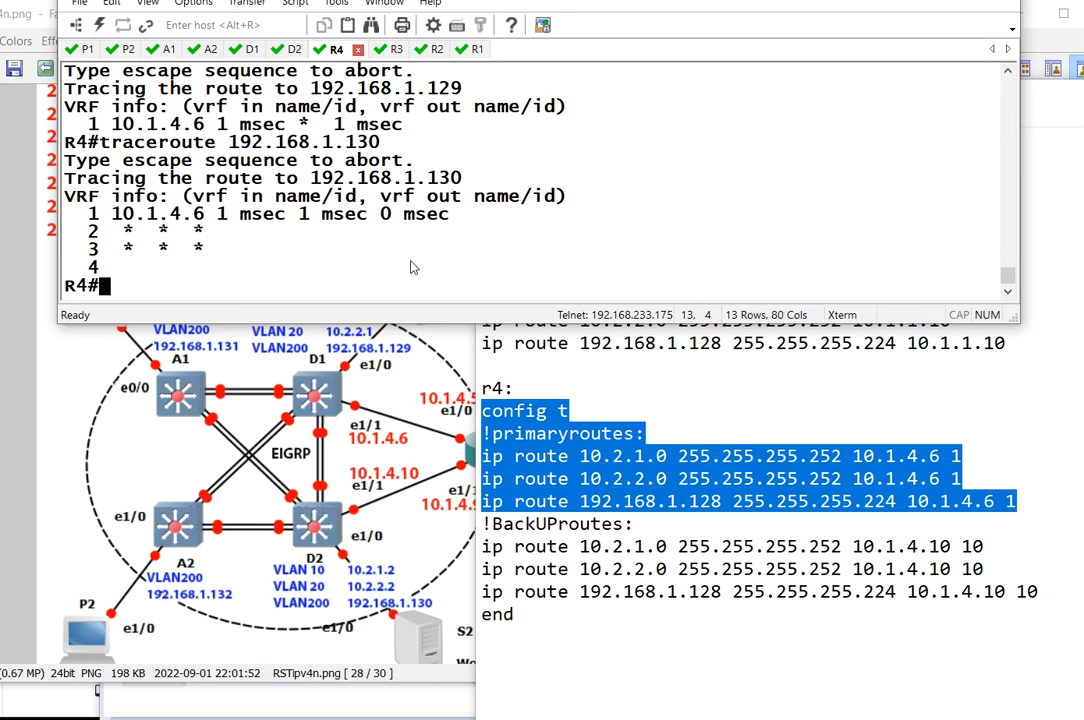
pyautogui.moveTo(463, 422)
pyautogui.write('conf t')
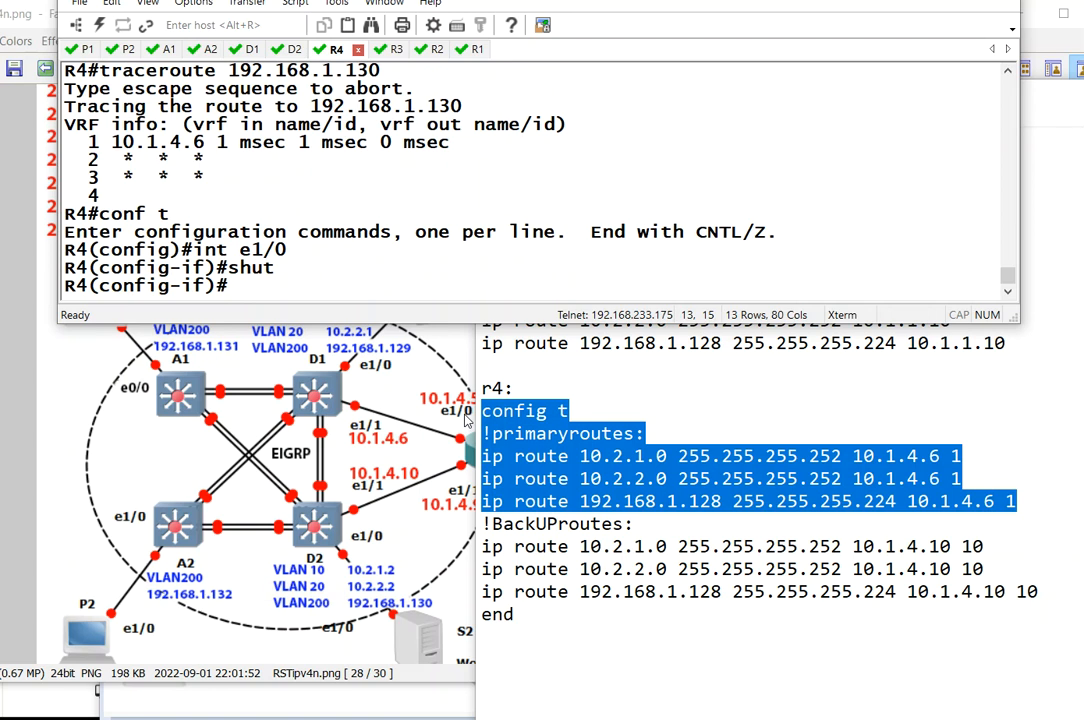
# On R4, review static routes, bring e1/0 back up, and check the 192.168.1.128 route.
pyautogui.write('do sh irp')
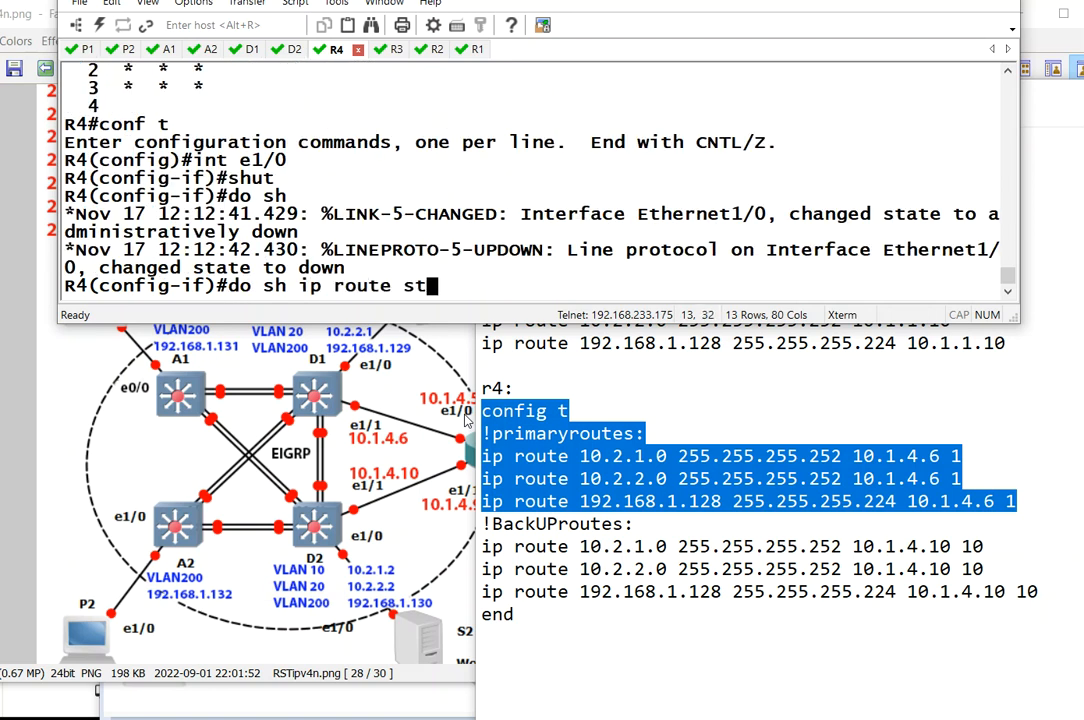
pyautogui.write('atic')
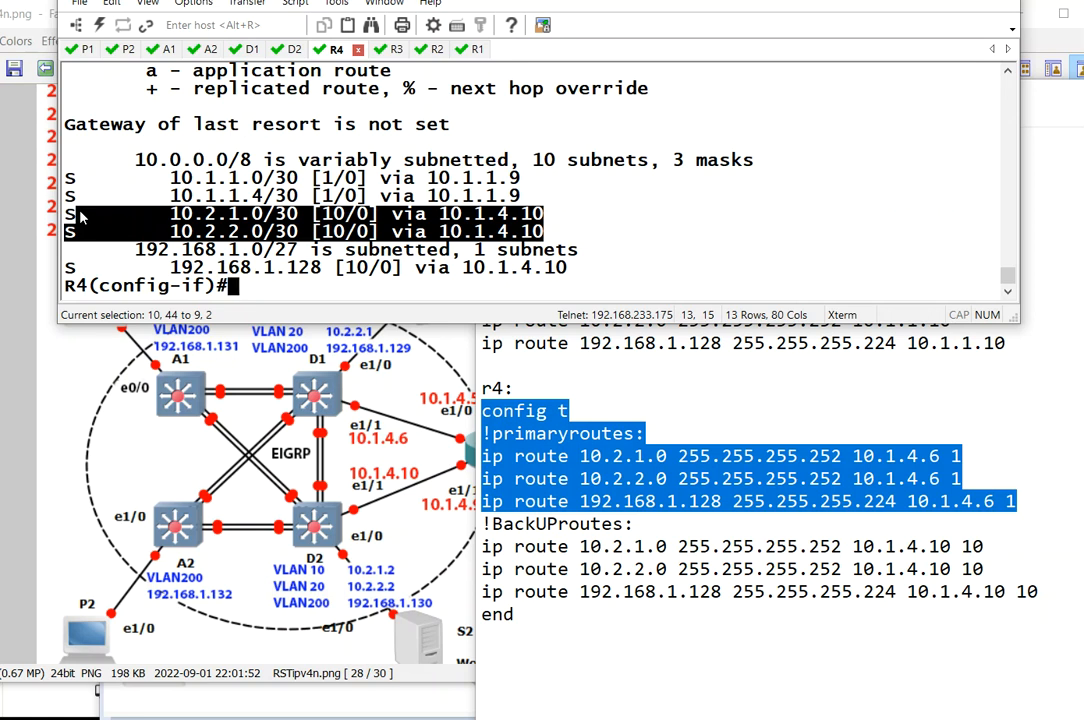
pyautogui.click(150, 285)
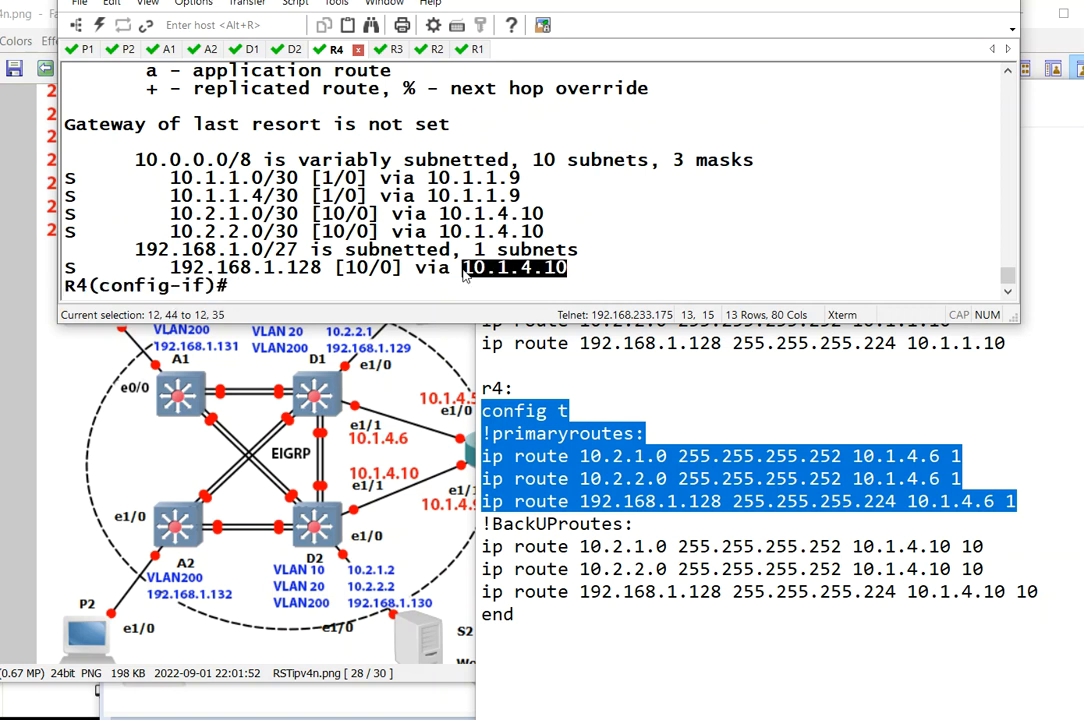
pyautogui.write('no hs')
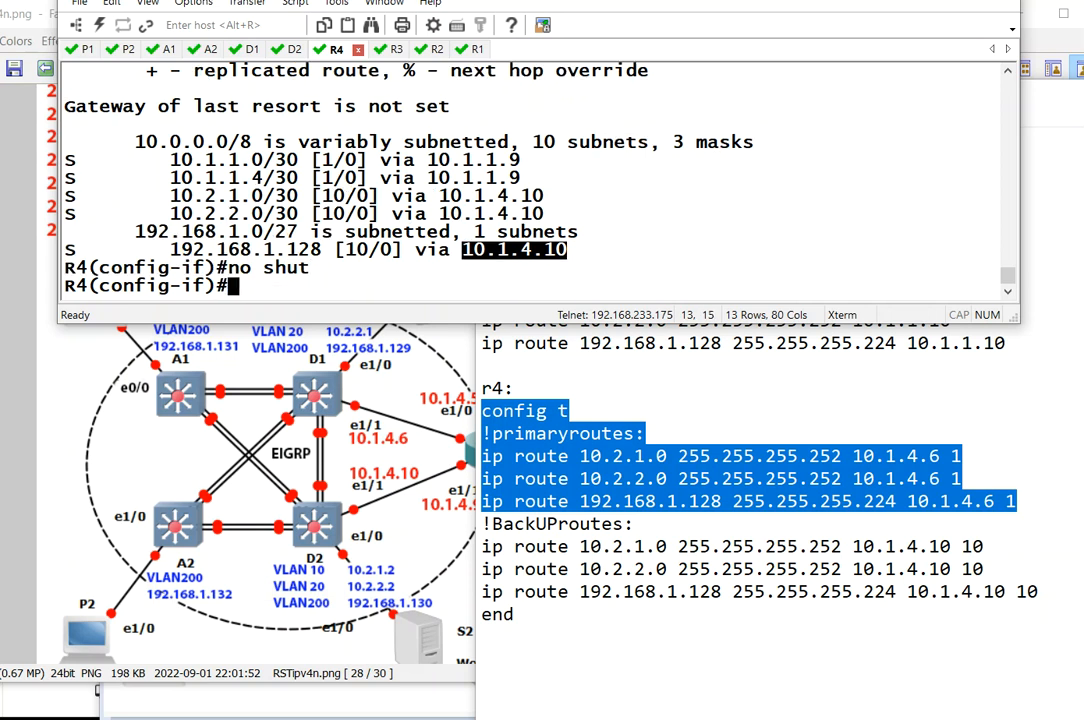
pyautogui.press('Enter')
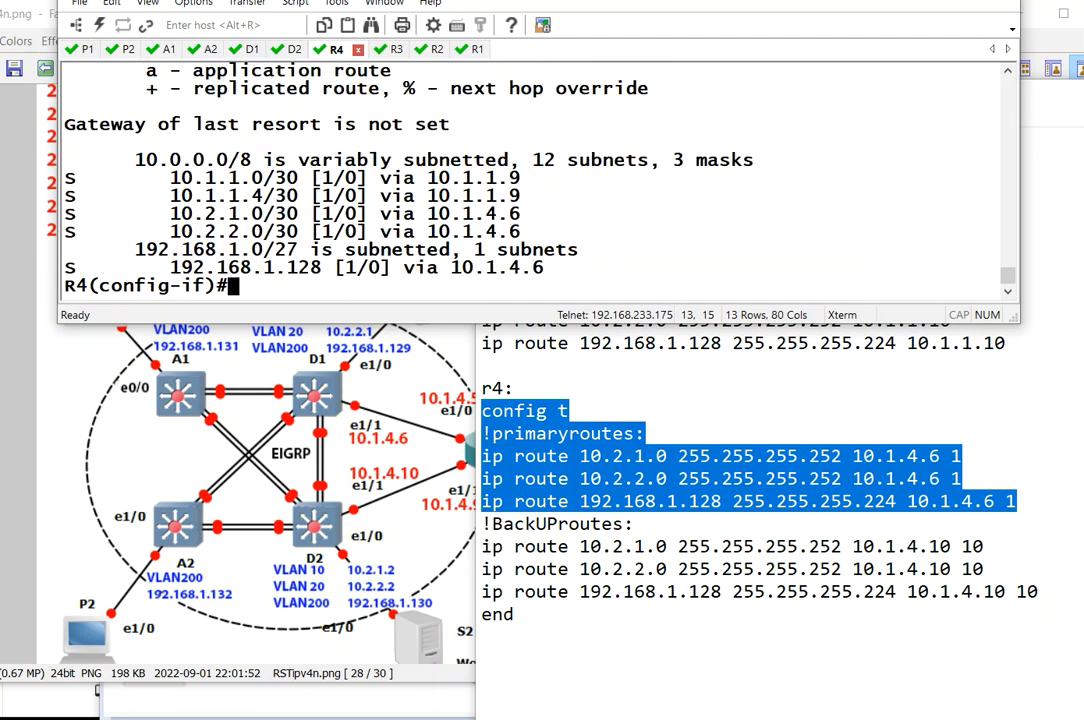
pyautogui.moveTo(217, 267); pyautogui.dragTo(543, 267)
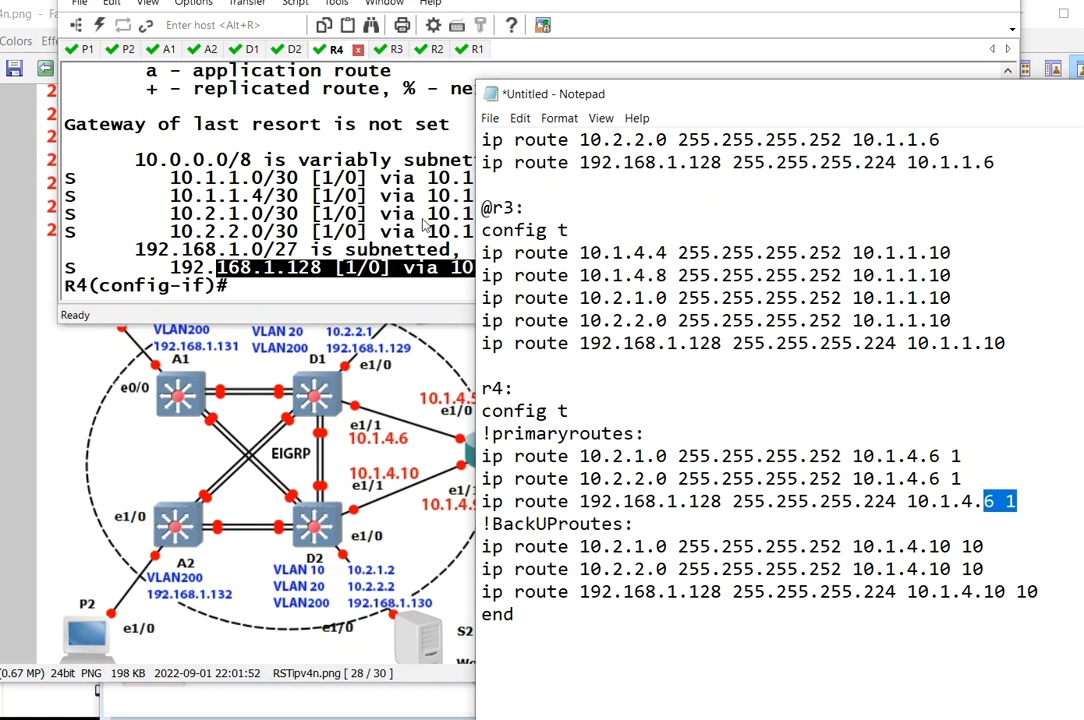
# Shut R4 e1/0, traceroute 192.168.1.130, re-enable e1/0 and trace again.
pyautogui.write('shut')
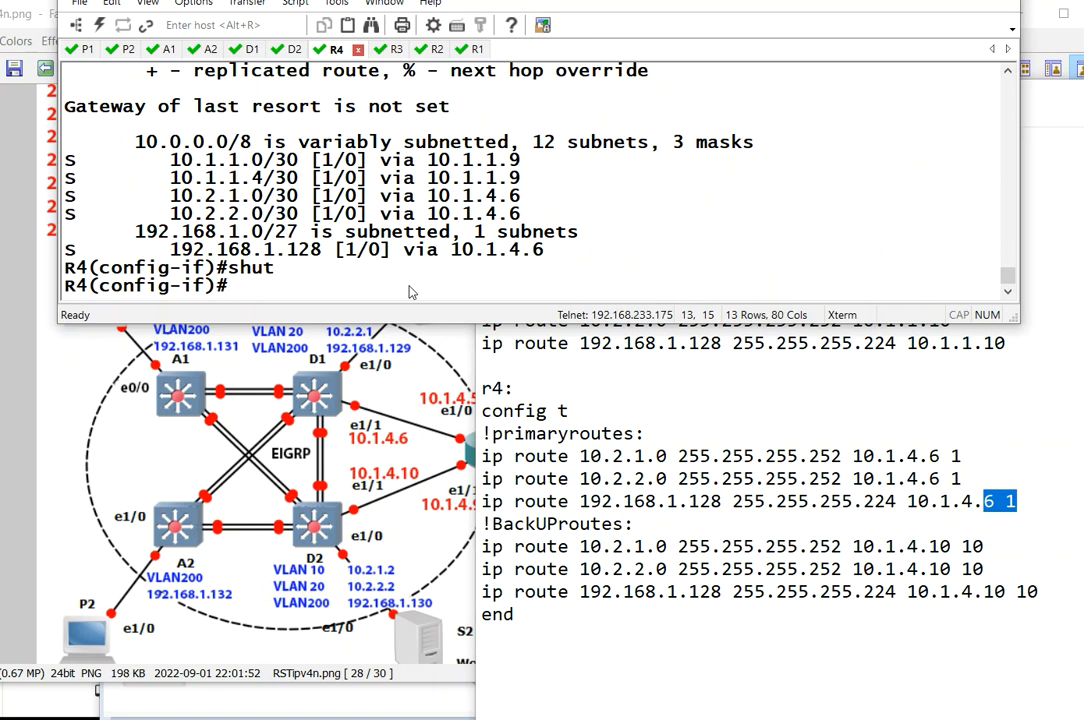
pyautogui.press('Enter')
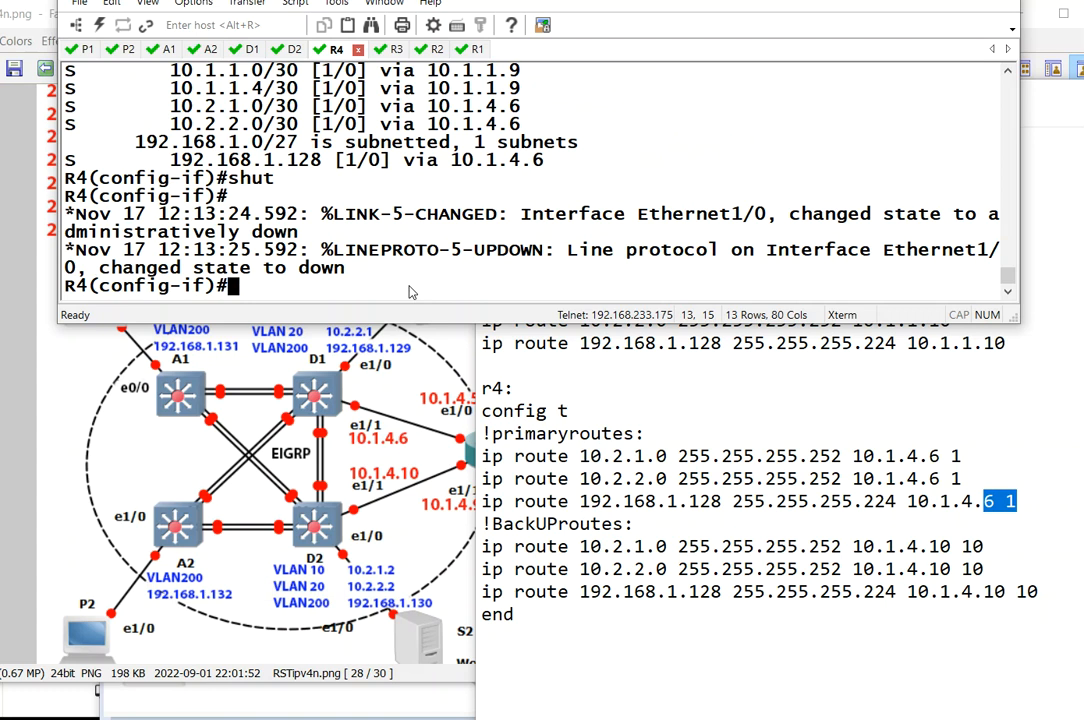
pyautogui.write('do trac')
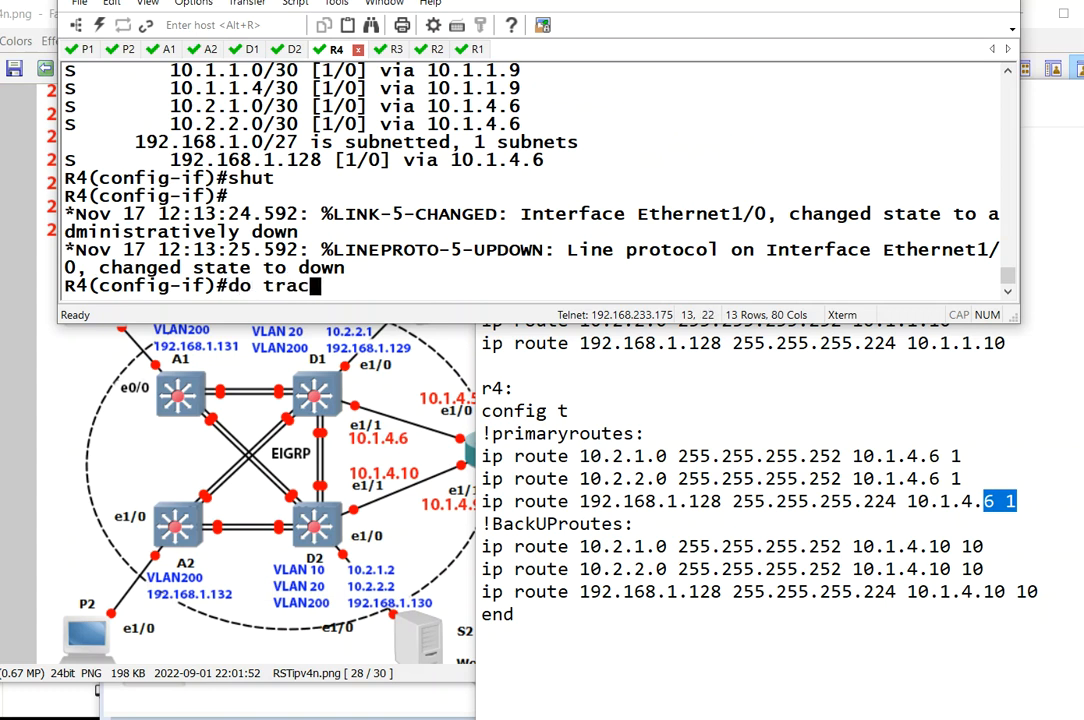
pyautogui.write('eroute 192.168.1.')
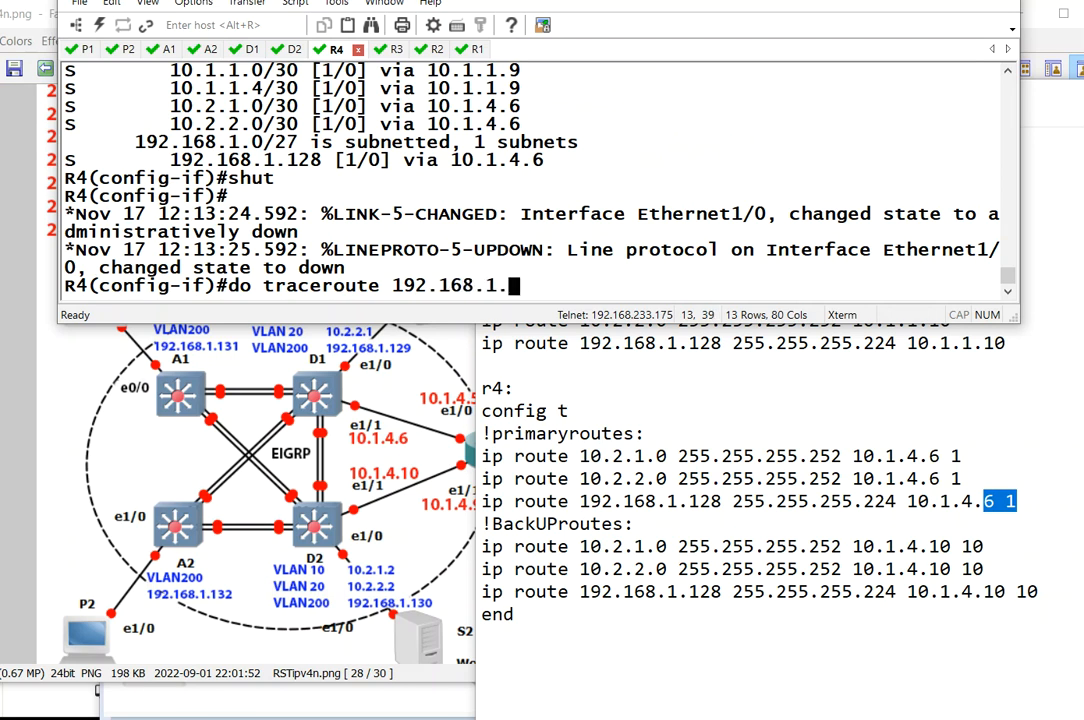
pyautogui.write('130')
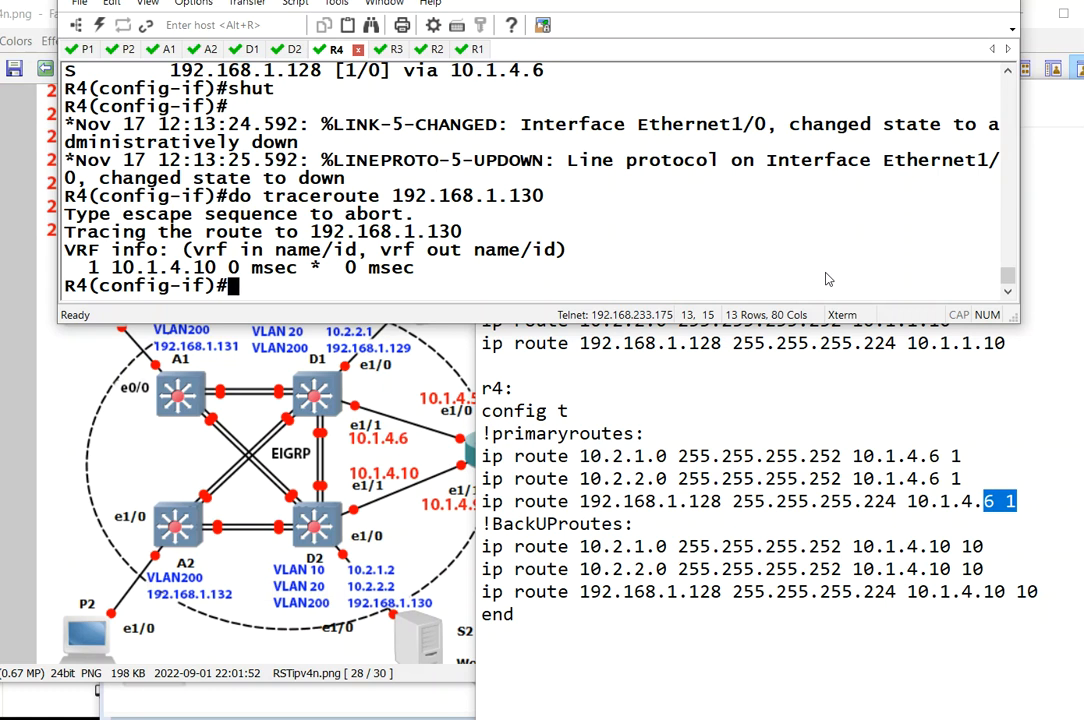
pyautogui.write('no shut')
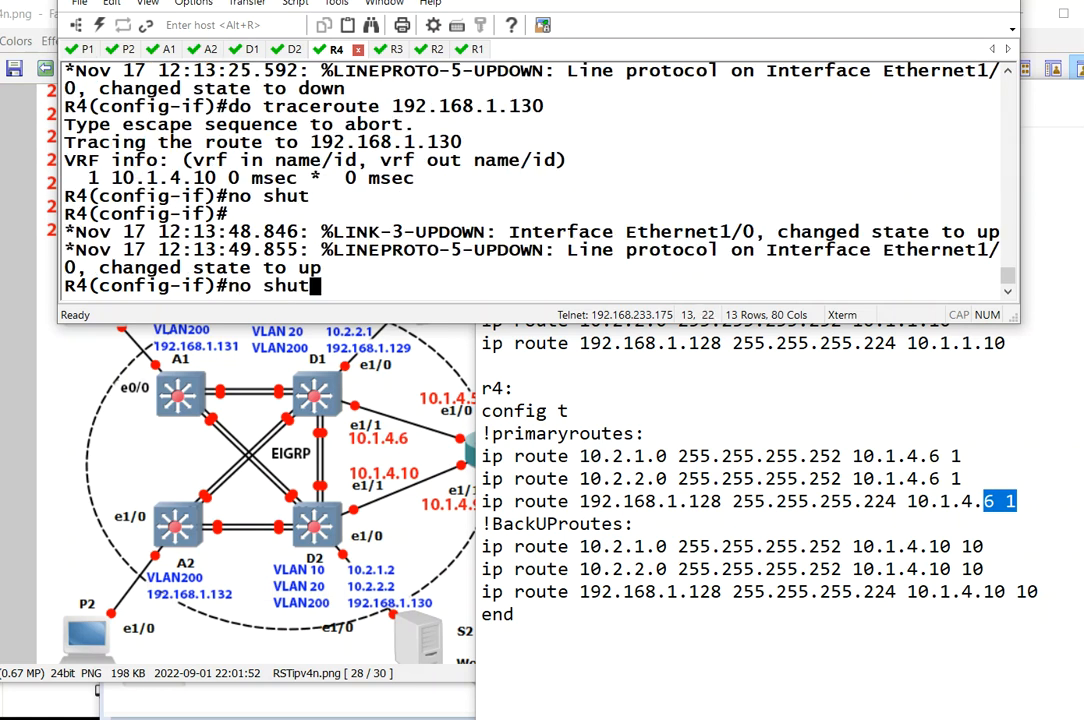
pyautogui.write('do traceroute 192.168.1.130')
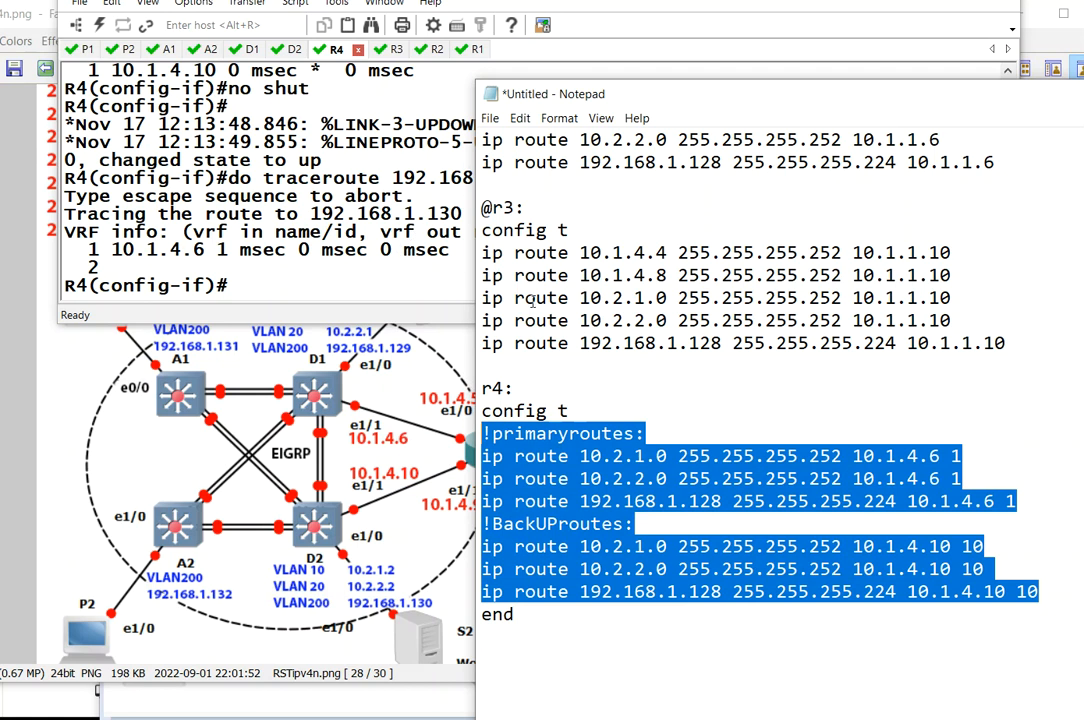
pyautogui.moveTo(916, 395)
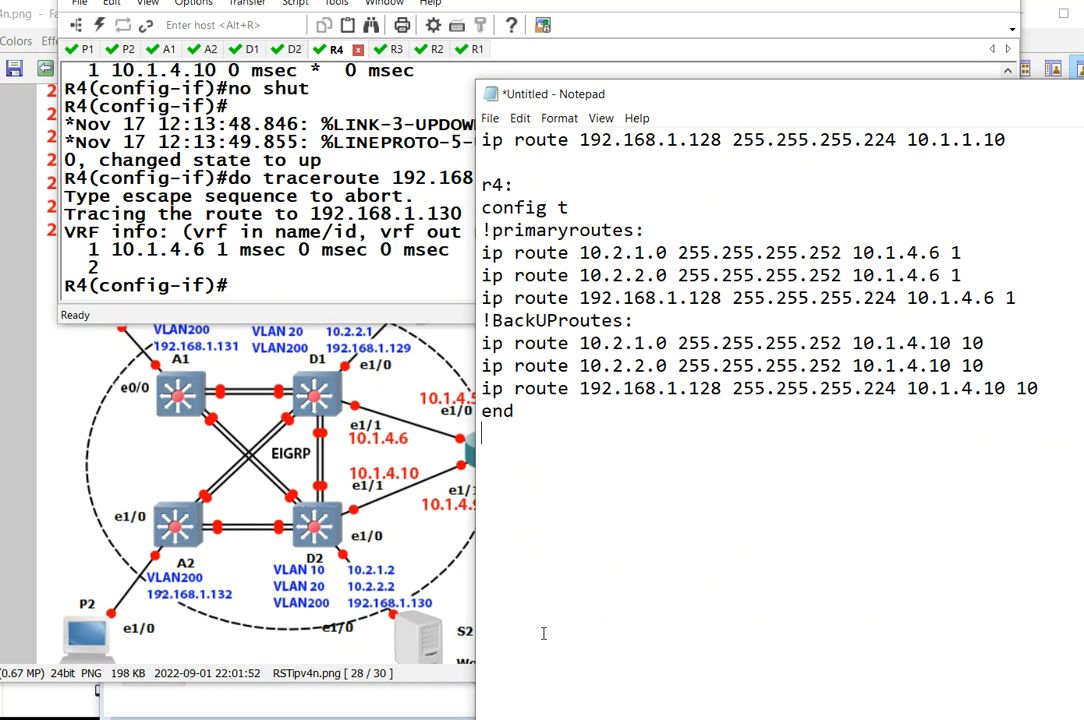
# Write the p1 default route 0.0.0.0 0.0.0.0 via the 10.2.1.x gateway in the notes.
pyautogui.write('p1:')
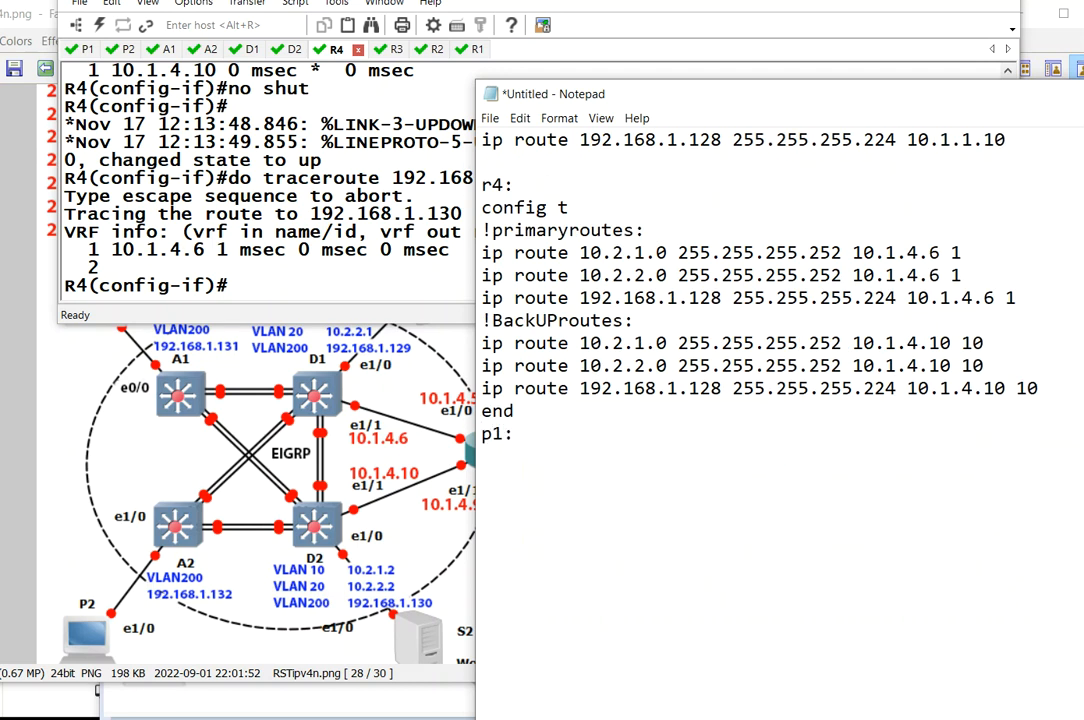
pyautogui.moveTo(183, 475)
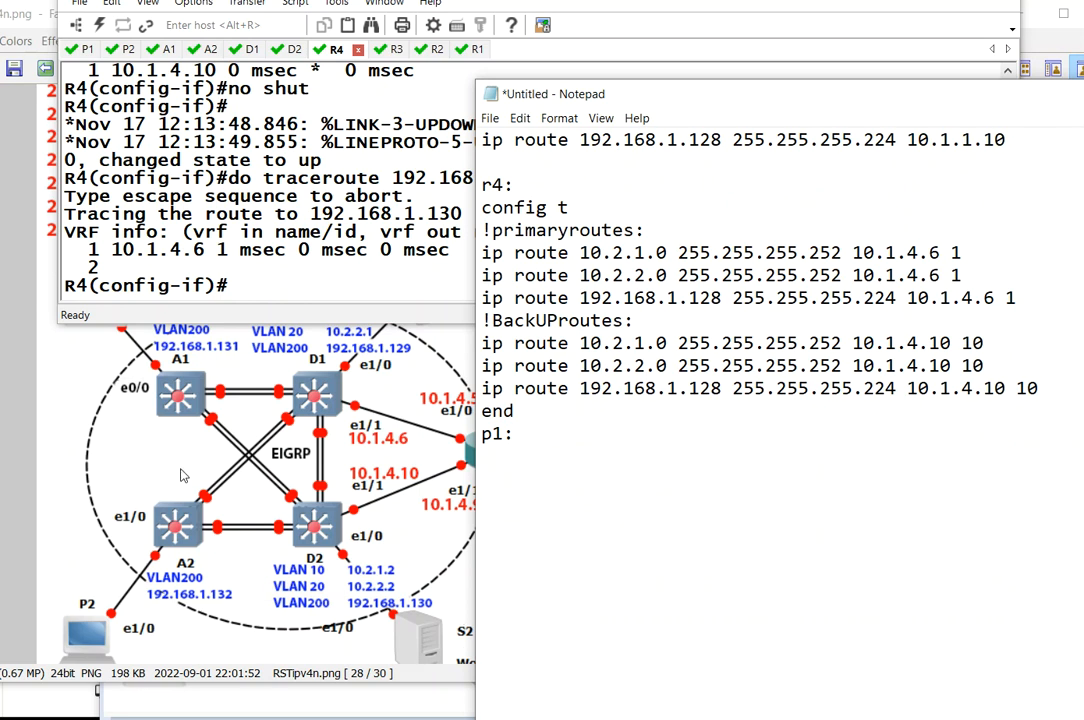
pyautogui.write('config t')
pyautogui.write('ip route')
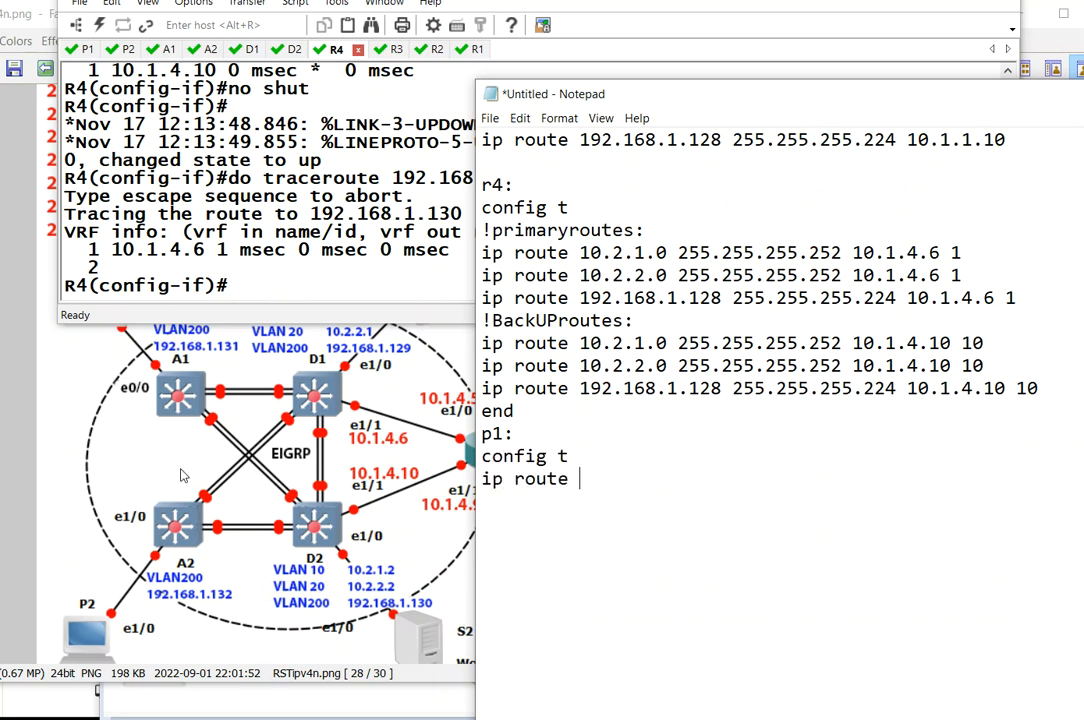
pyautogui.write('0.0.0.0 0.0')
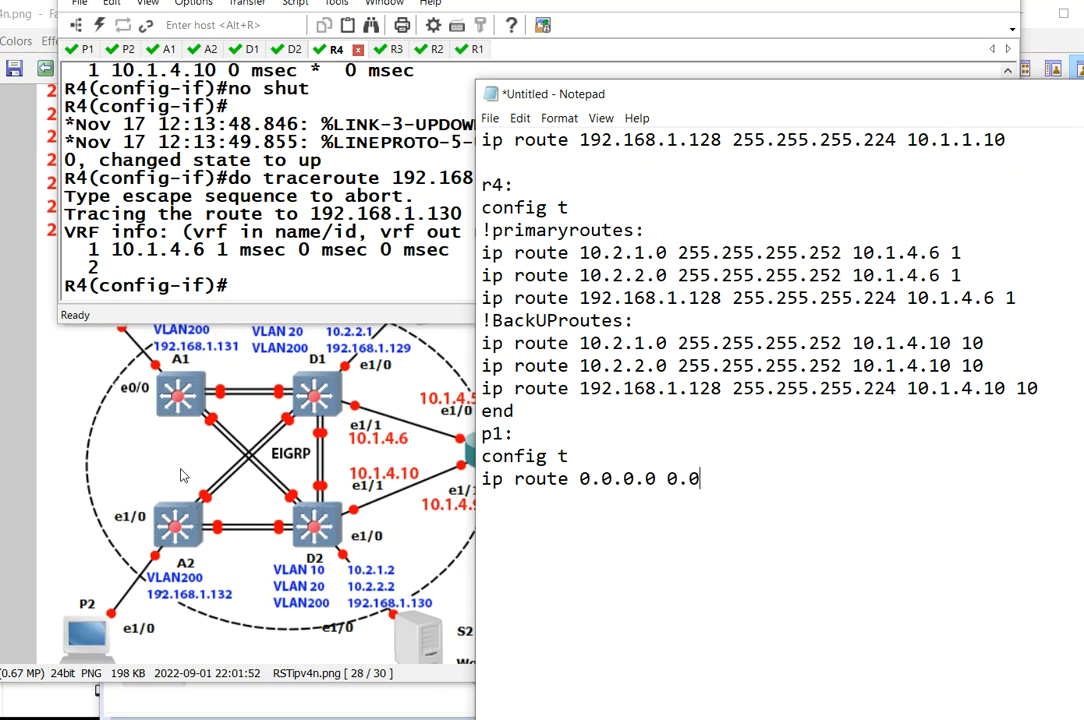
pyautogui.write('.0.0')
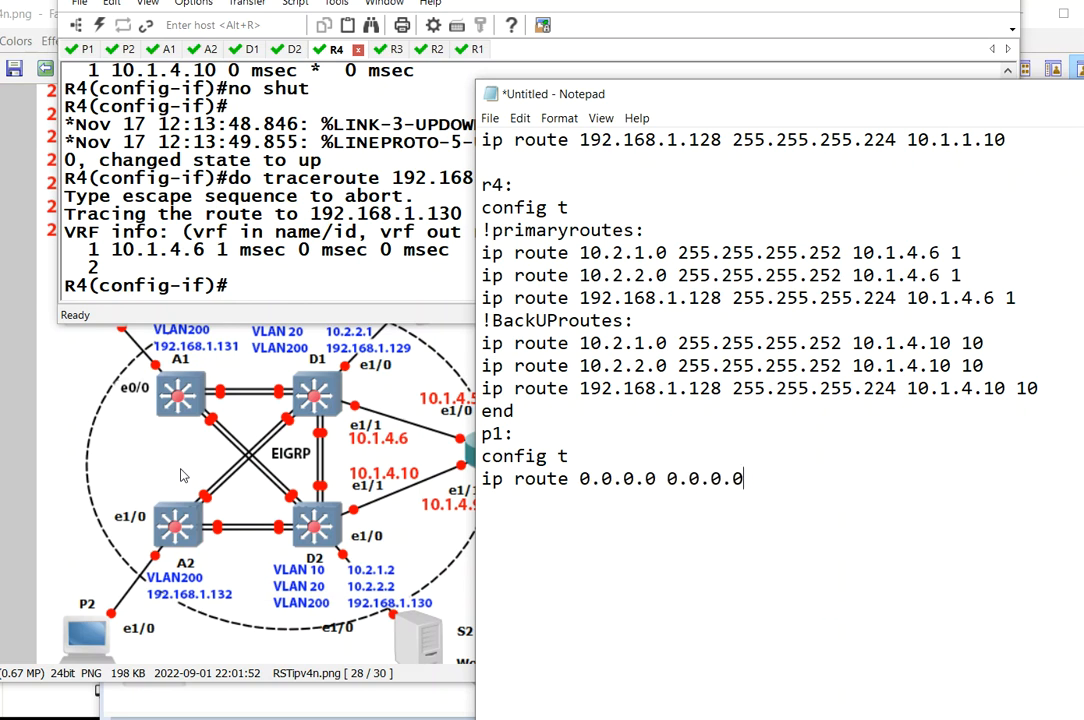
pyautogui.moveTo(65, 354)
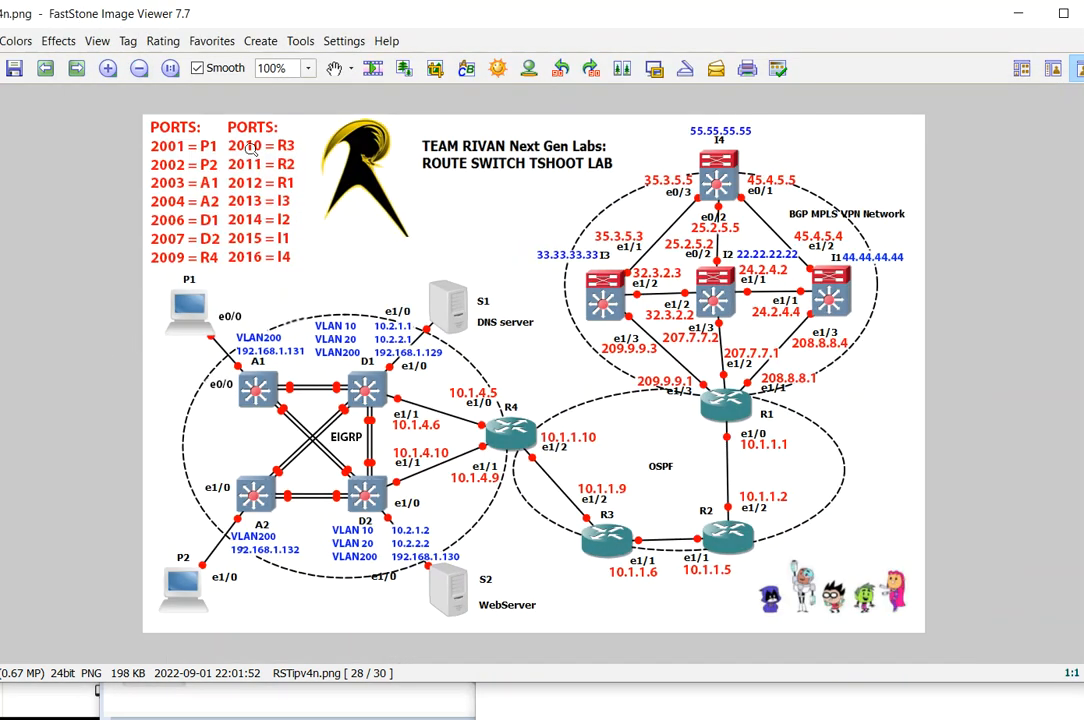
pyautogui.click(103, 67)
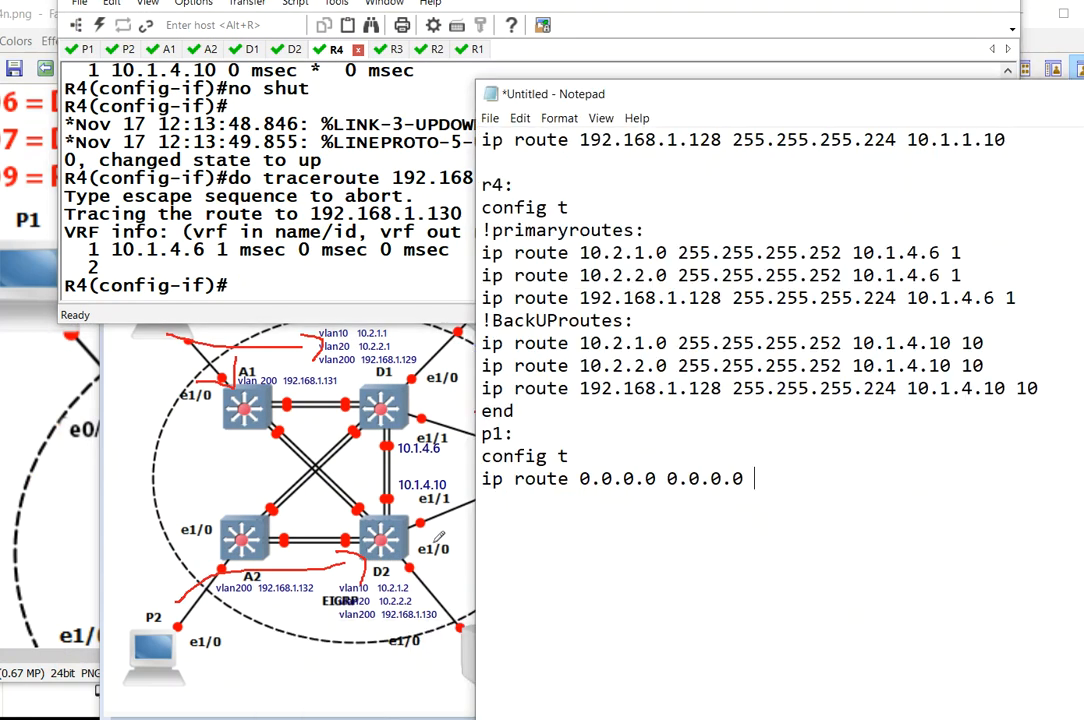
pyautogui.write('1')
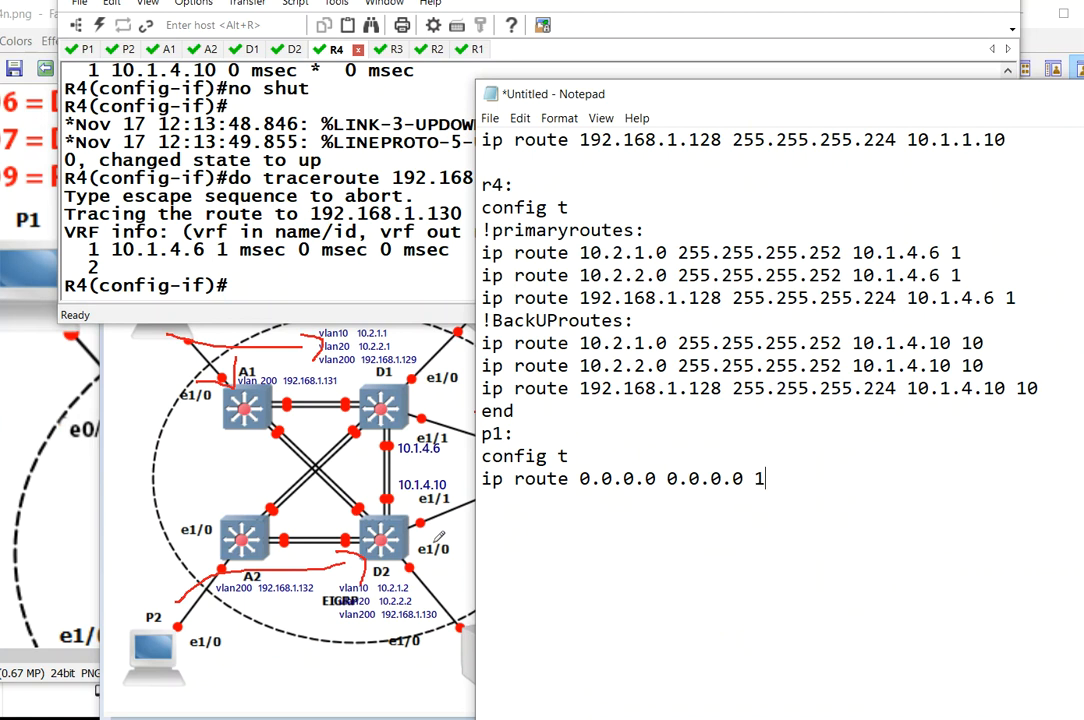
pyautogui.write('0.2.')
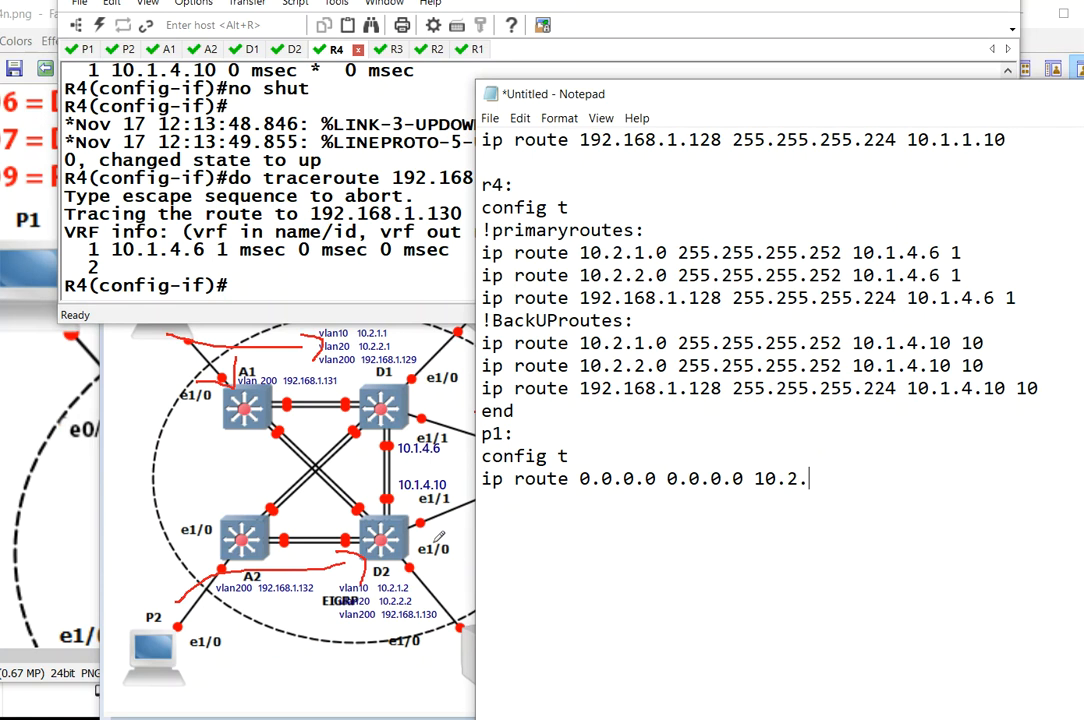
pyautogui.write('1.1')
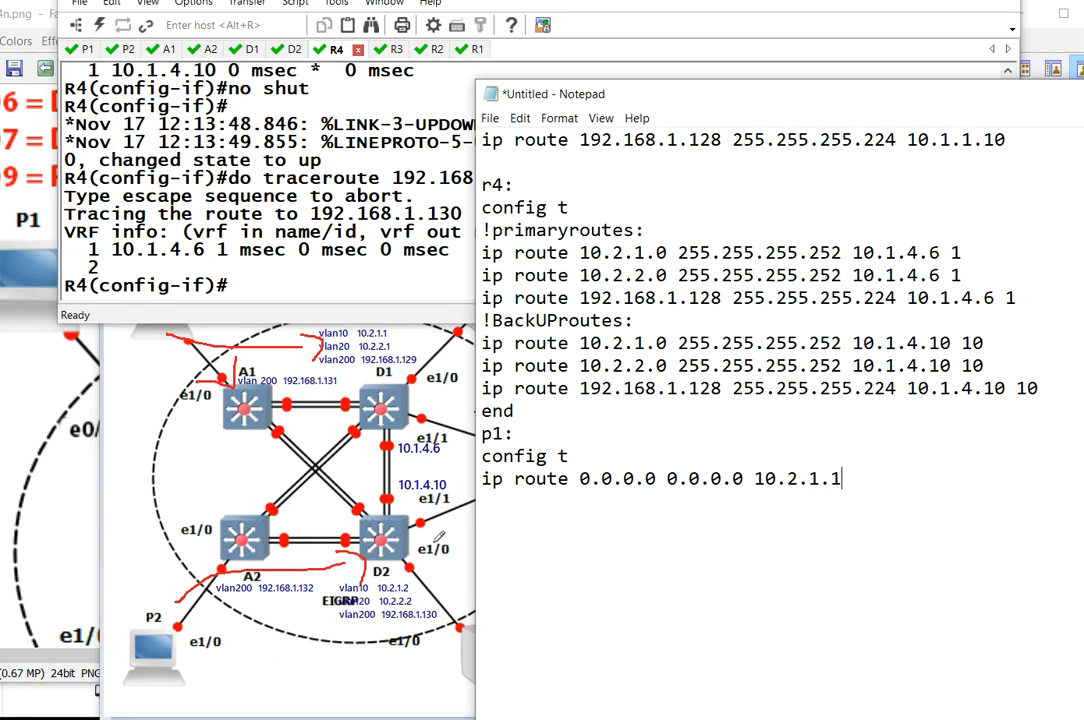
# Add p1's e0/0 at 10.2.1.101 /24 with no shut, and begin the p2 block.
pyautogui.write('int')
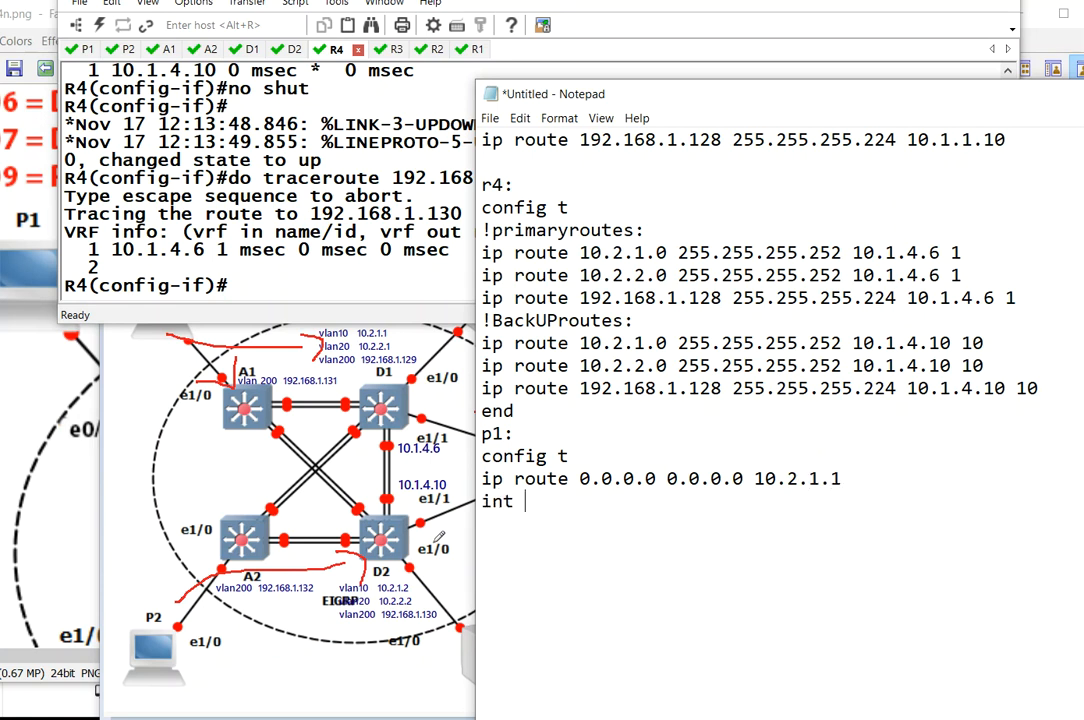
pyautogui.write('e0/0')
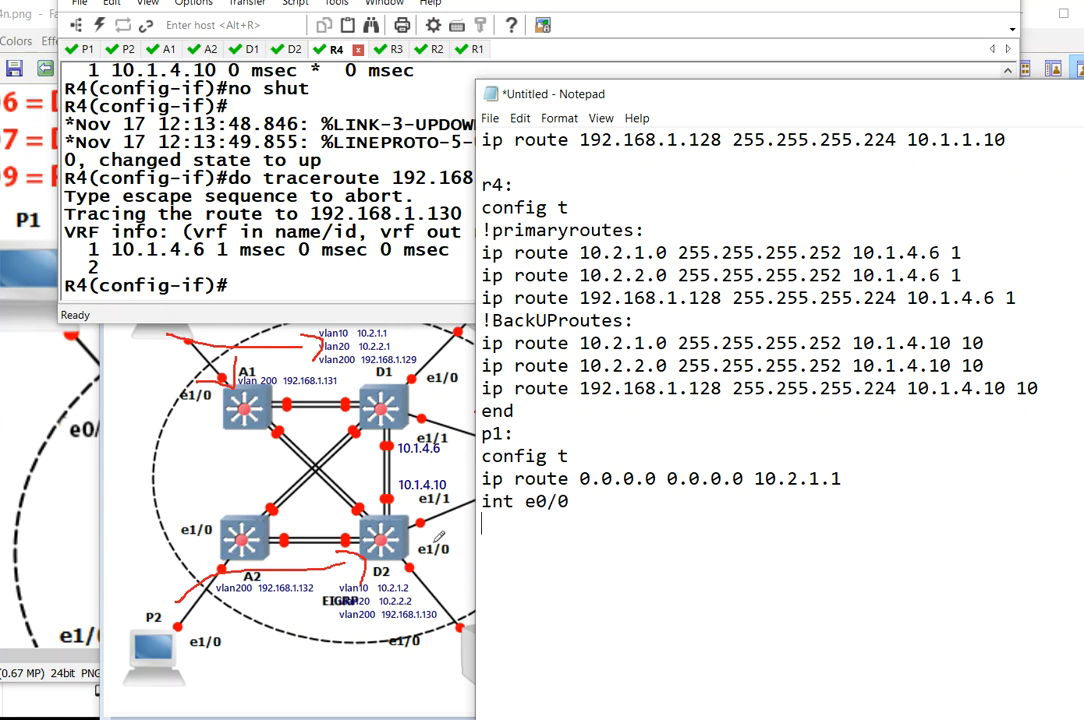
pyautogui.write('ip add')
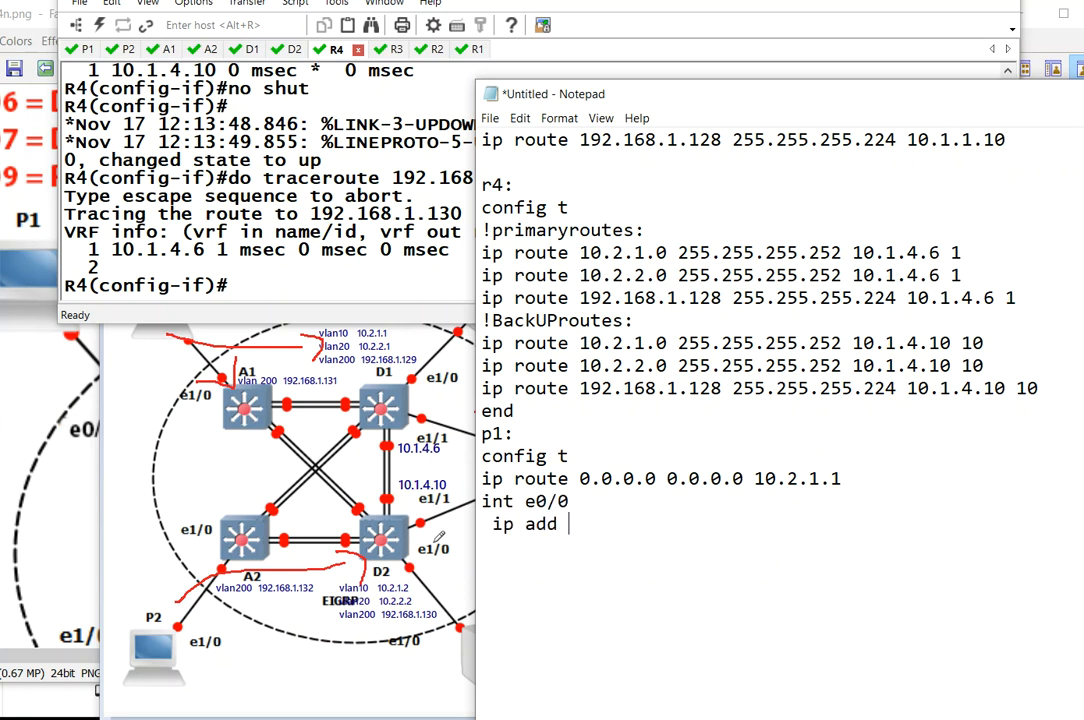
pyautogui.write('10.')
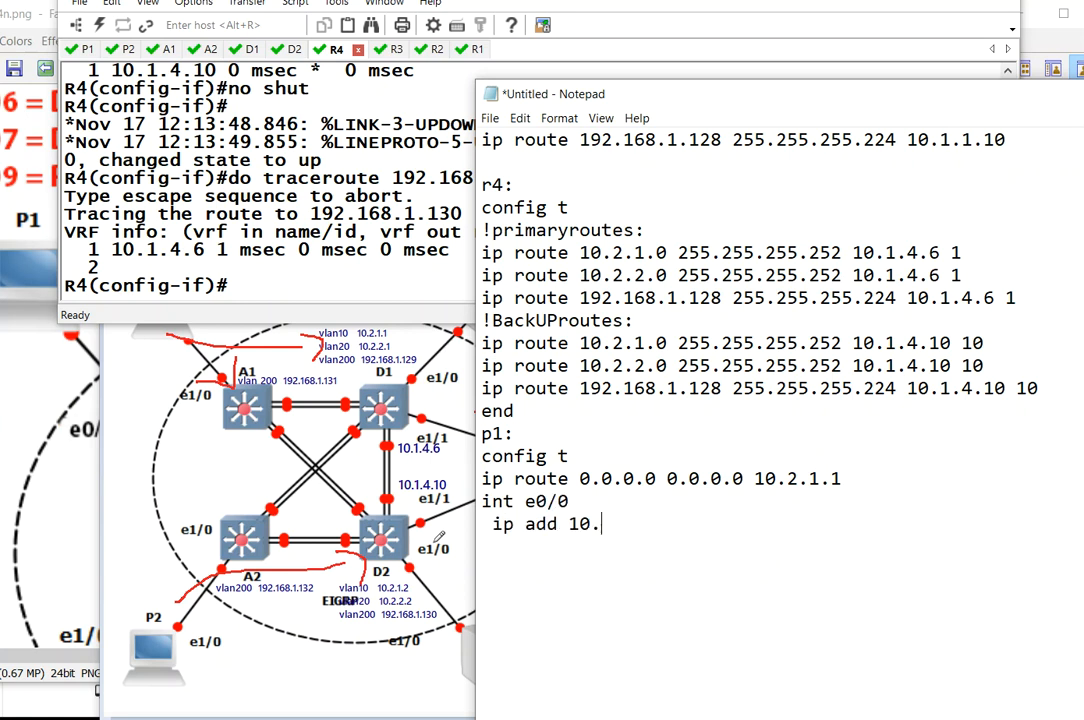
pyautogui.write('2.1.101 255.255.2')
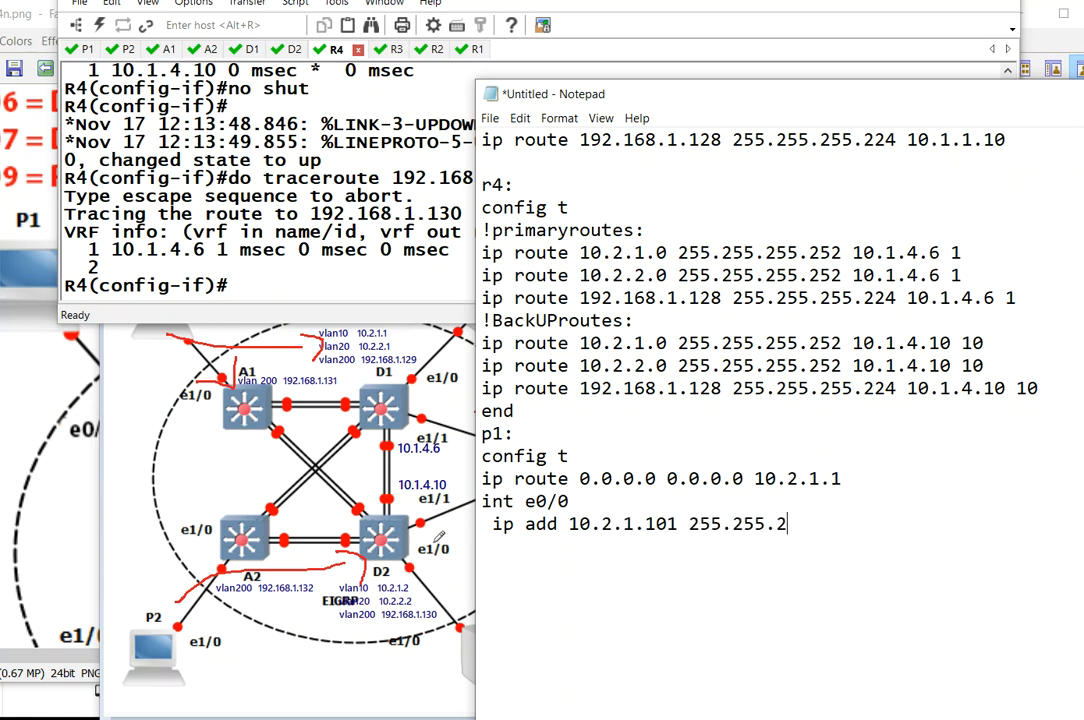
pyautogui.write('55.0')
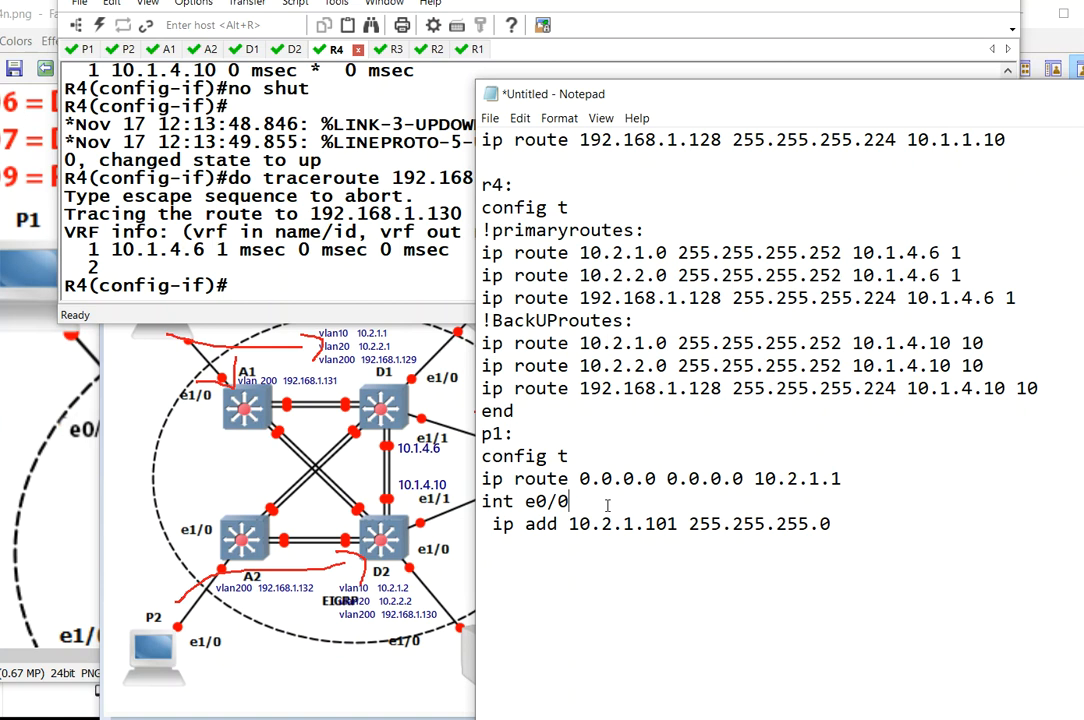
pyautogui.write('no shut')
pyautogui.write('end')
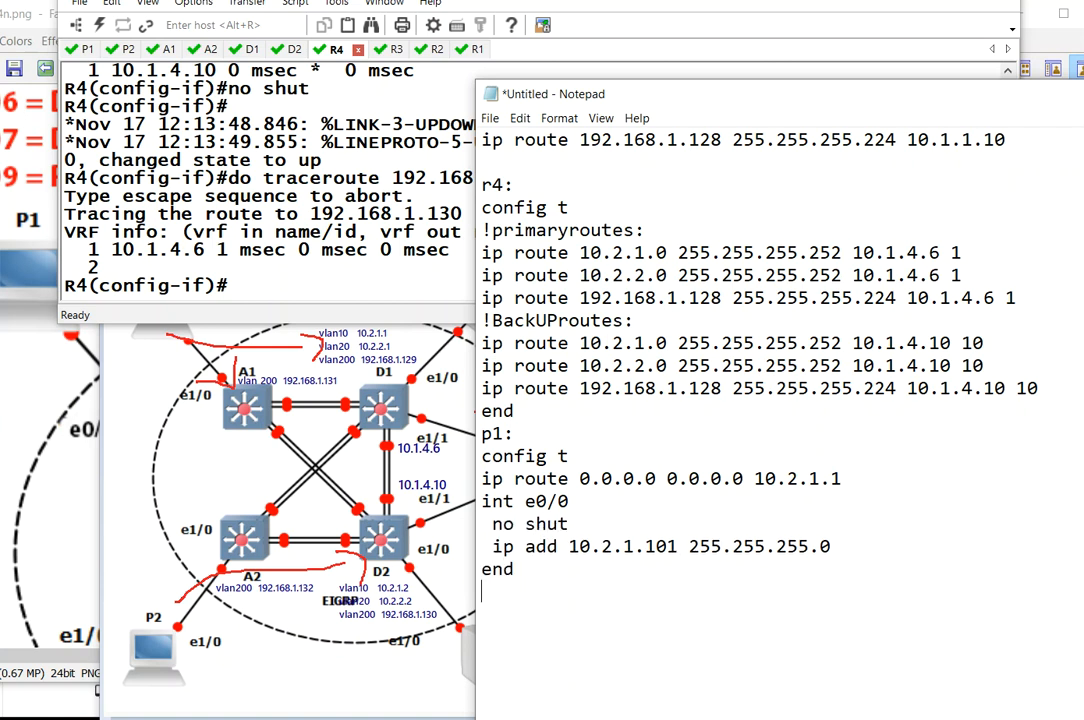
pyautogui.write('p2:')
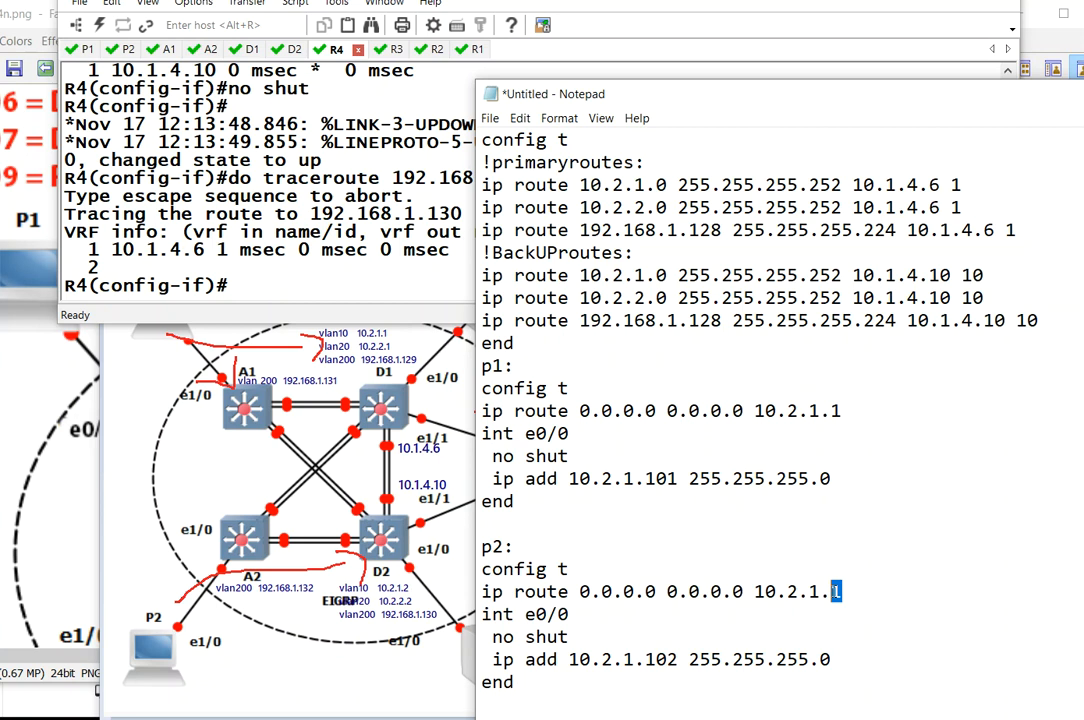
# Apply the p1 configuration block to P1 from config mode.
pyautogui.moveTo(481, 388); pyautogui.dragTo(516, 501)
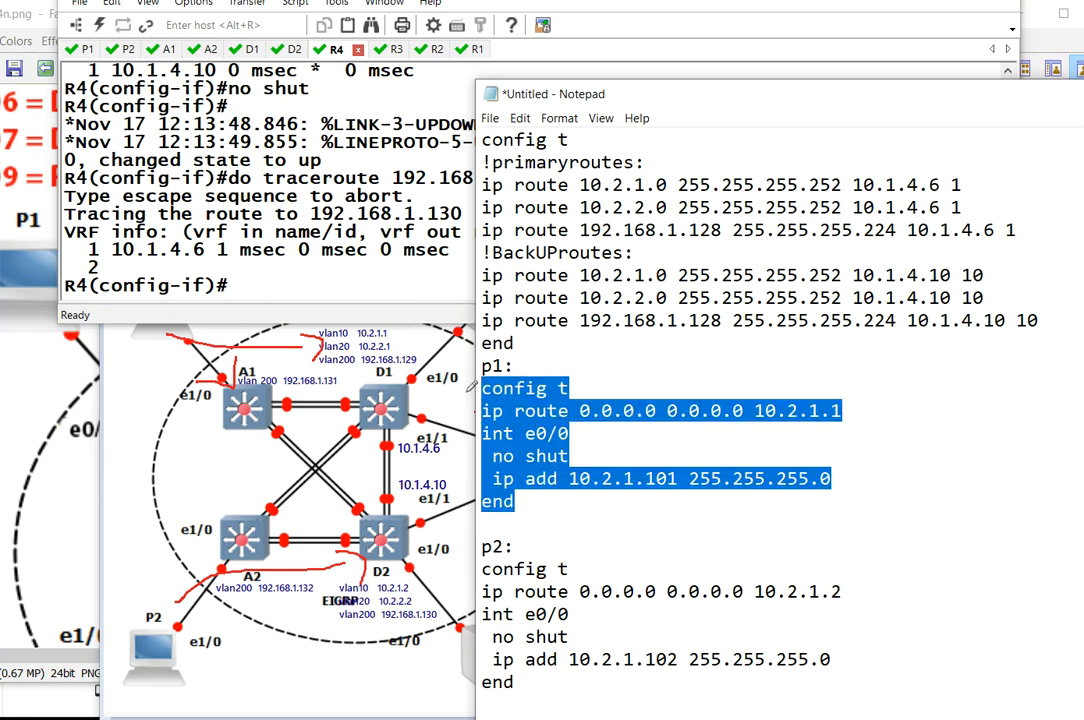
pyautogui.click(84, 50)
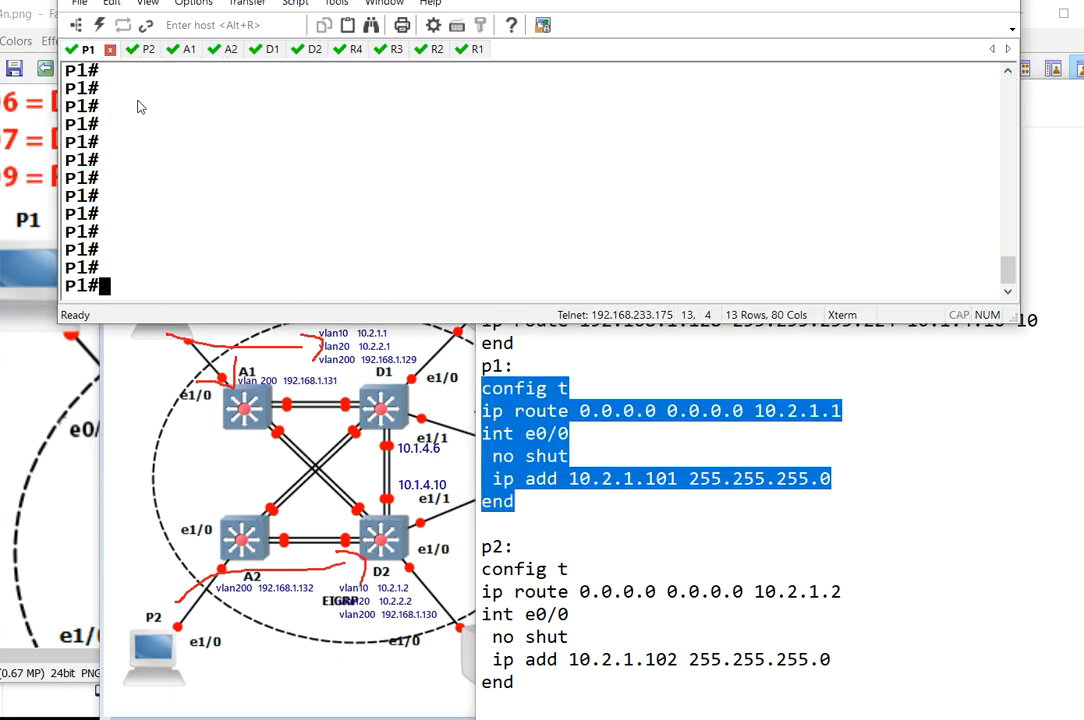
pyautogui.write('config t')
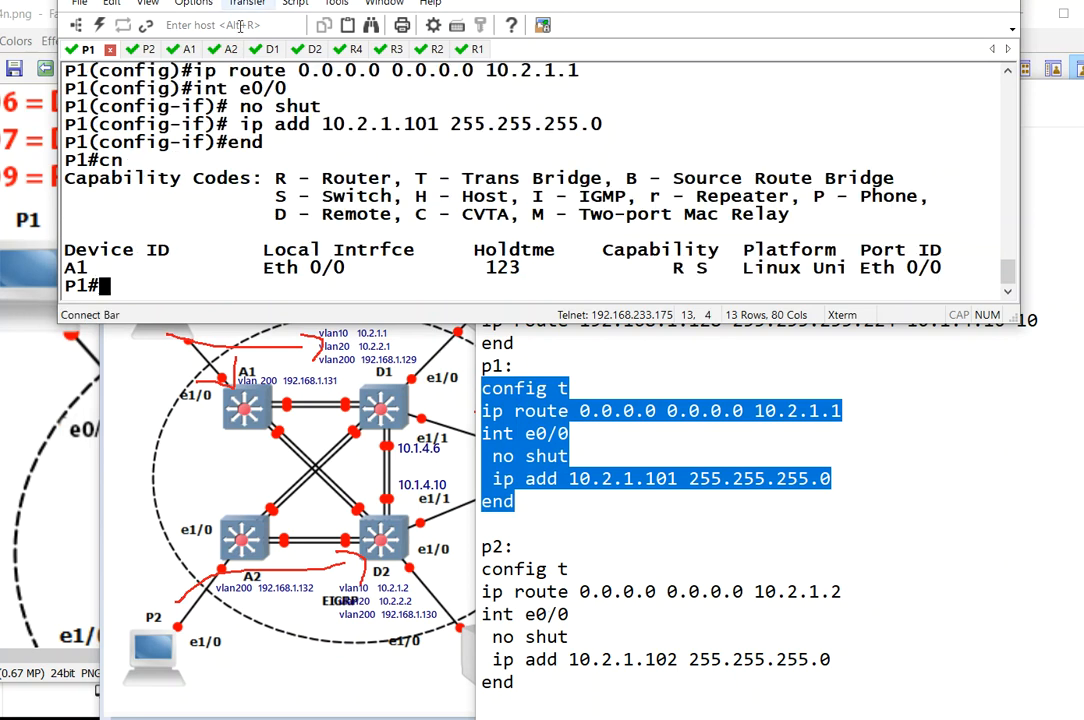
# Check CDP neighbors on P2, apply the p2 block, and show its routing table.
pyautogui.click(147, 50)
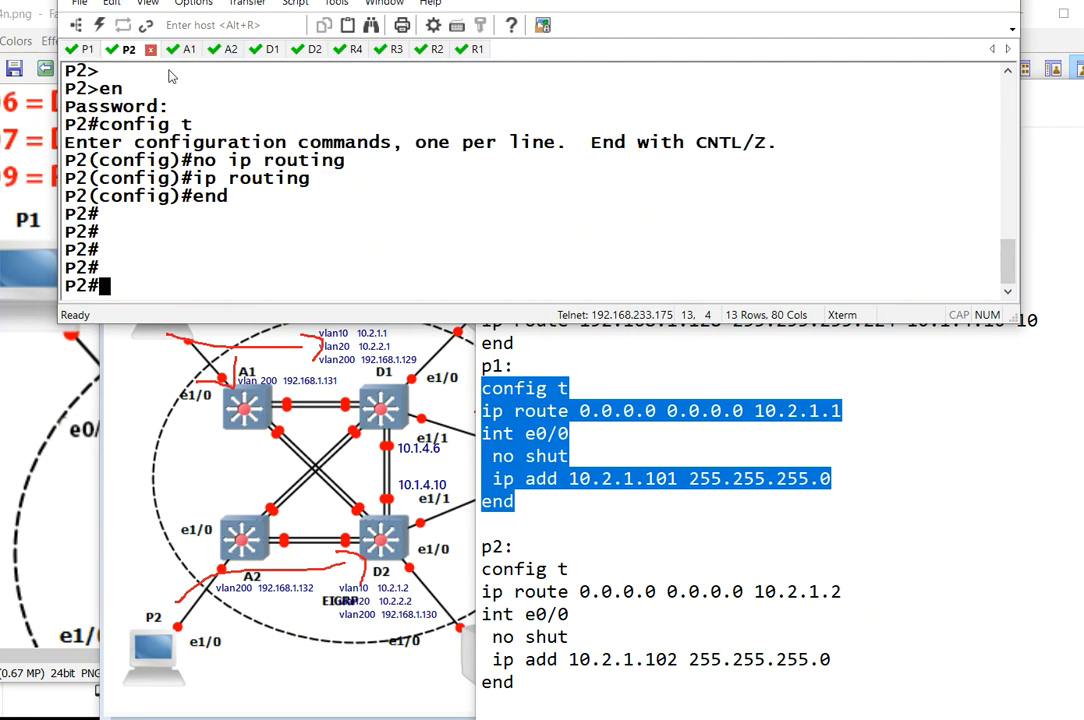
pyautogui.write('show cdp nee')
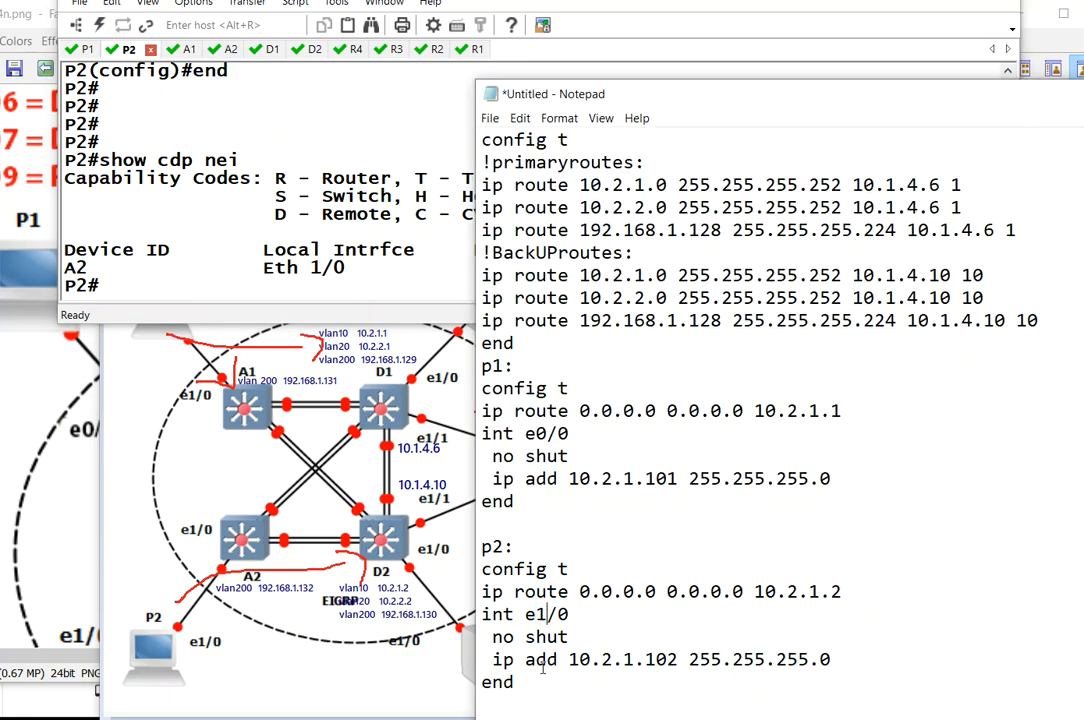
pyautogui.moveTo(481, 569); pyautogui.dragTo(516, 682)
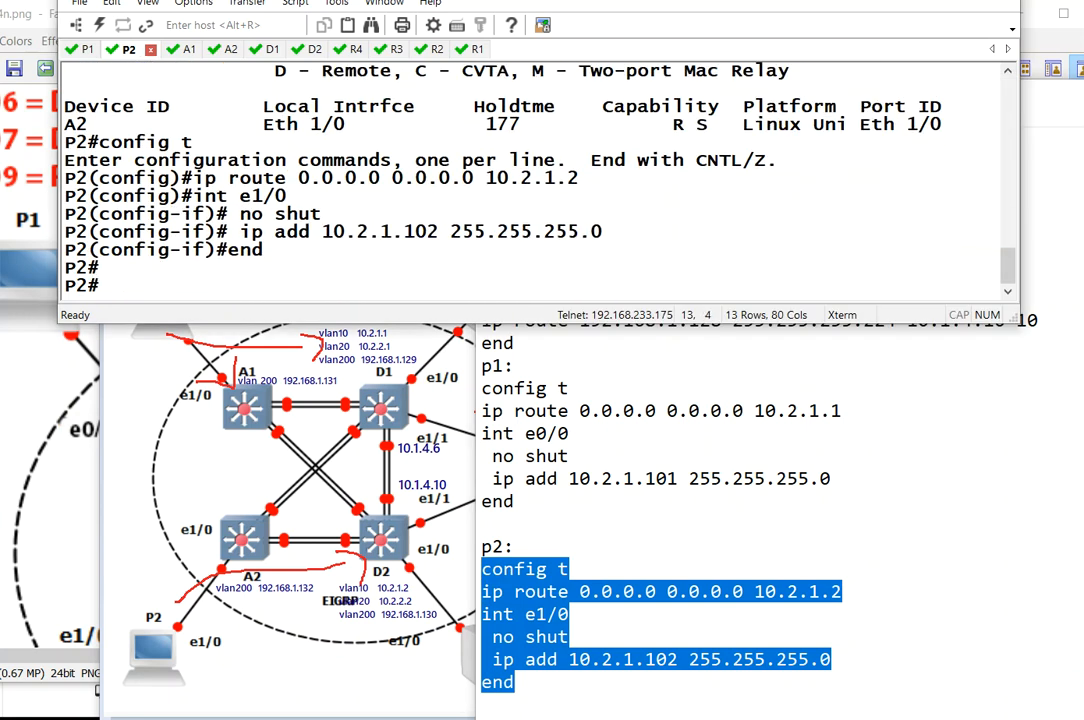
pyautogui.write('sh ip r')
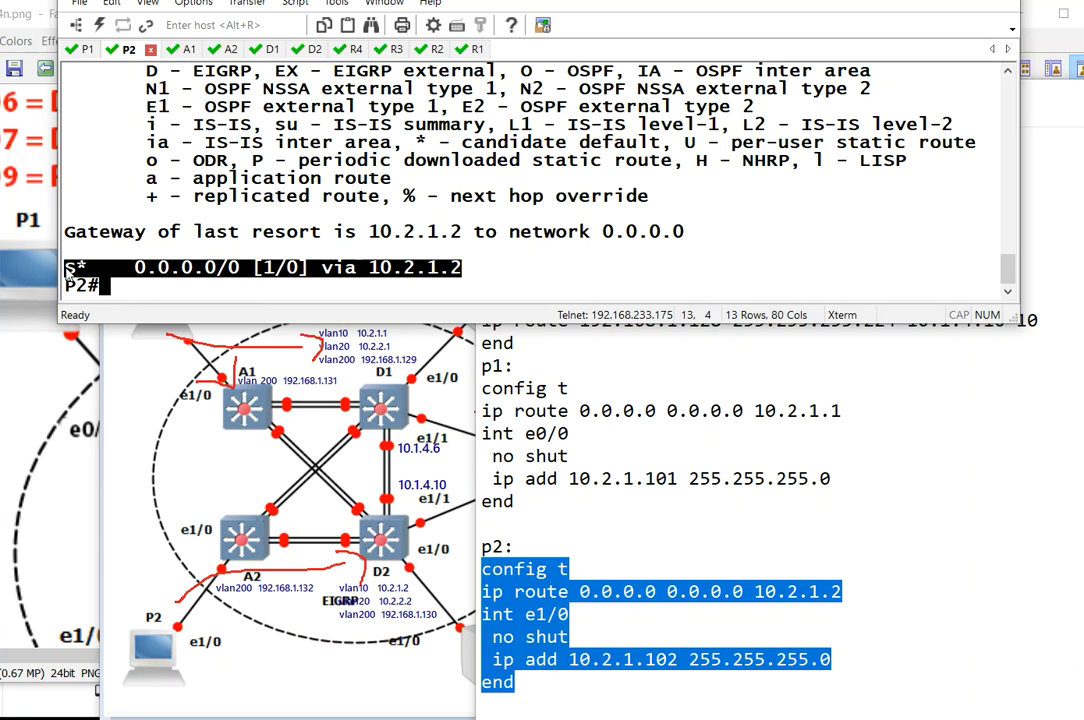
pyautogui.moveTo(396, 267)
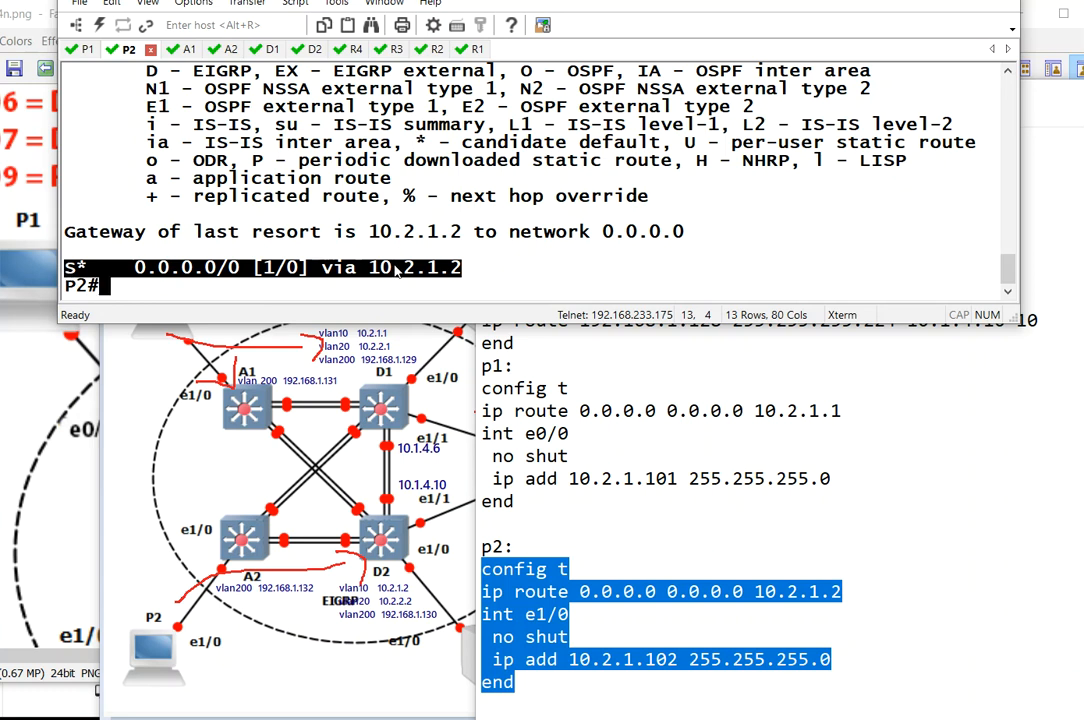
# Ping 192.168.1.129 from P2, then start a ping to a 10.1 address.
pyautogui.write('pi')
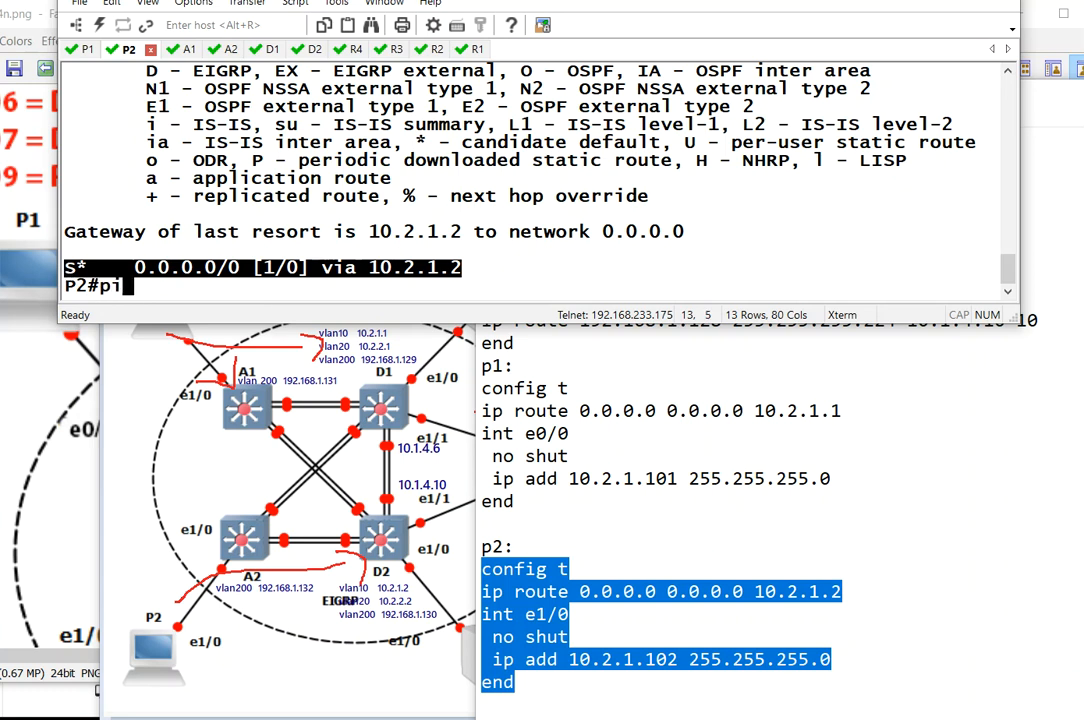
pyautogui.write('ping 10')
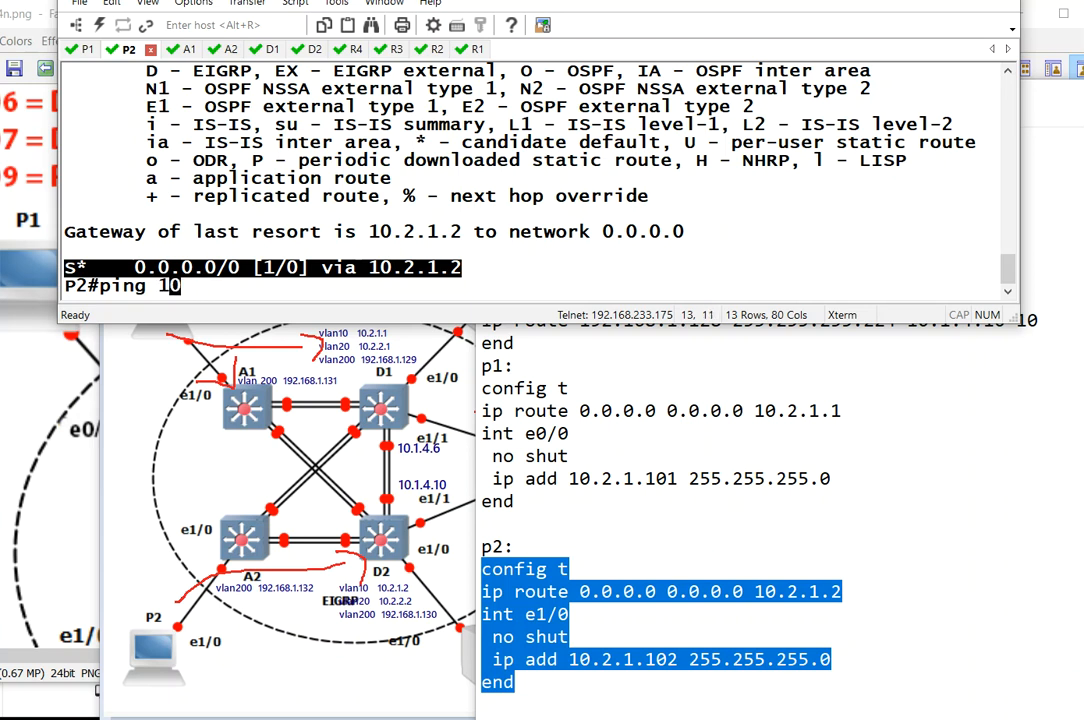
pyautogui.write('192.168')
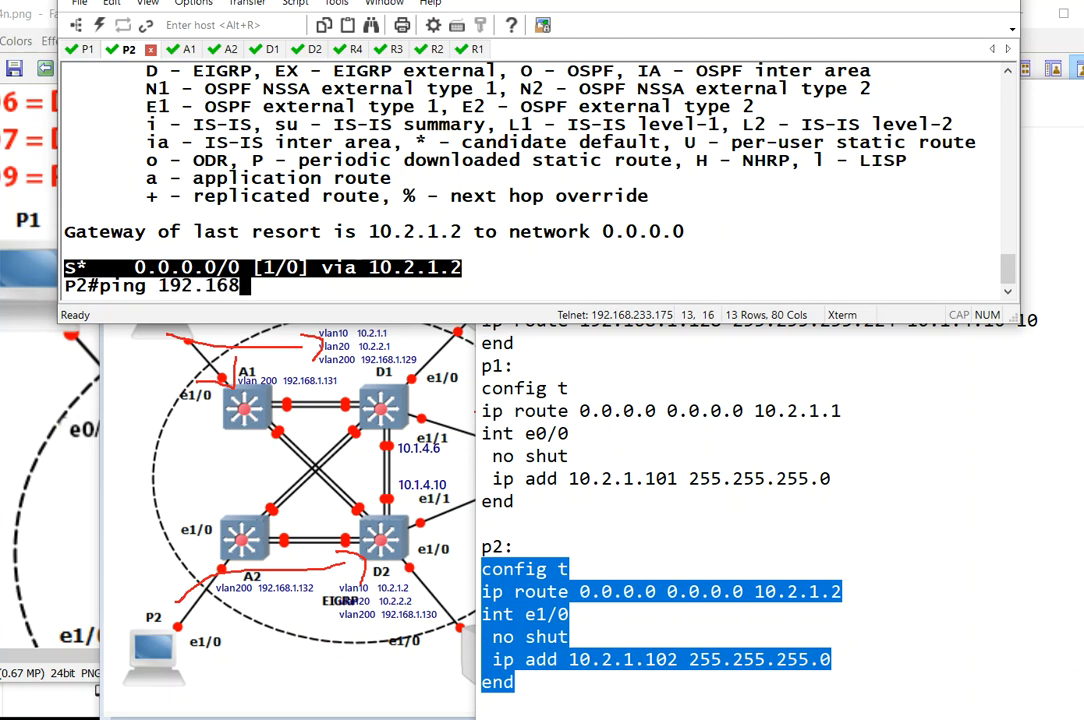
pyautogui.write('.1.')
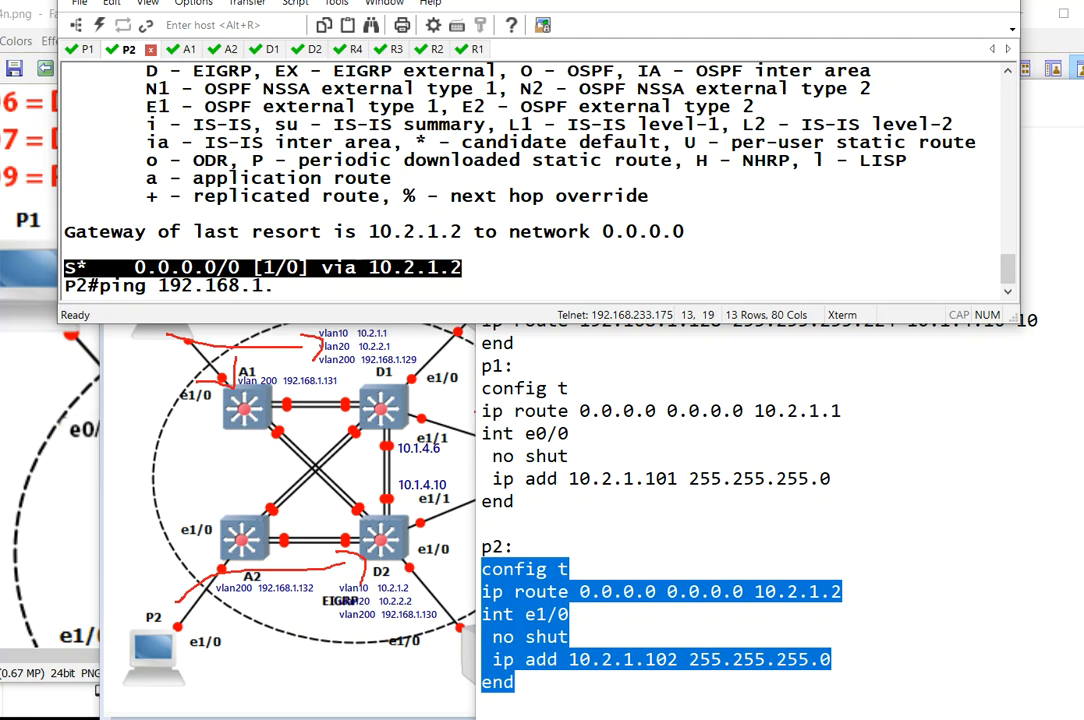
pyautogui.write('129')
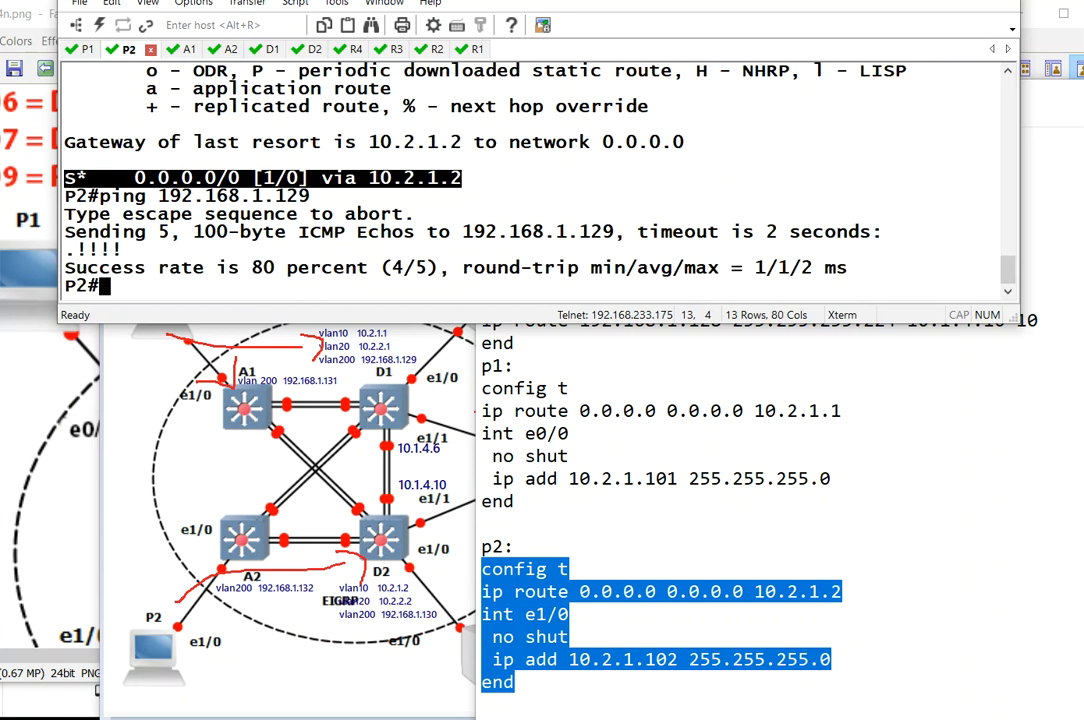
pyautogui.write('ping 192.168.1.129')
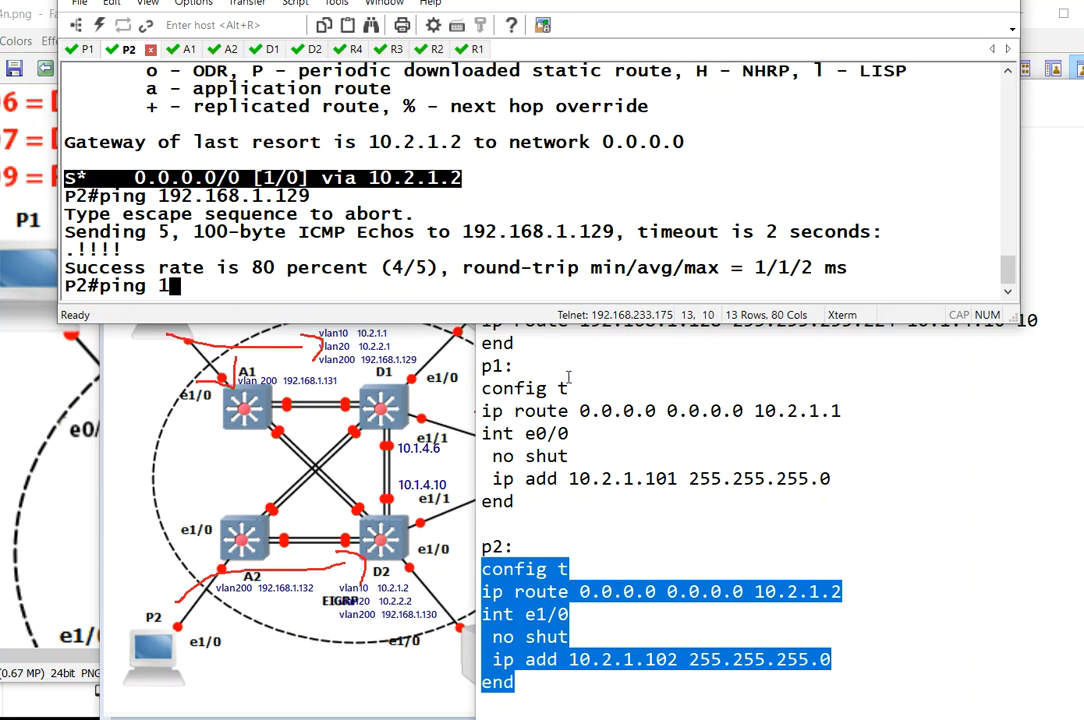
pyautogui.write('0.1')
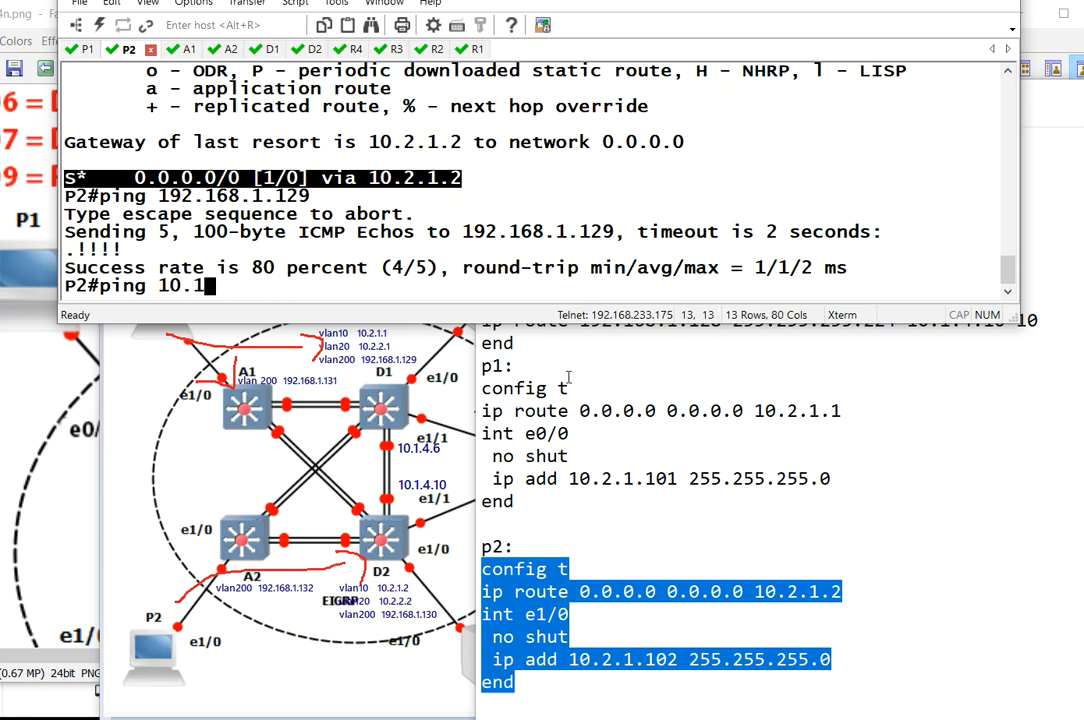